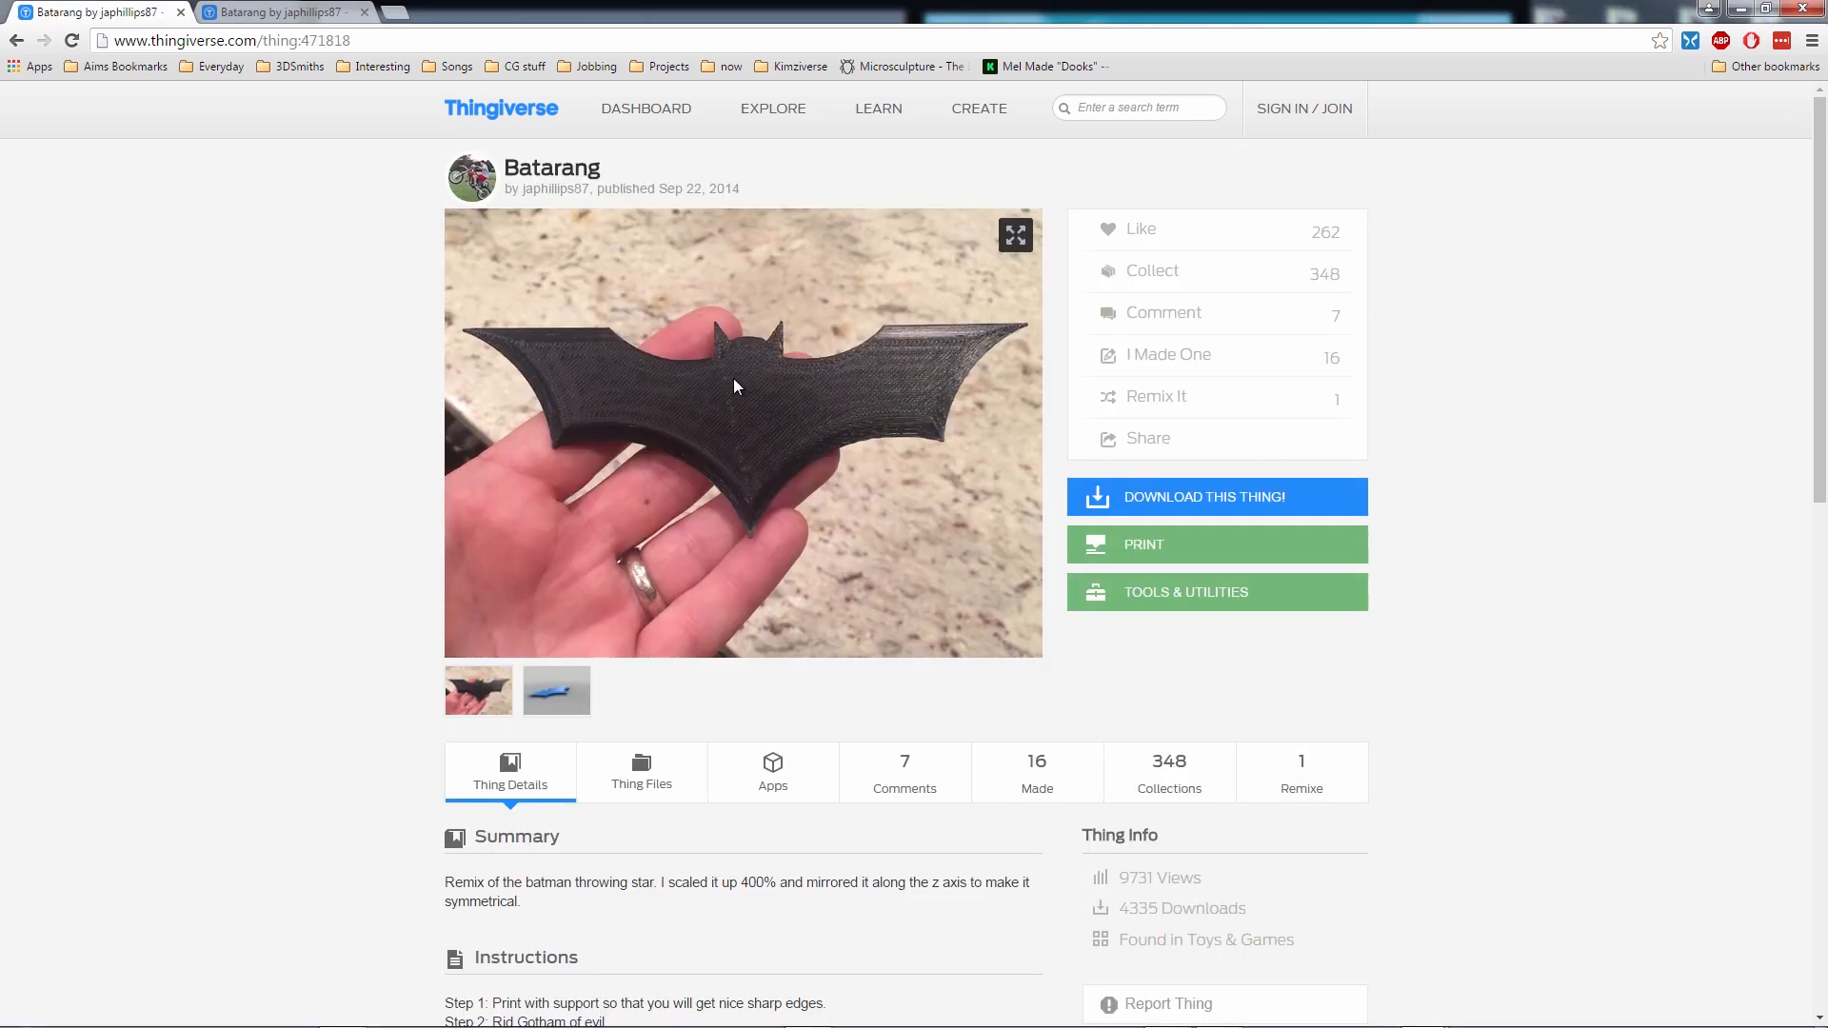
pyautogui.moveTo(606, 206)
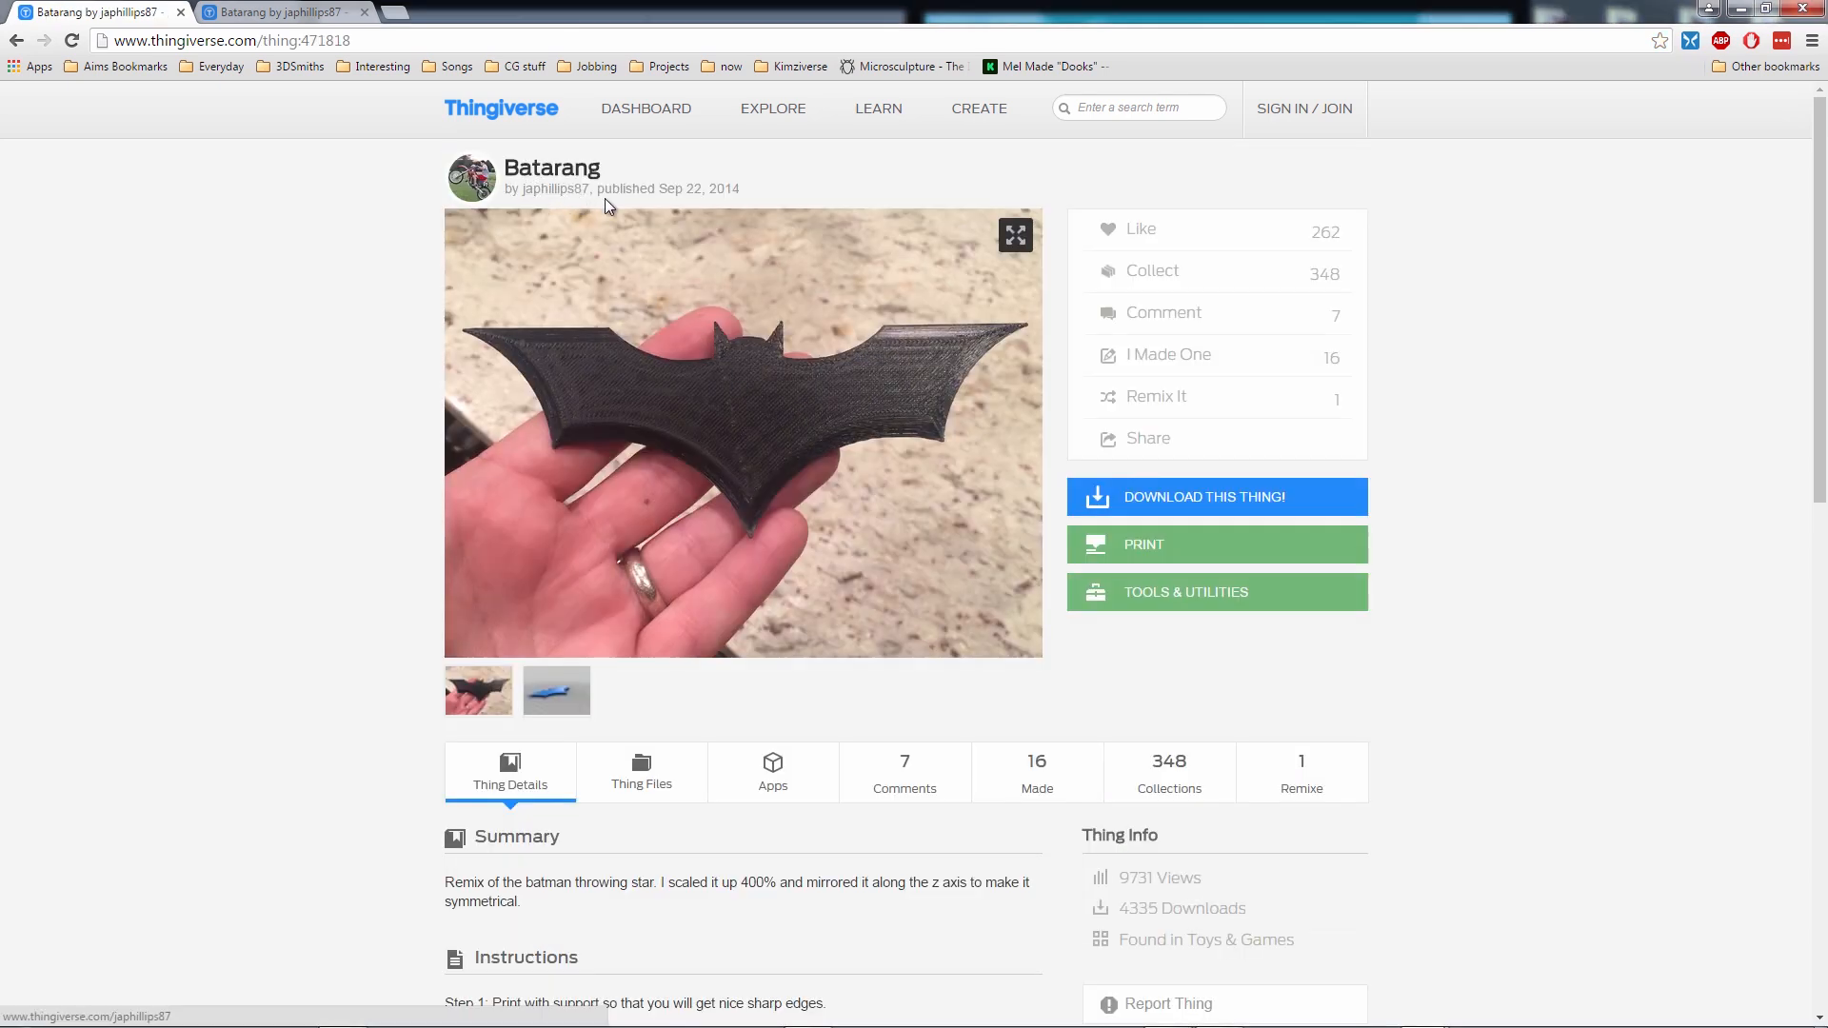
# Browse the Batarang thing page and review the gallery of user makes.
pyautogui.scroll(-3)
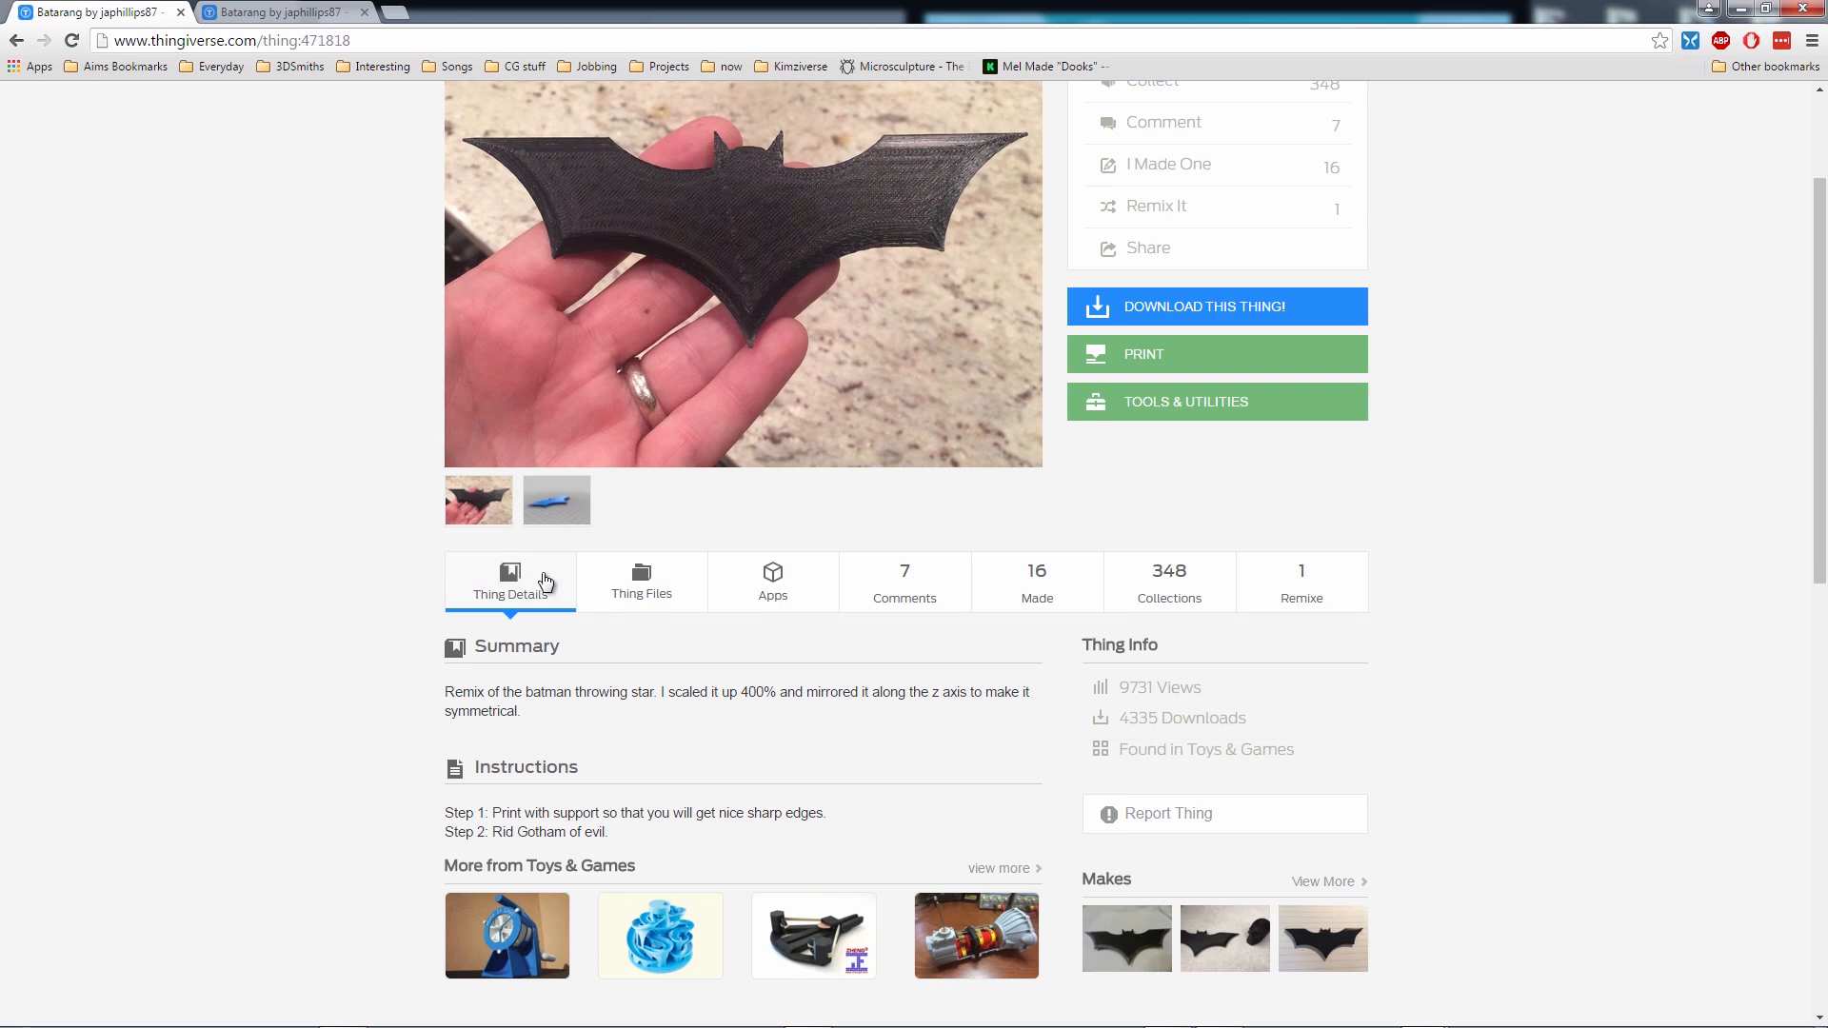
pyautogui.scroll(-3)
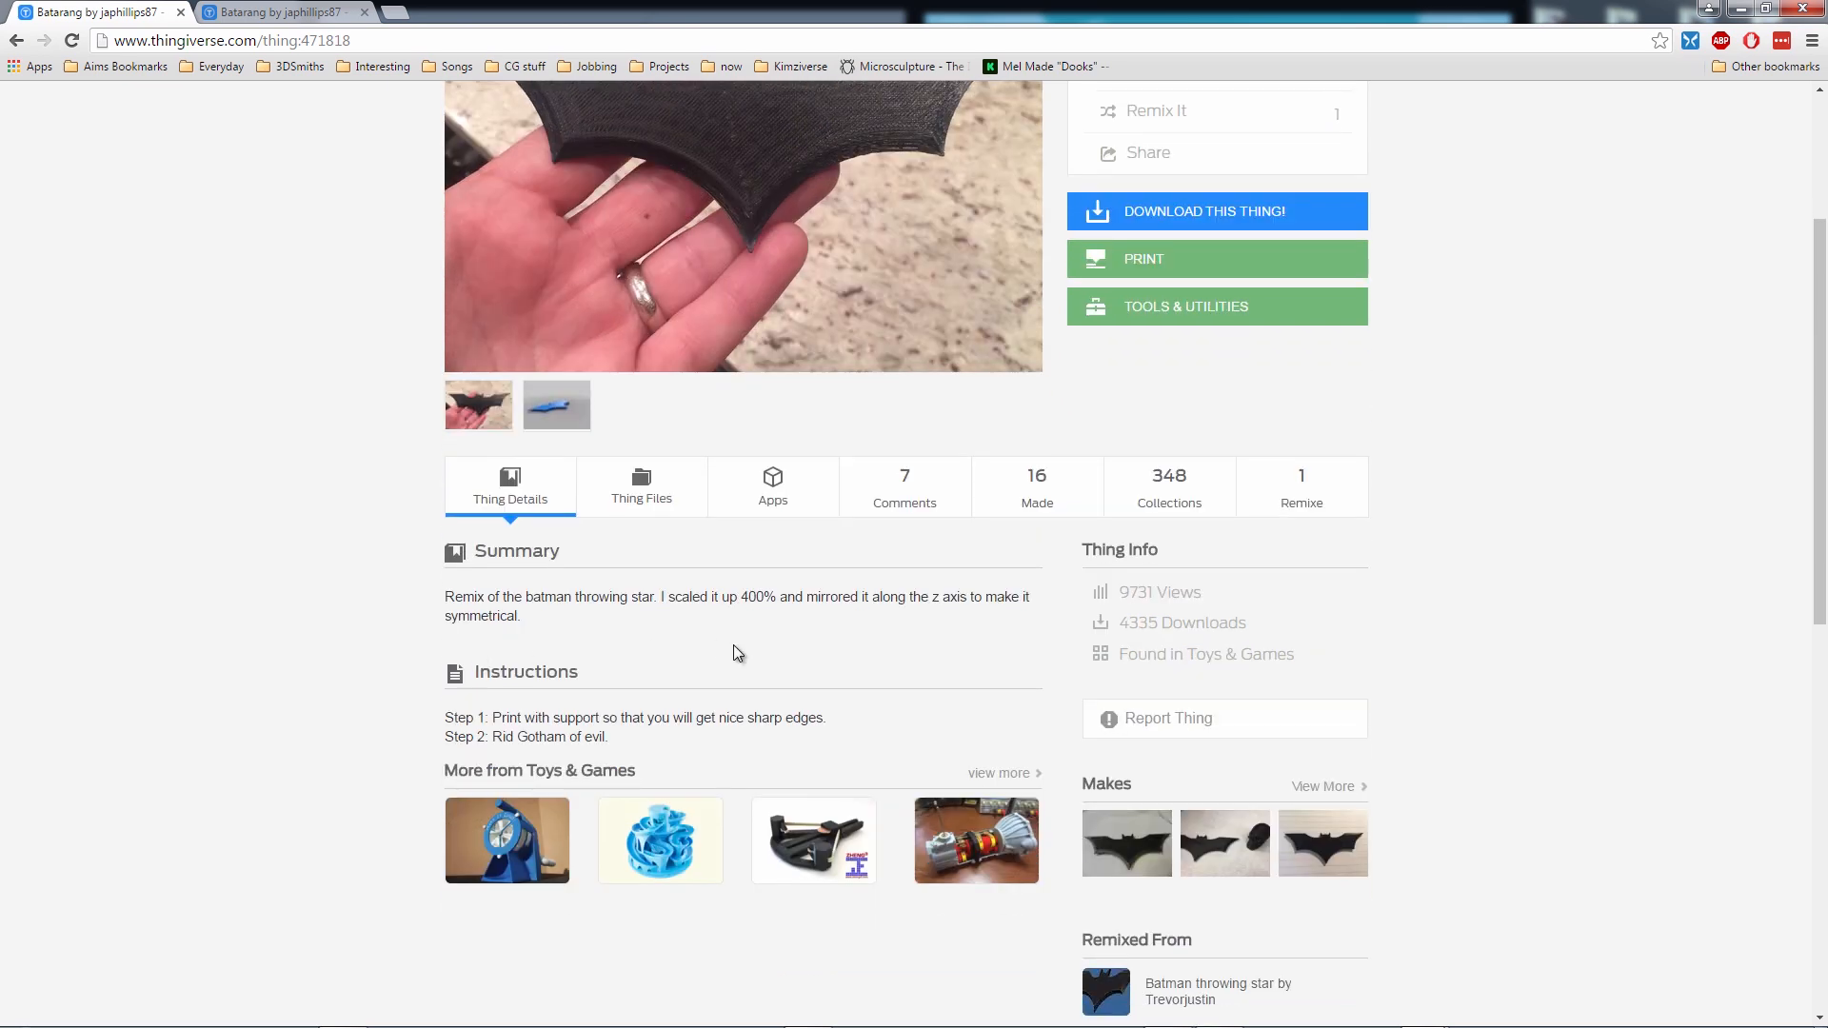
pyautogui.scroll(3)
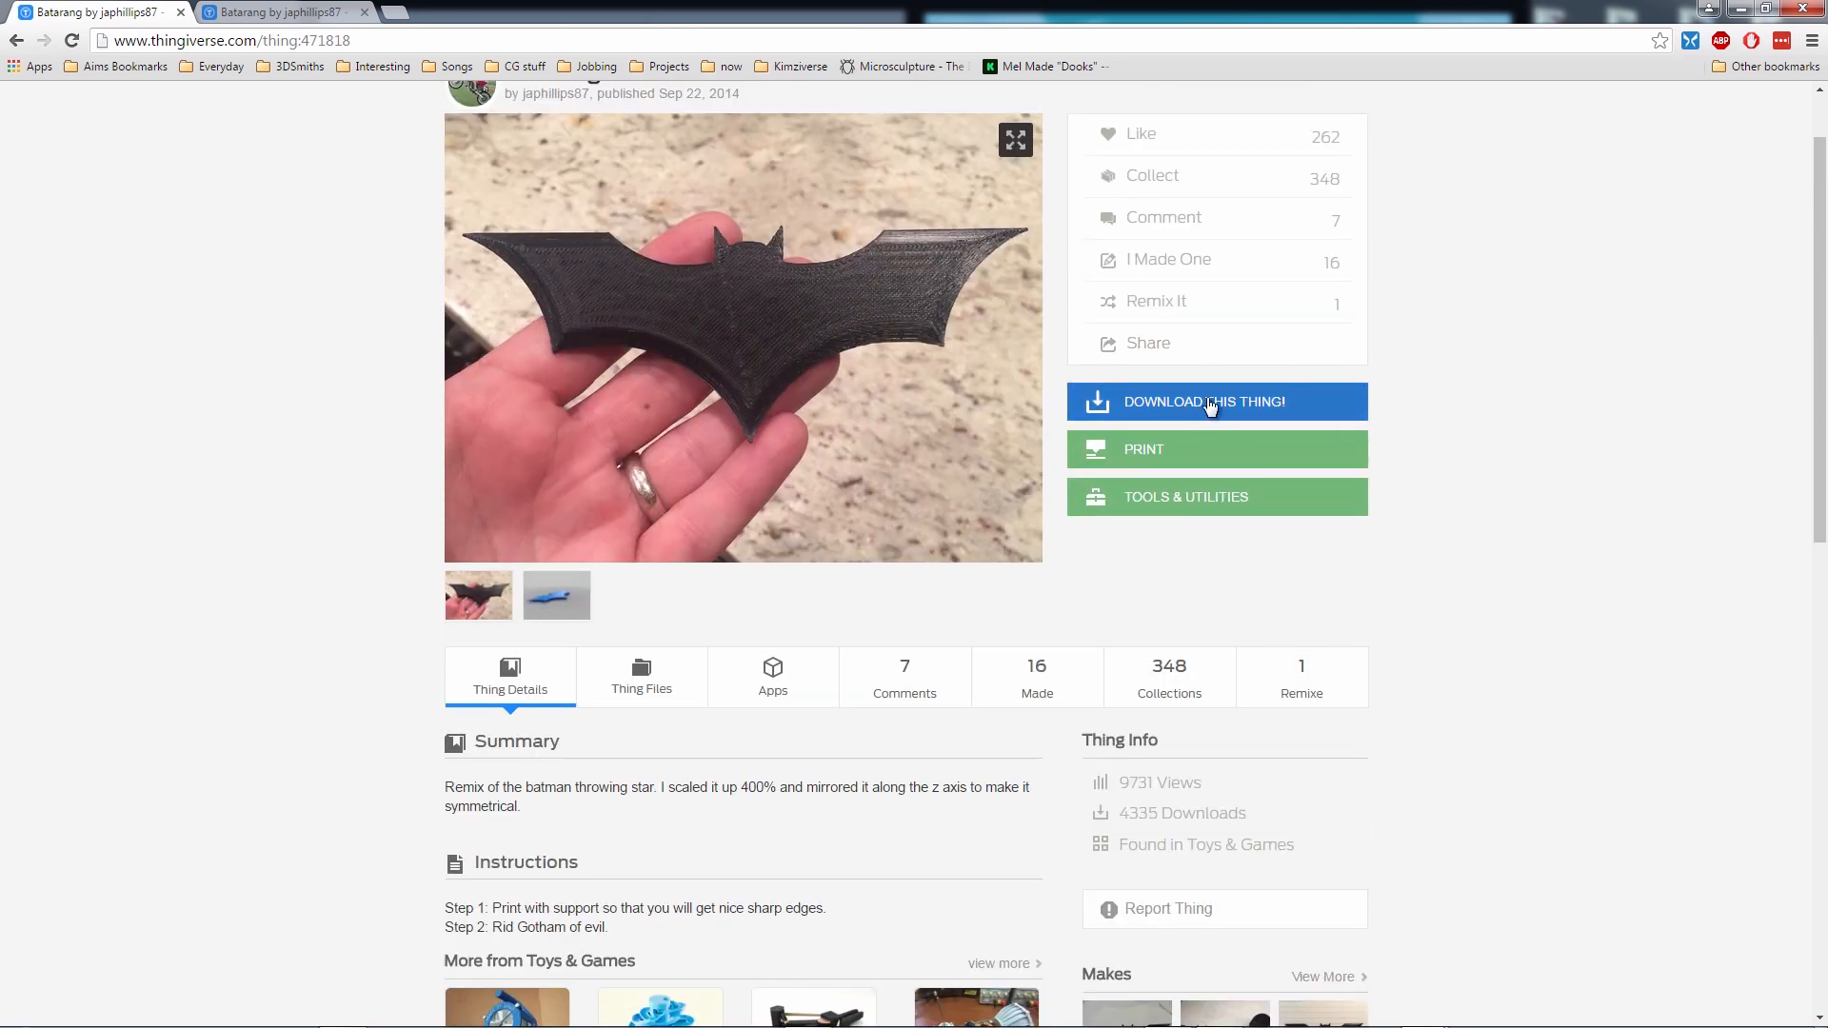
pyautogui.click(1036, 676)
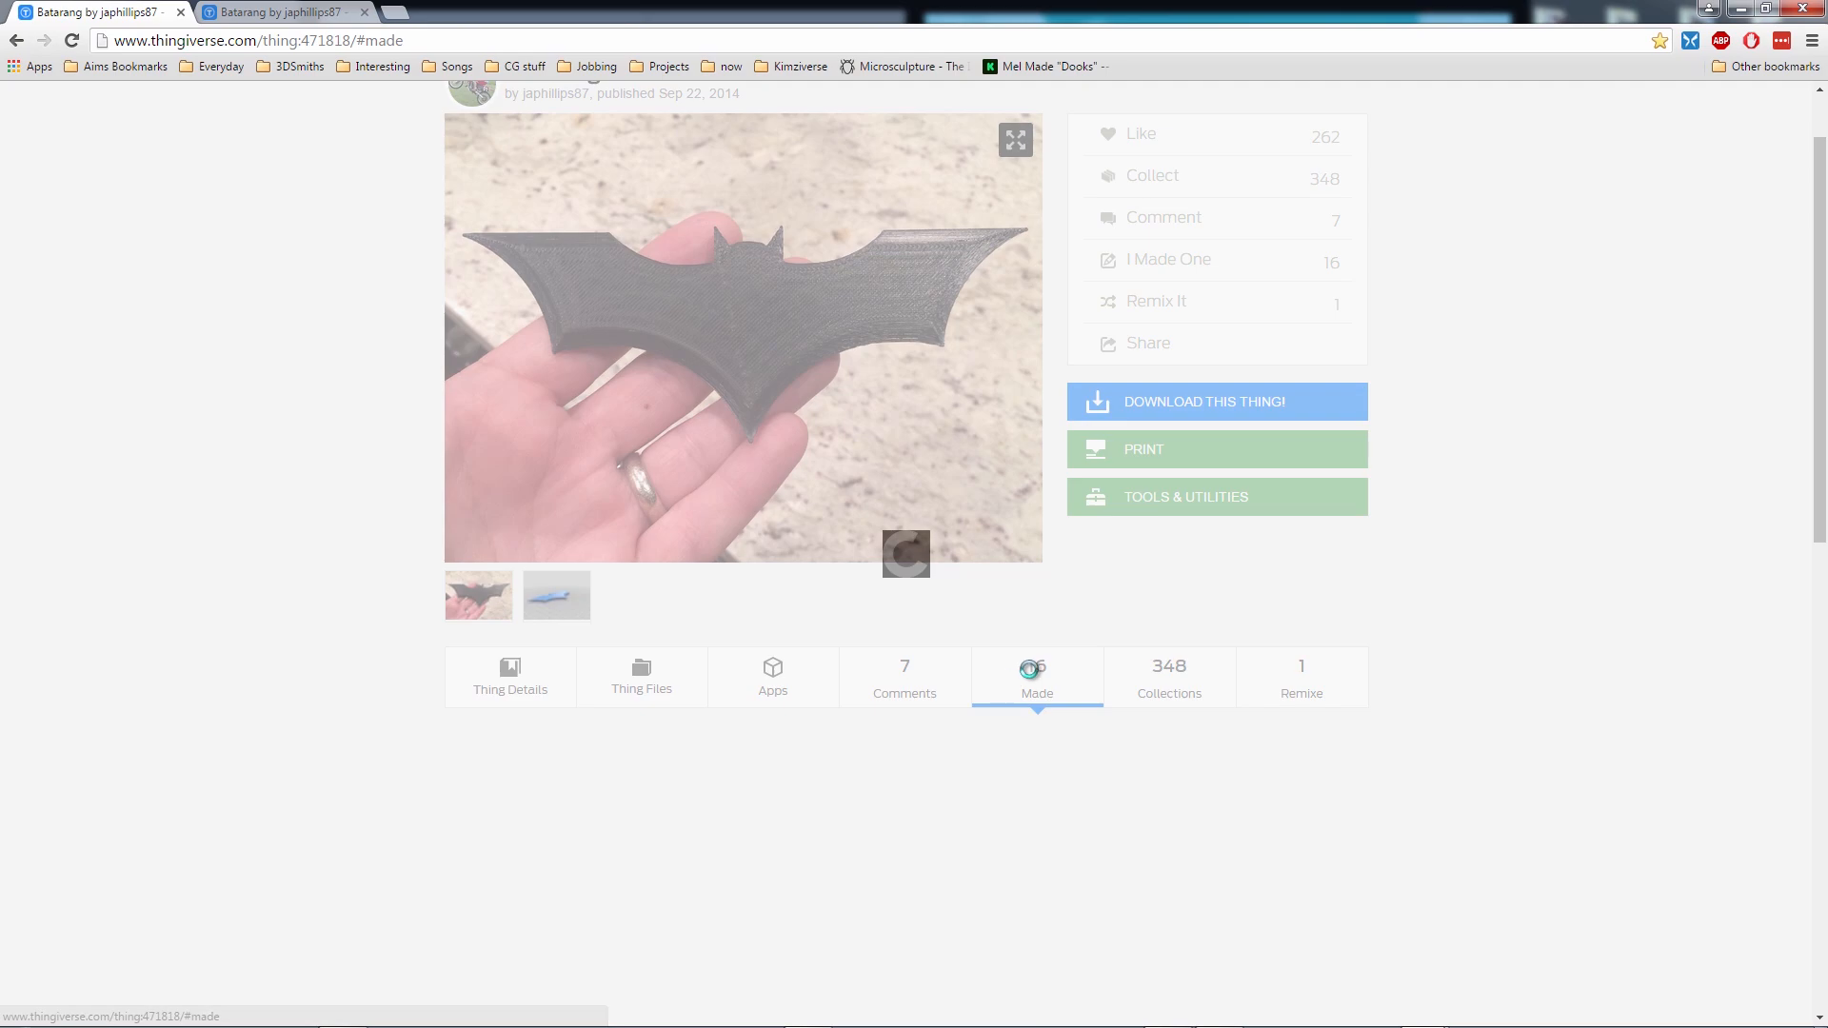
pyautogui.scroll(-3)
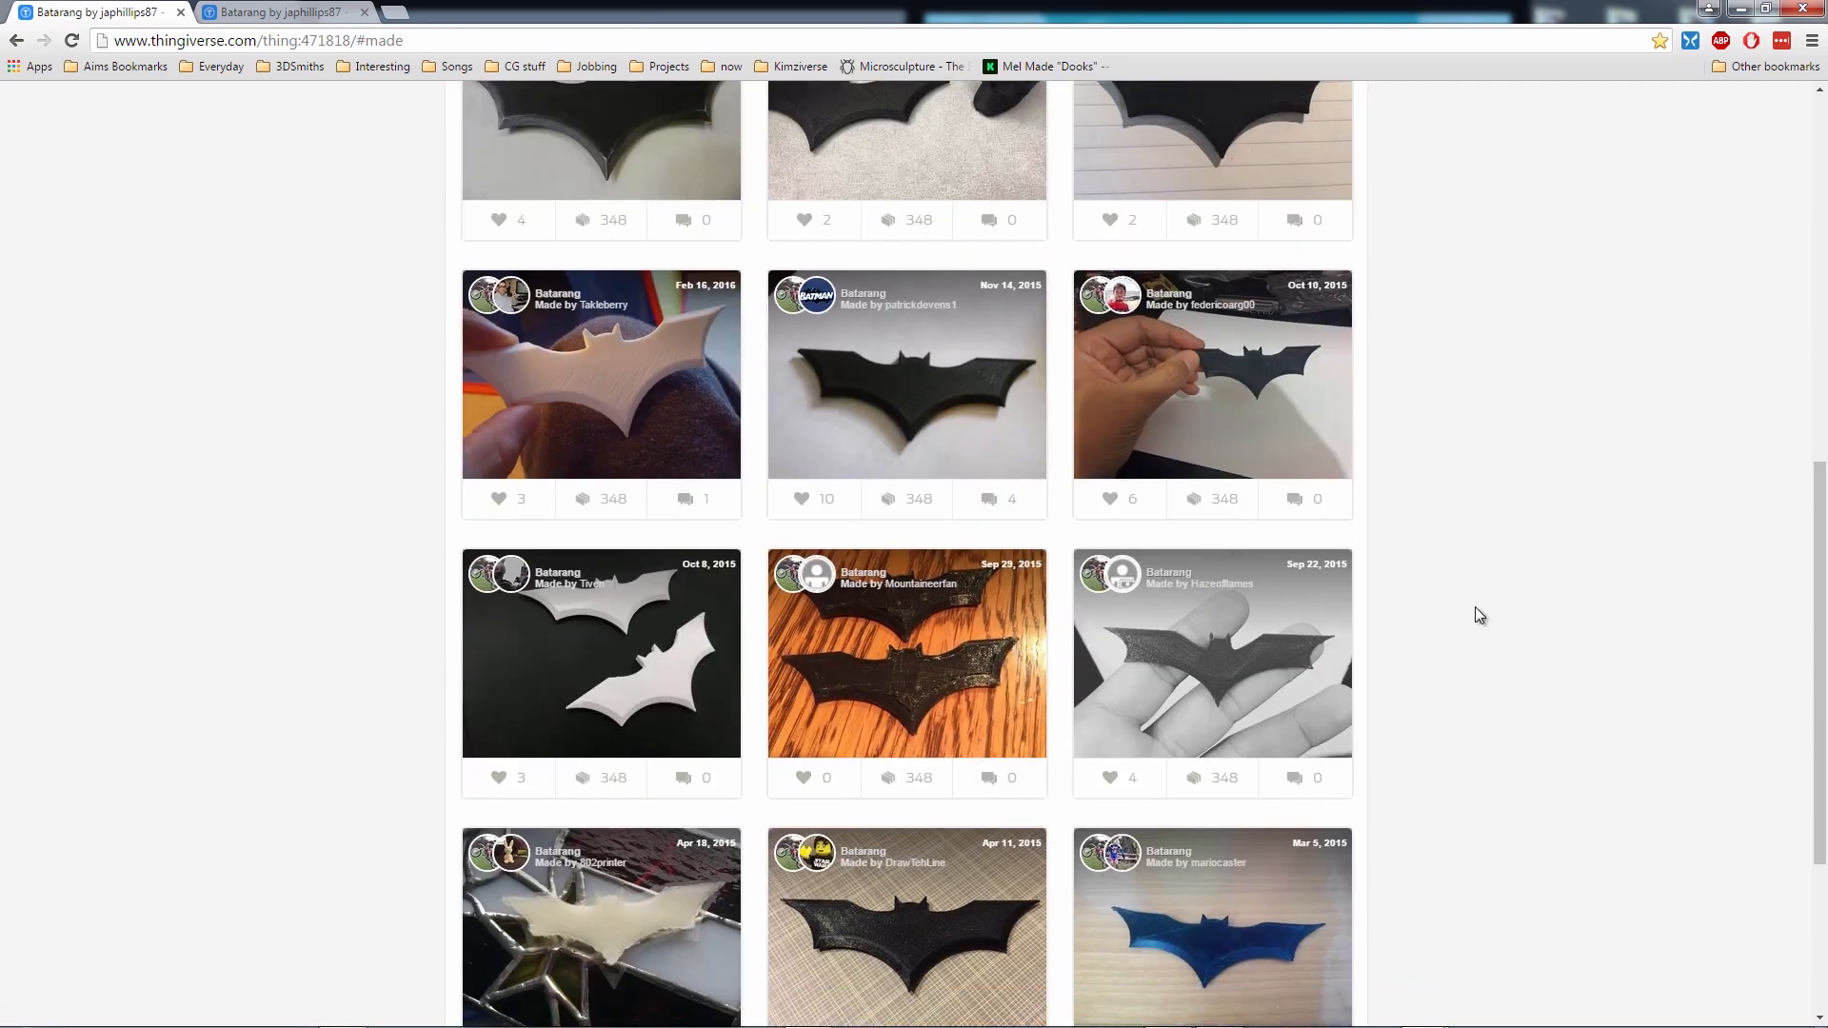
pyautogui.scroll(3)
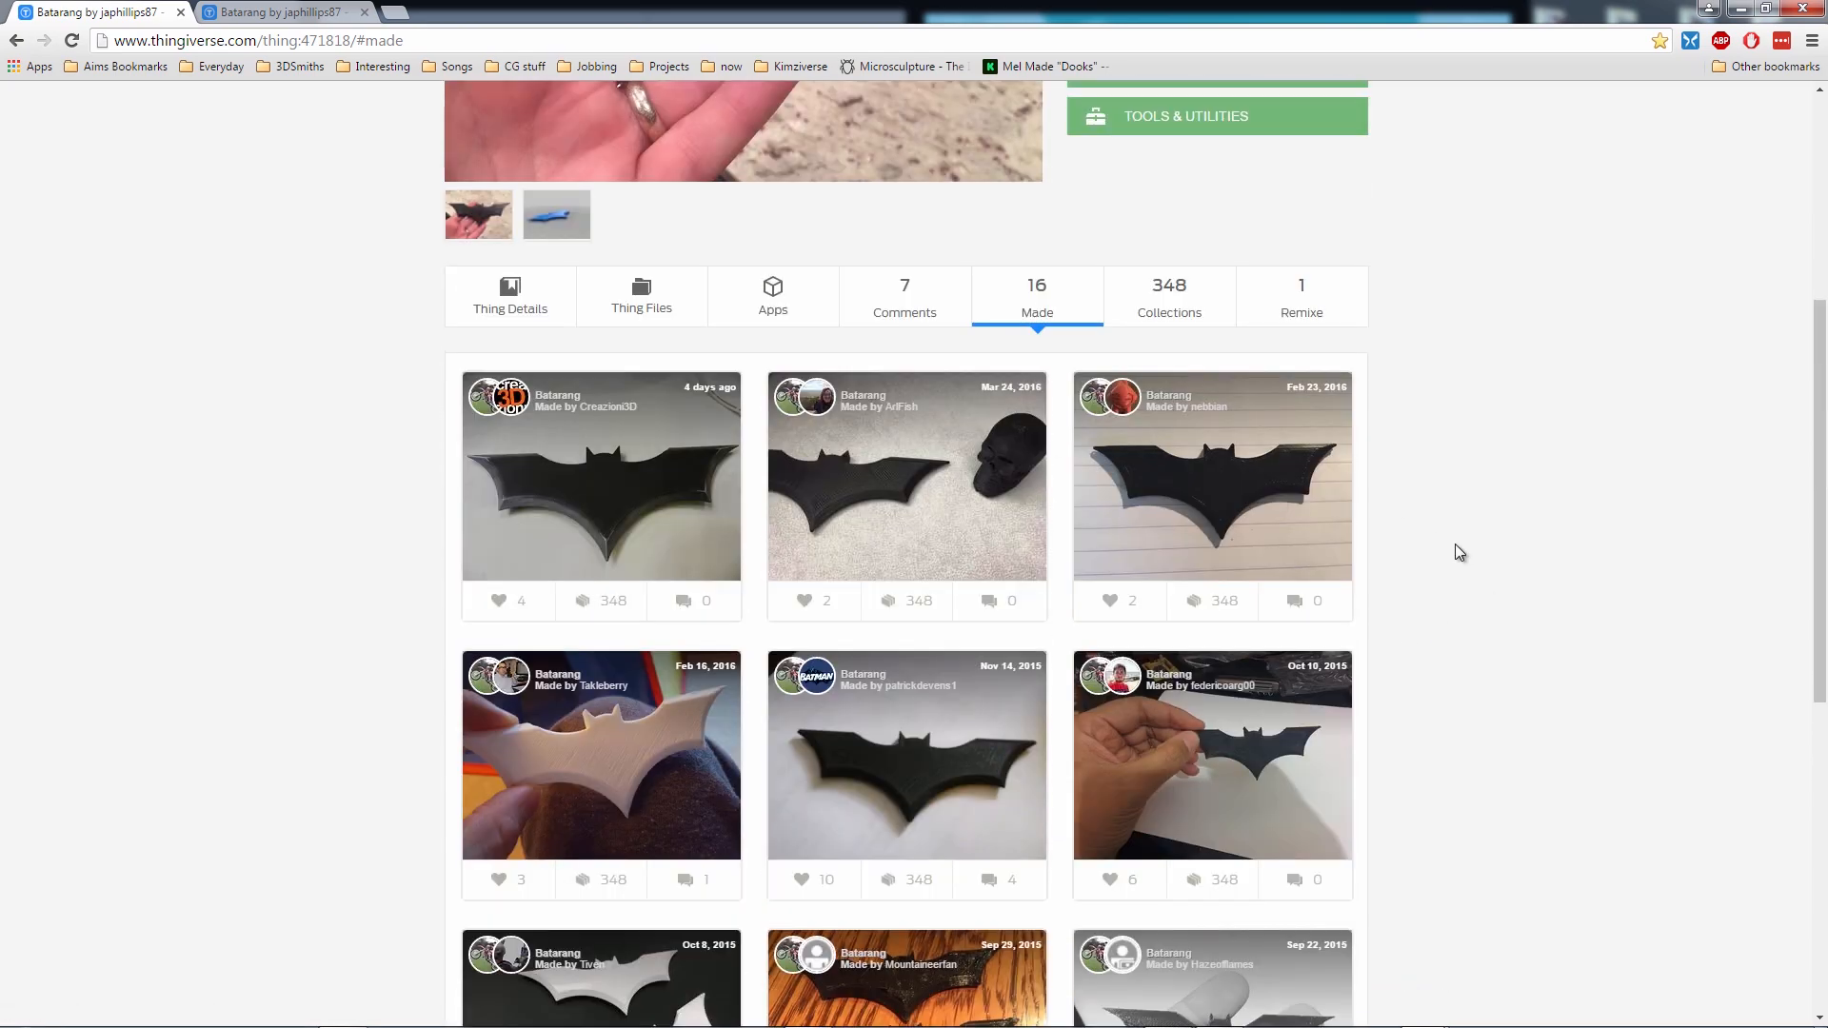
pyautogui.scroll(3)
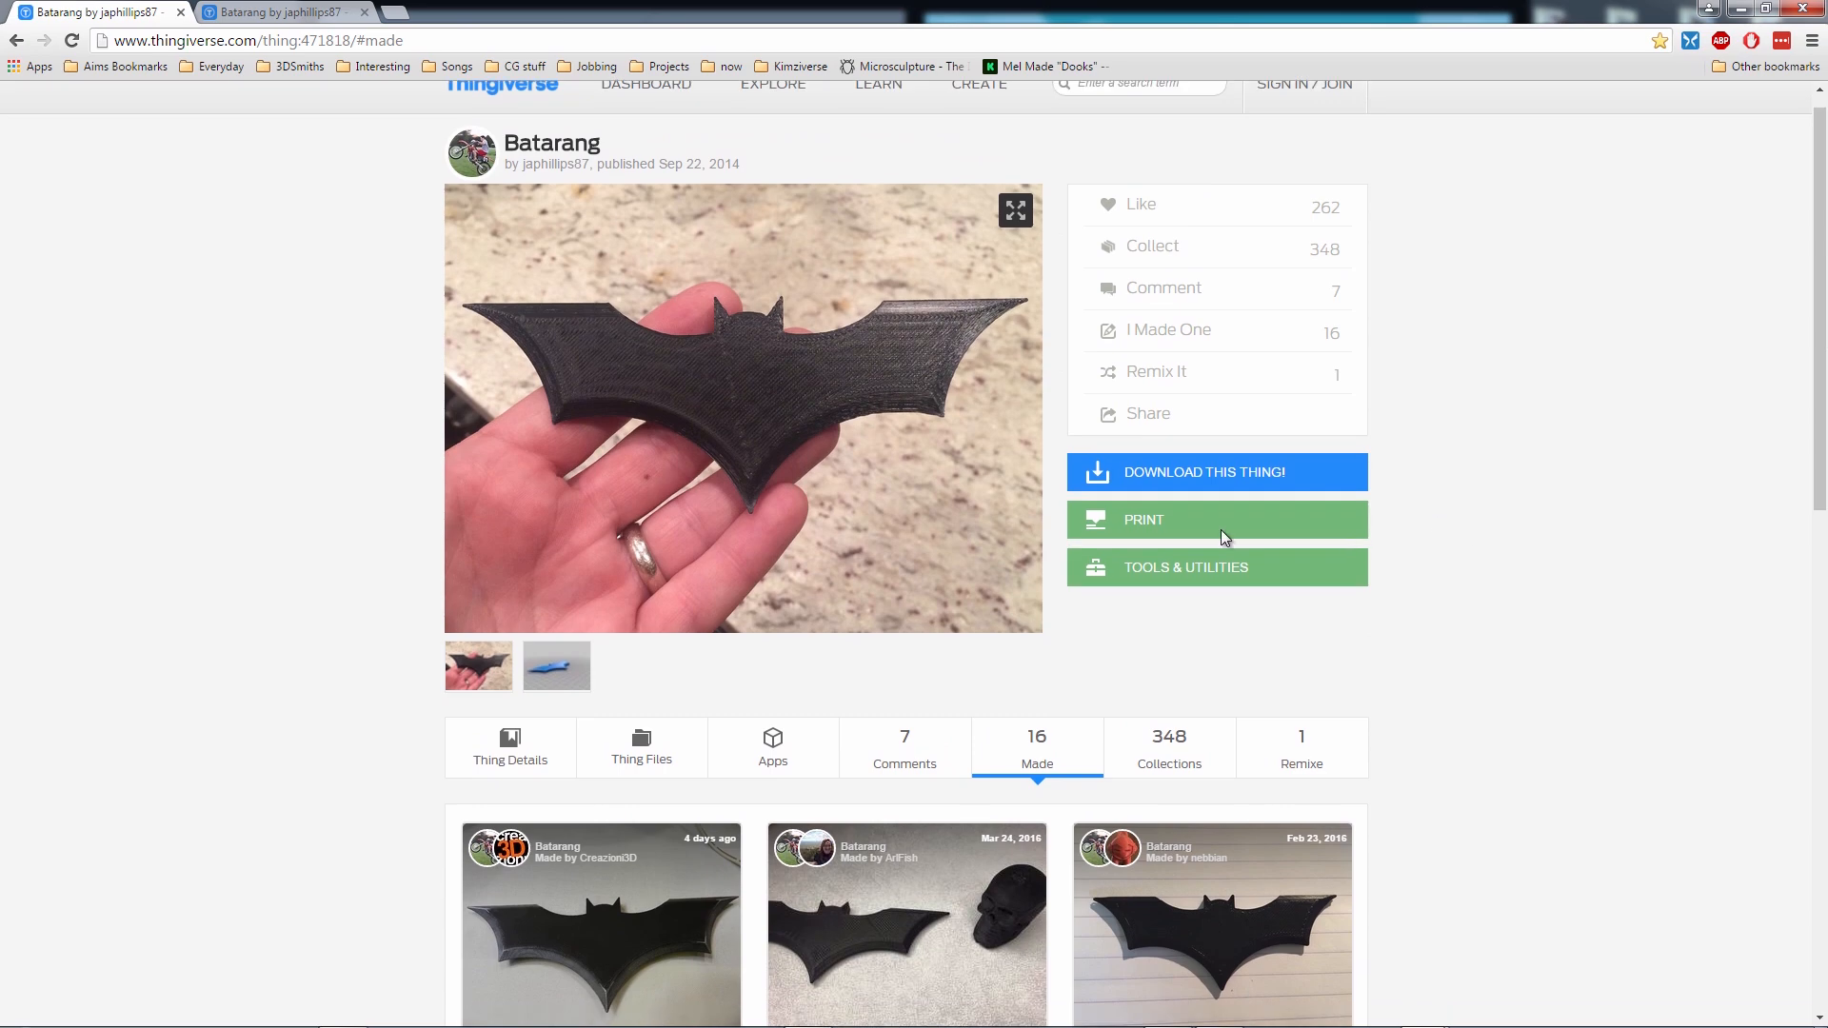
pyautogui.scroll(-3)
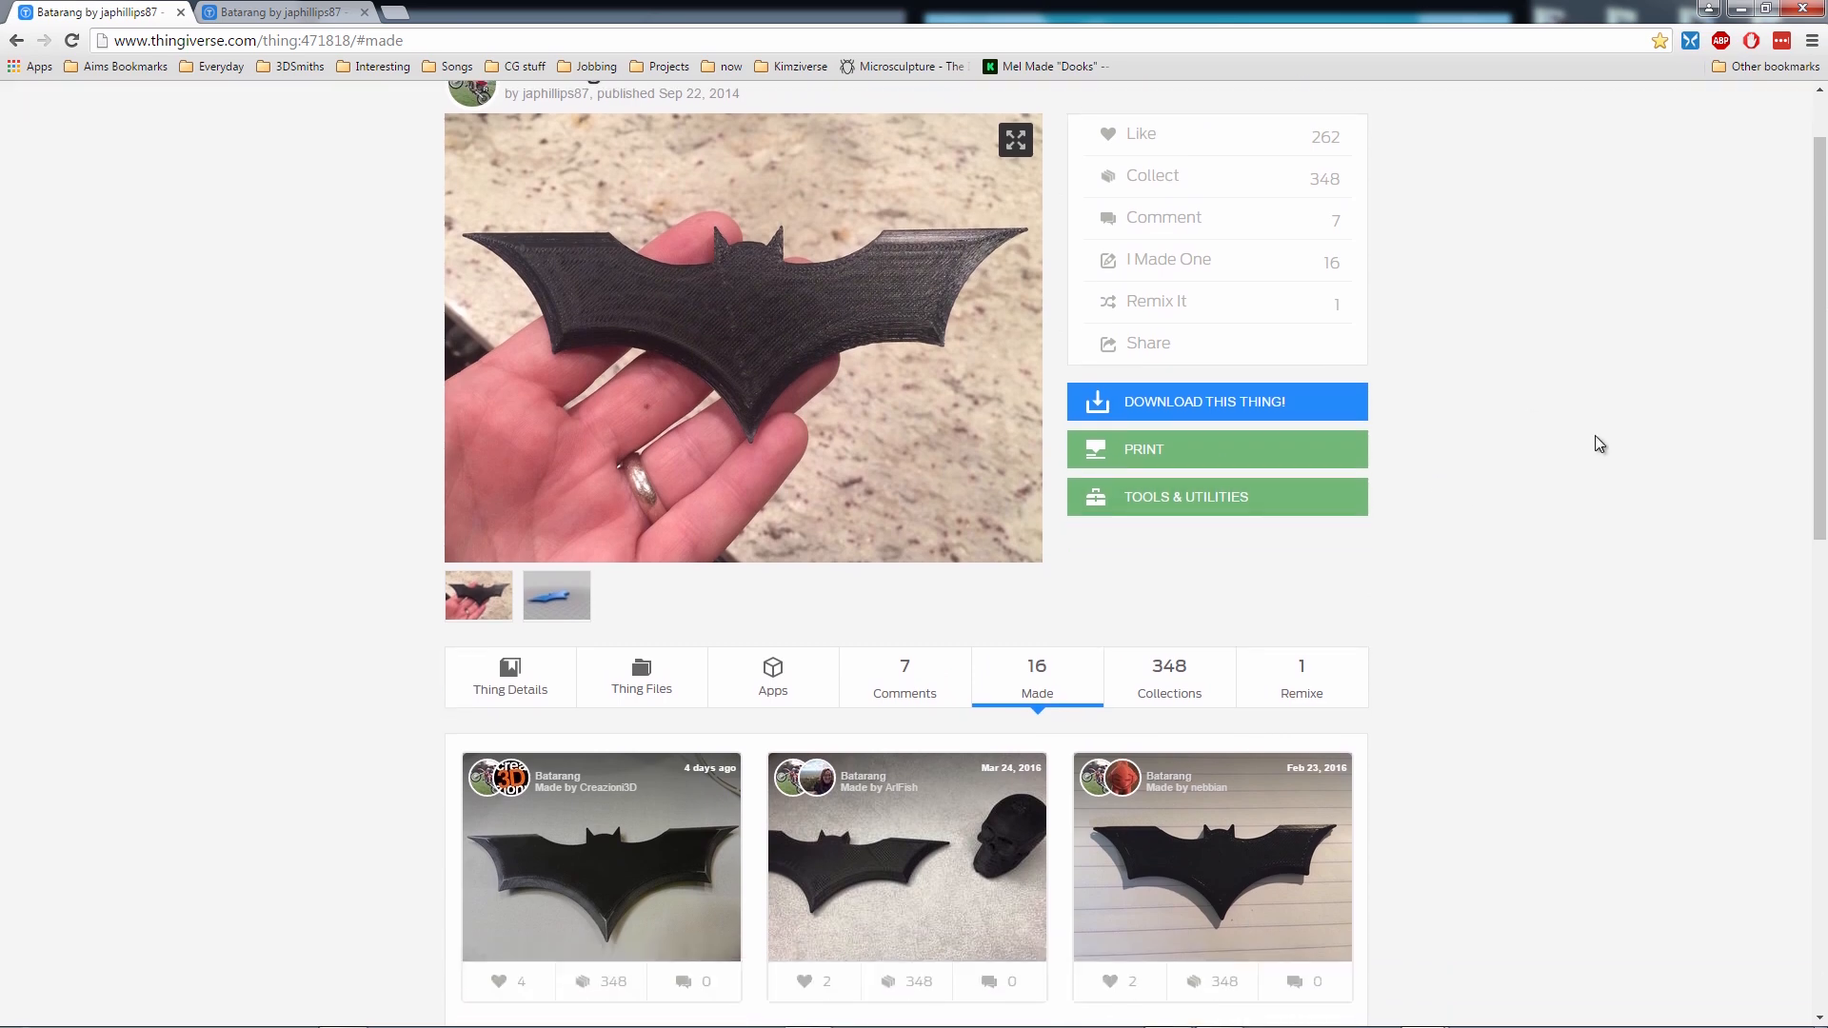
pyautogui.scroll(3)
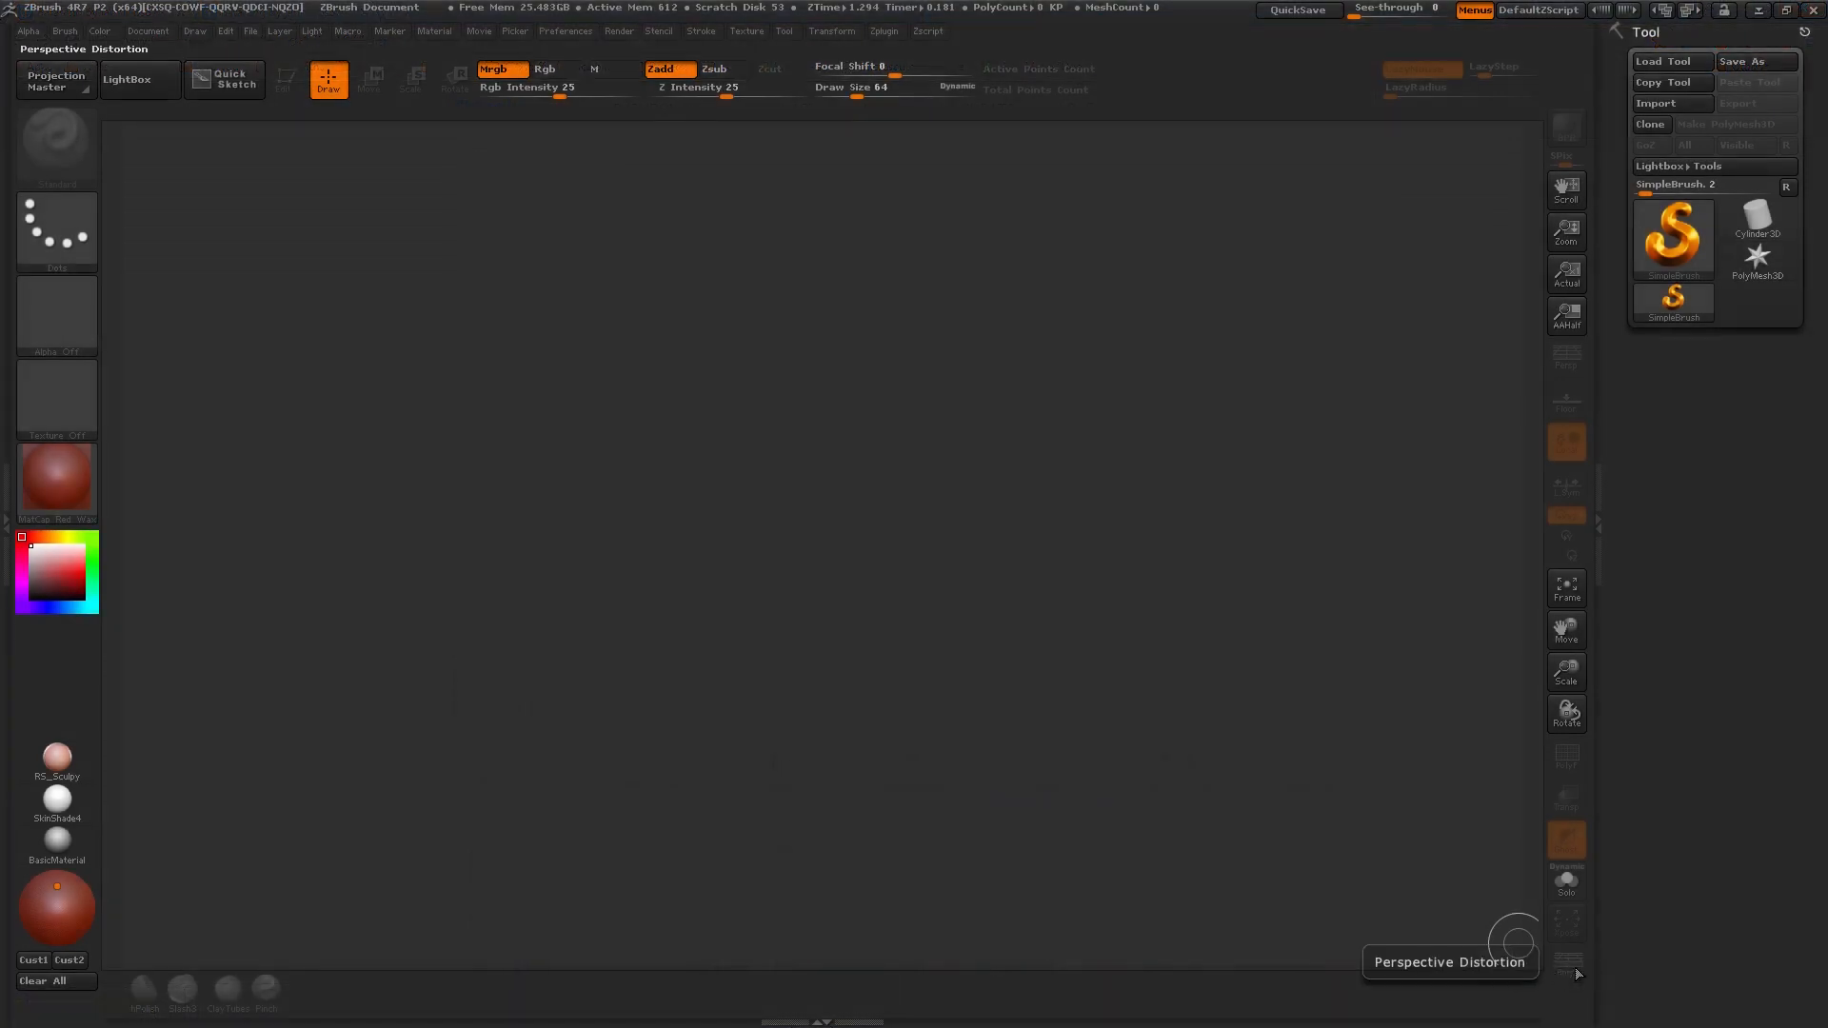
pyautogui.moveTo(944, 532)
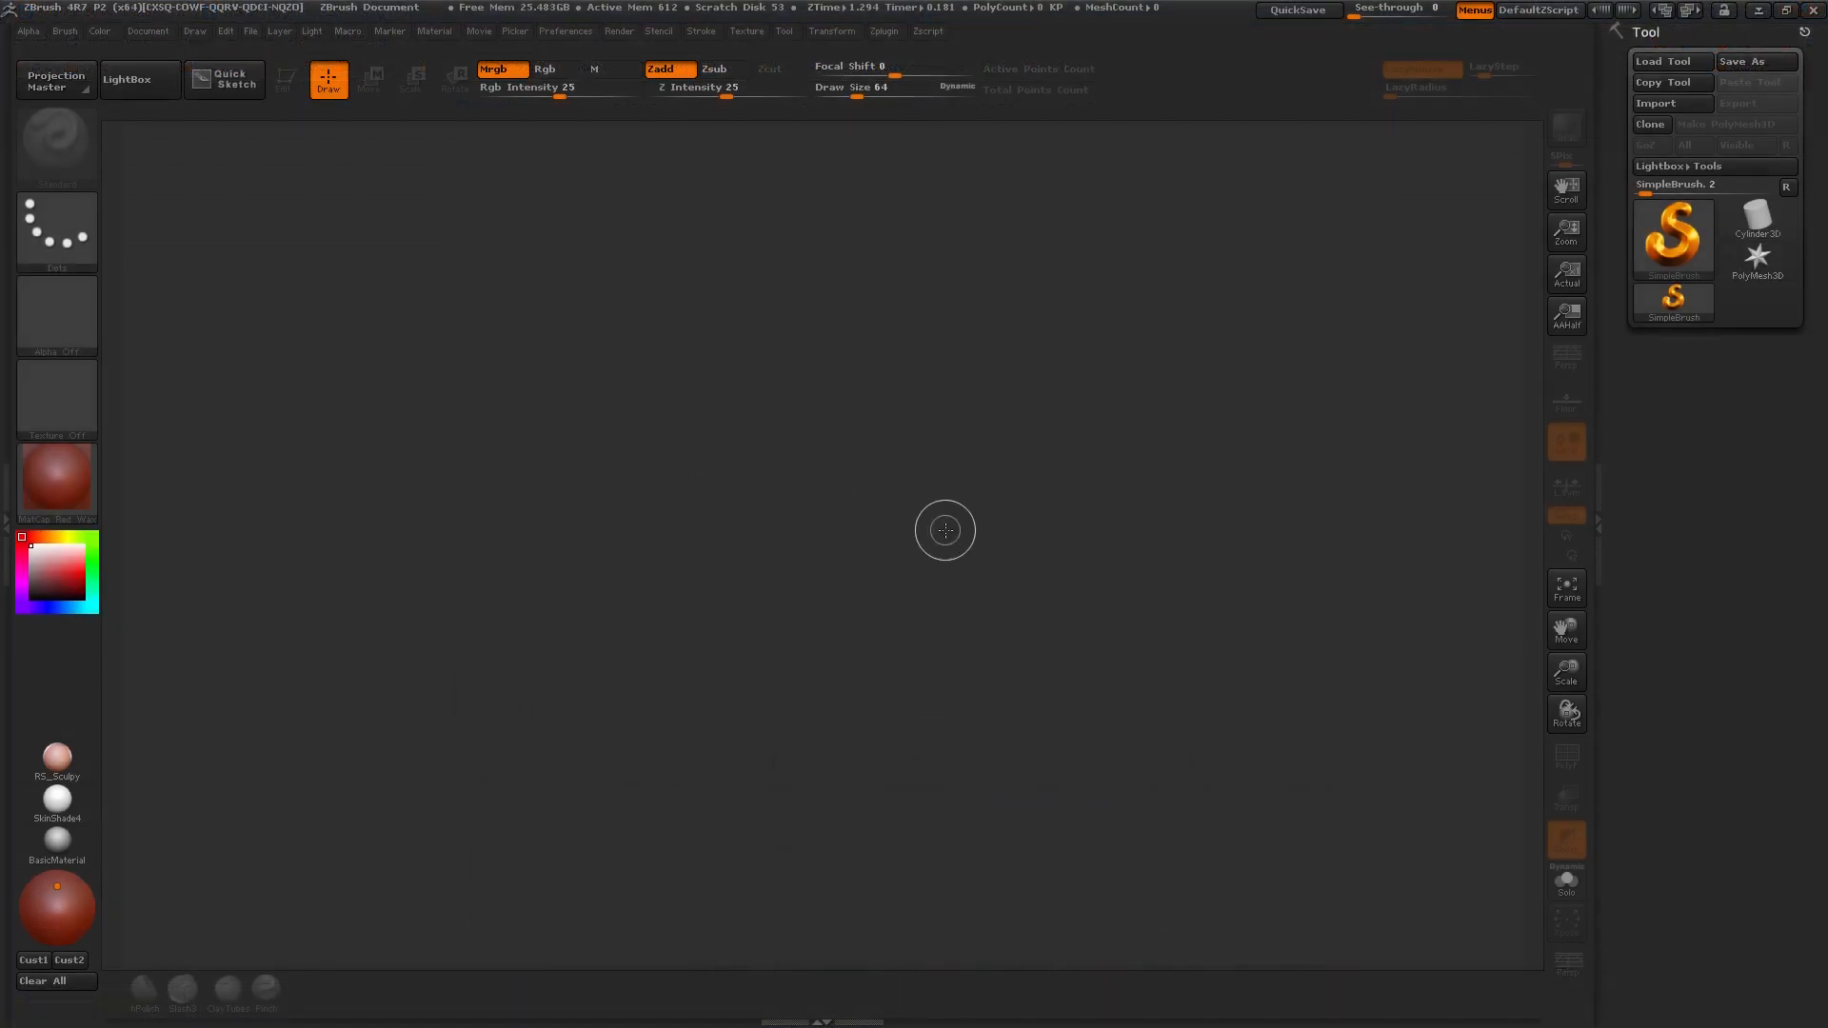
pyautogui.moveTo(1670, 82)
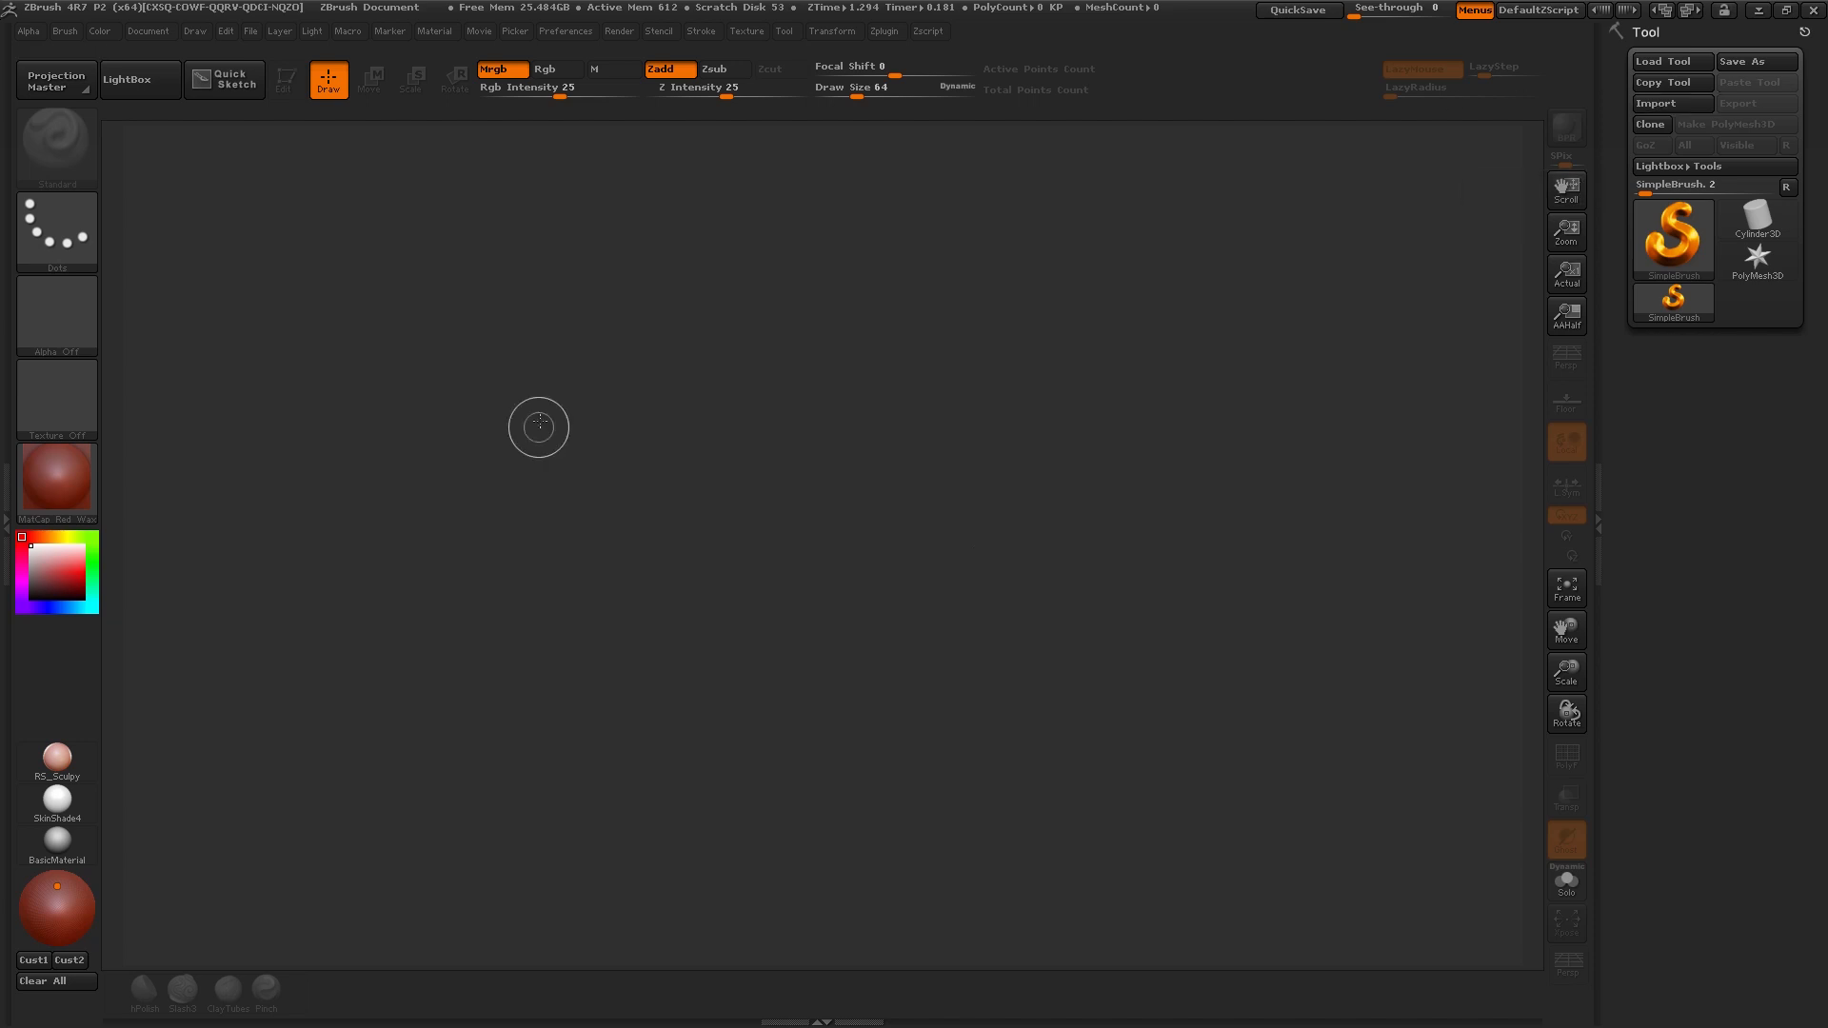
# Import the batarang STL from Downloads via the 3D Print Exporter plugin.
pyautogui.click(883, 30)
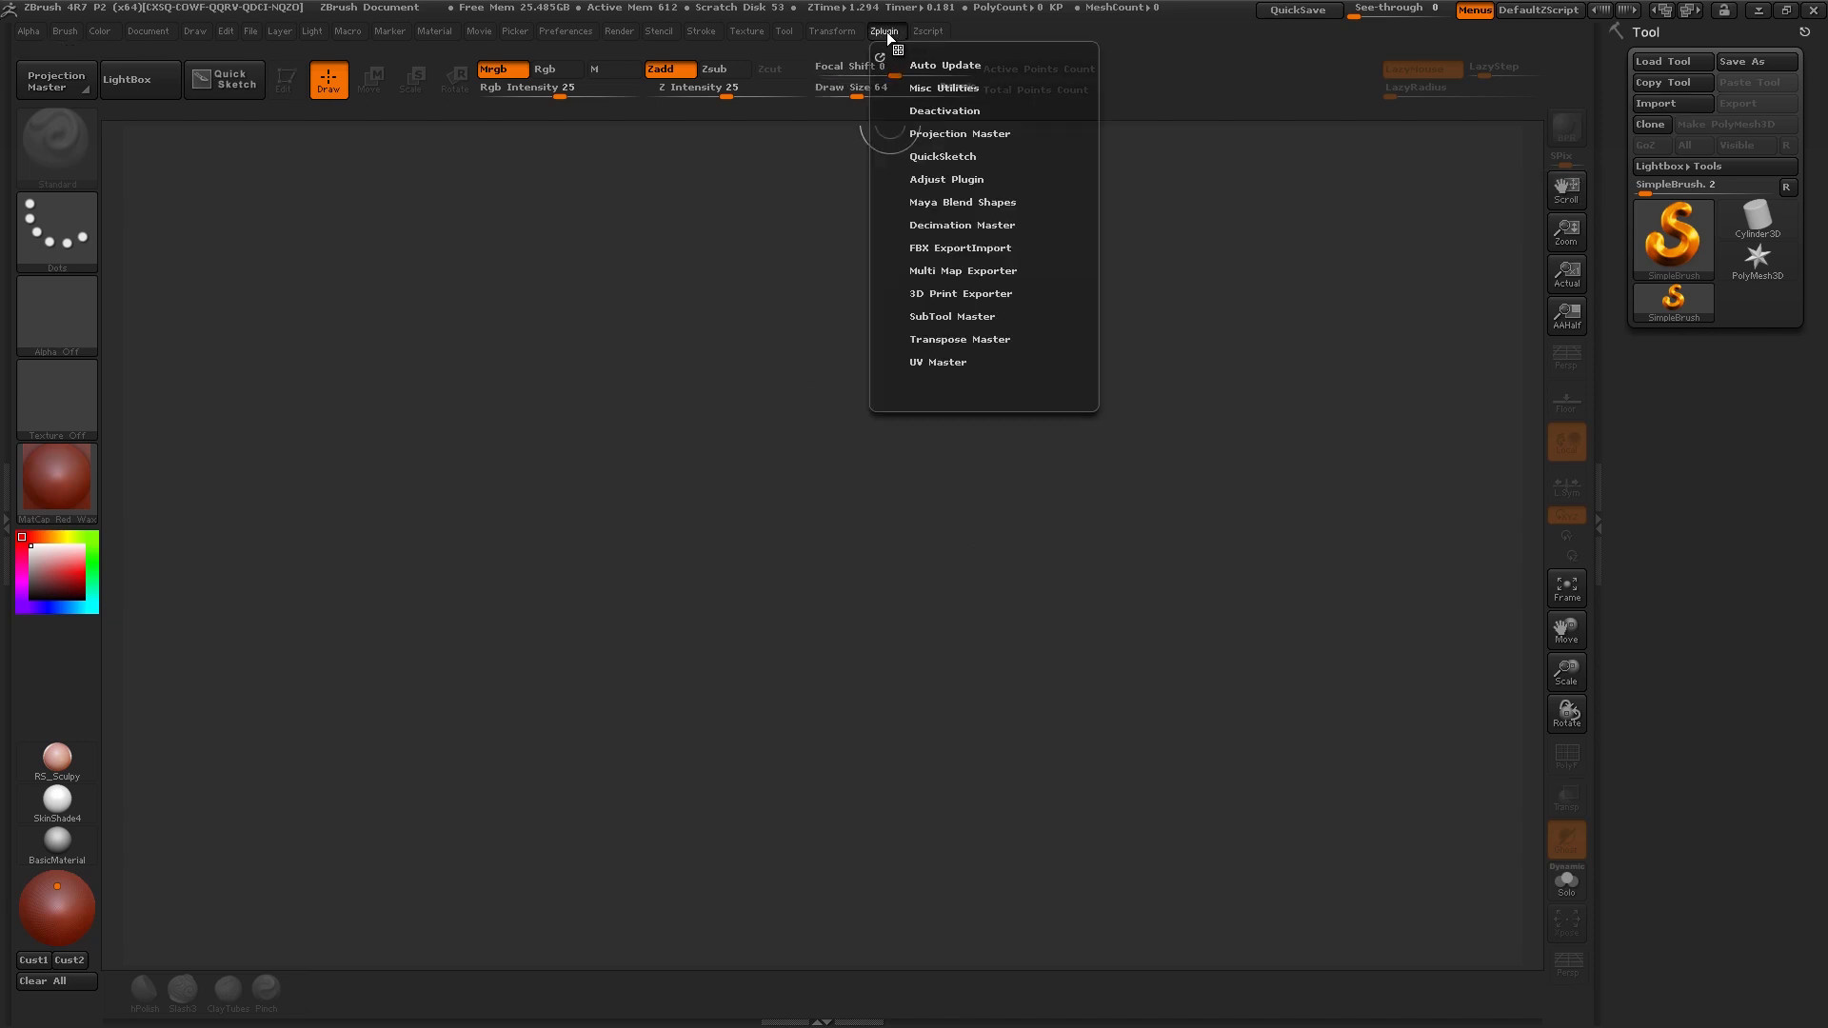
pyautogui.moveTo(962, 296)
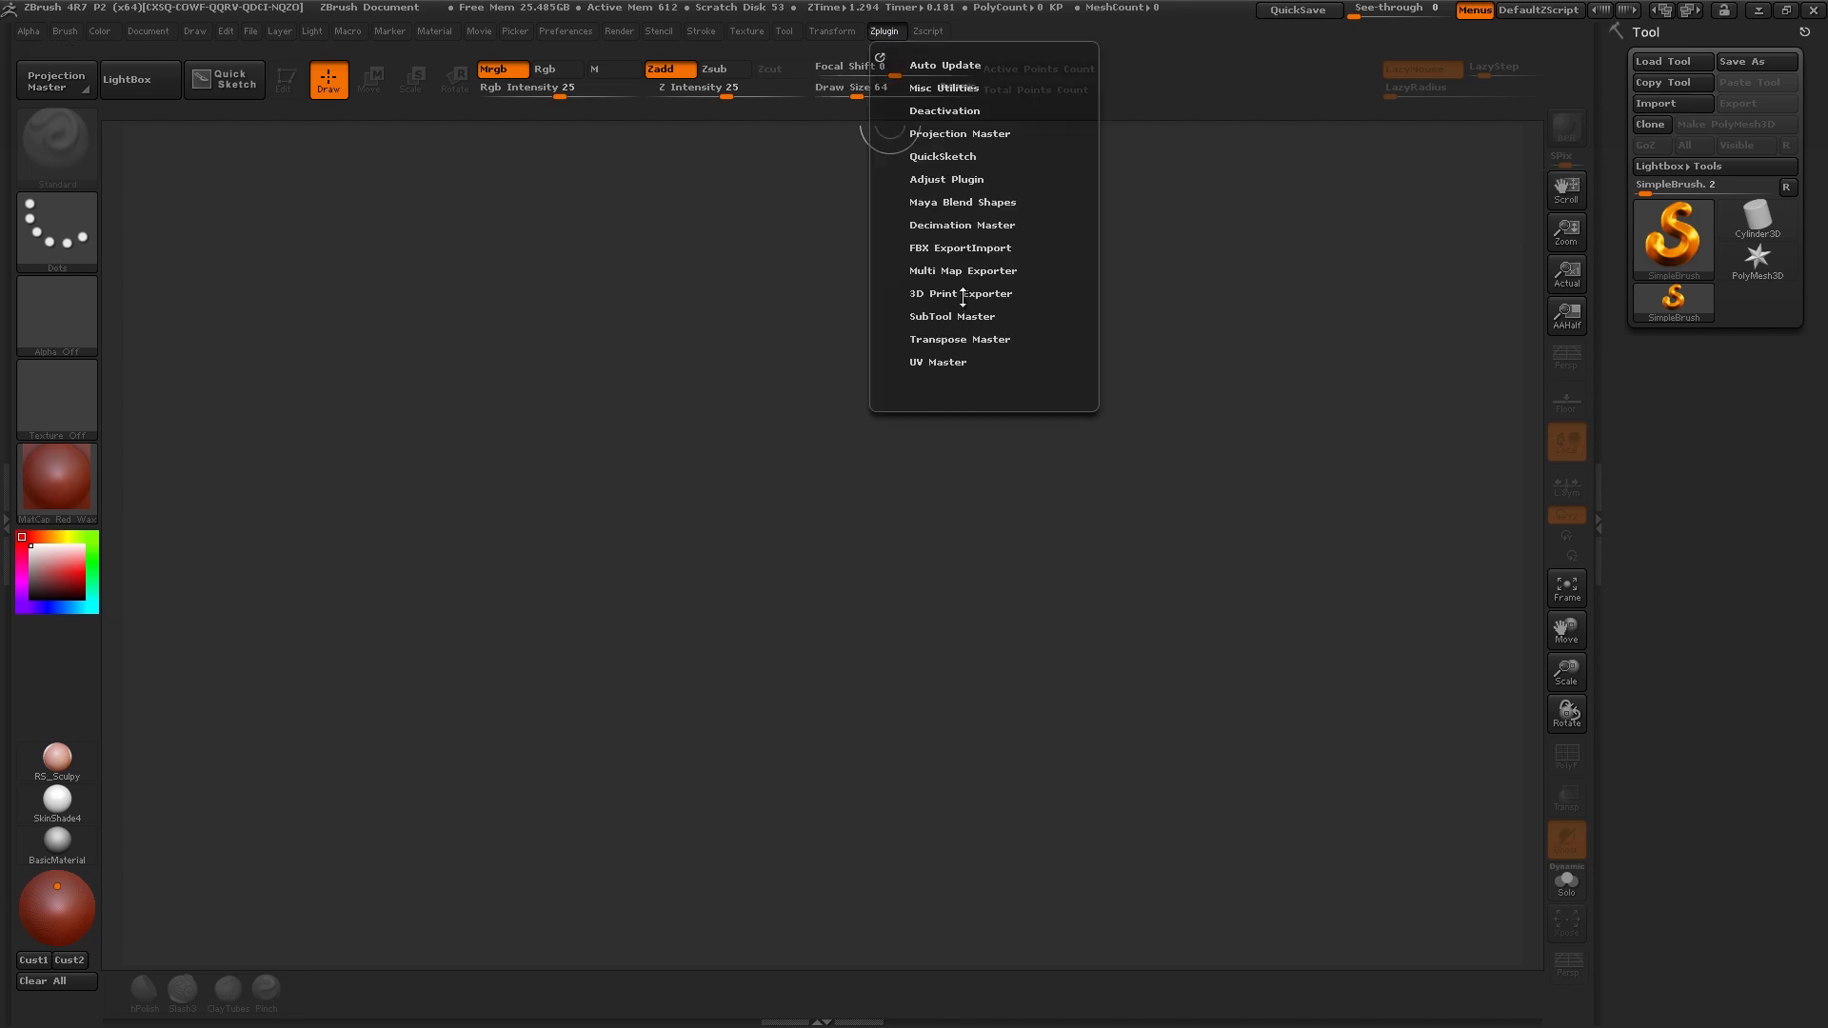
pyautogui.click(960, 293)
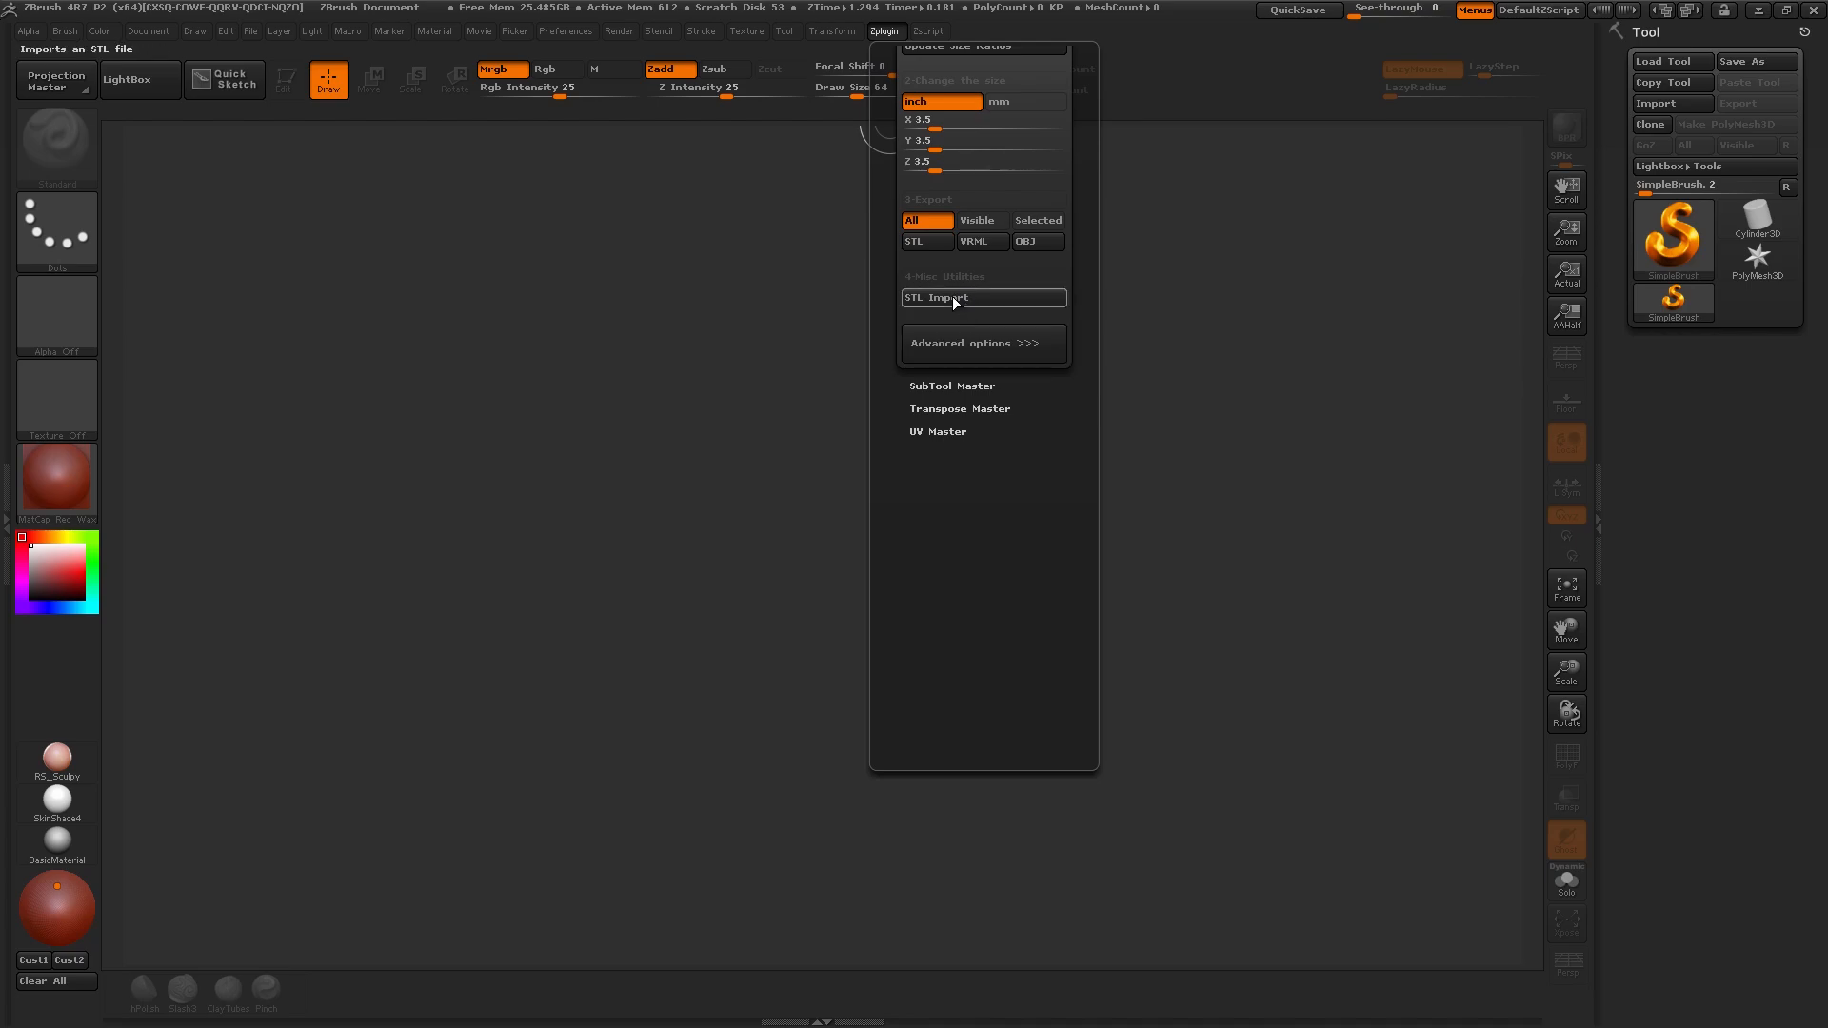
pyautogui.click(934, 297)
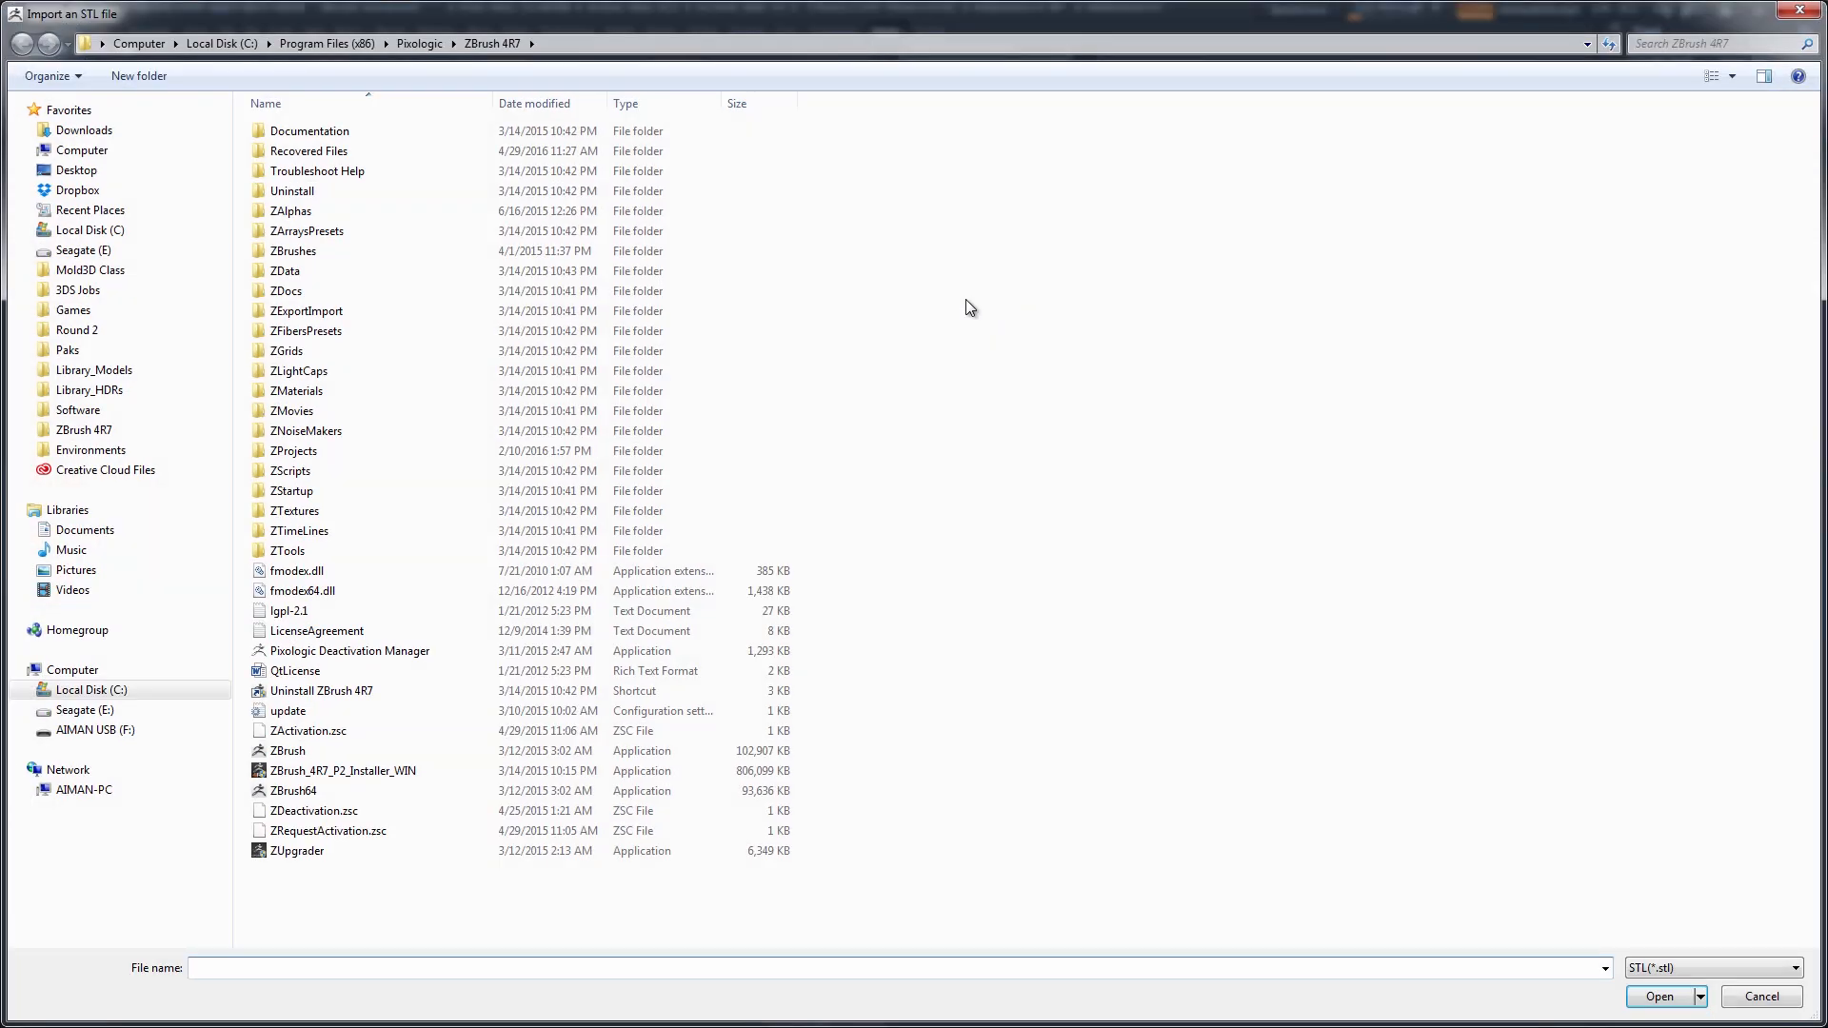
pyautogui.click(84, 129)
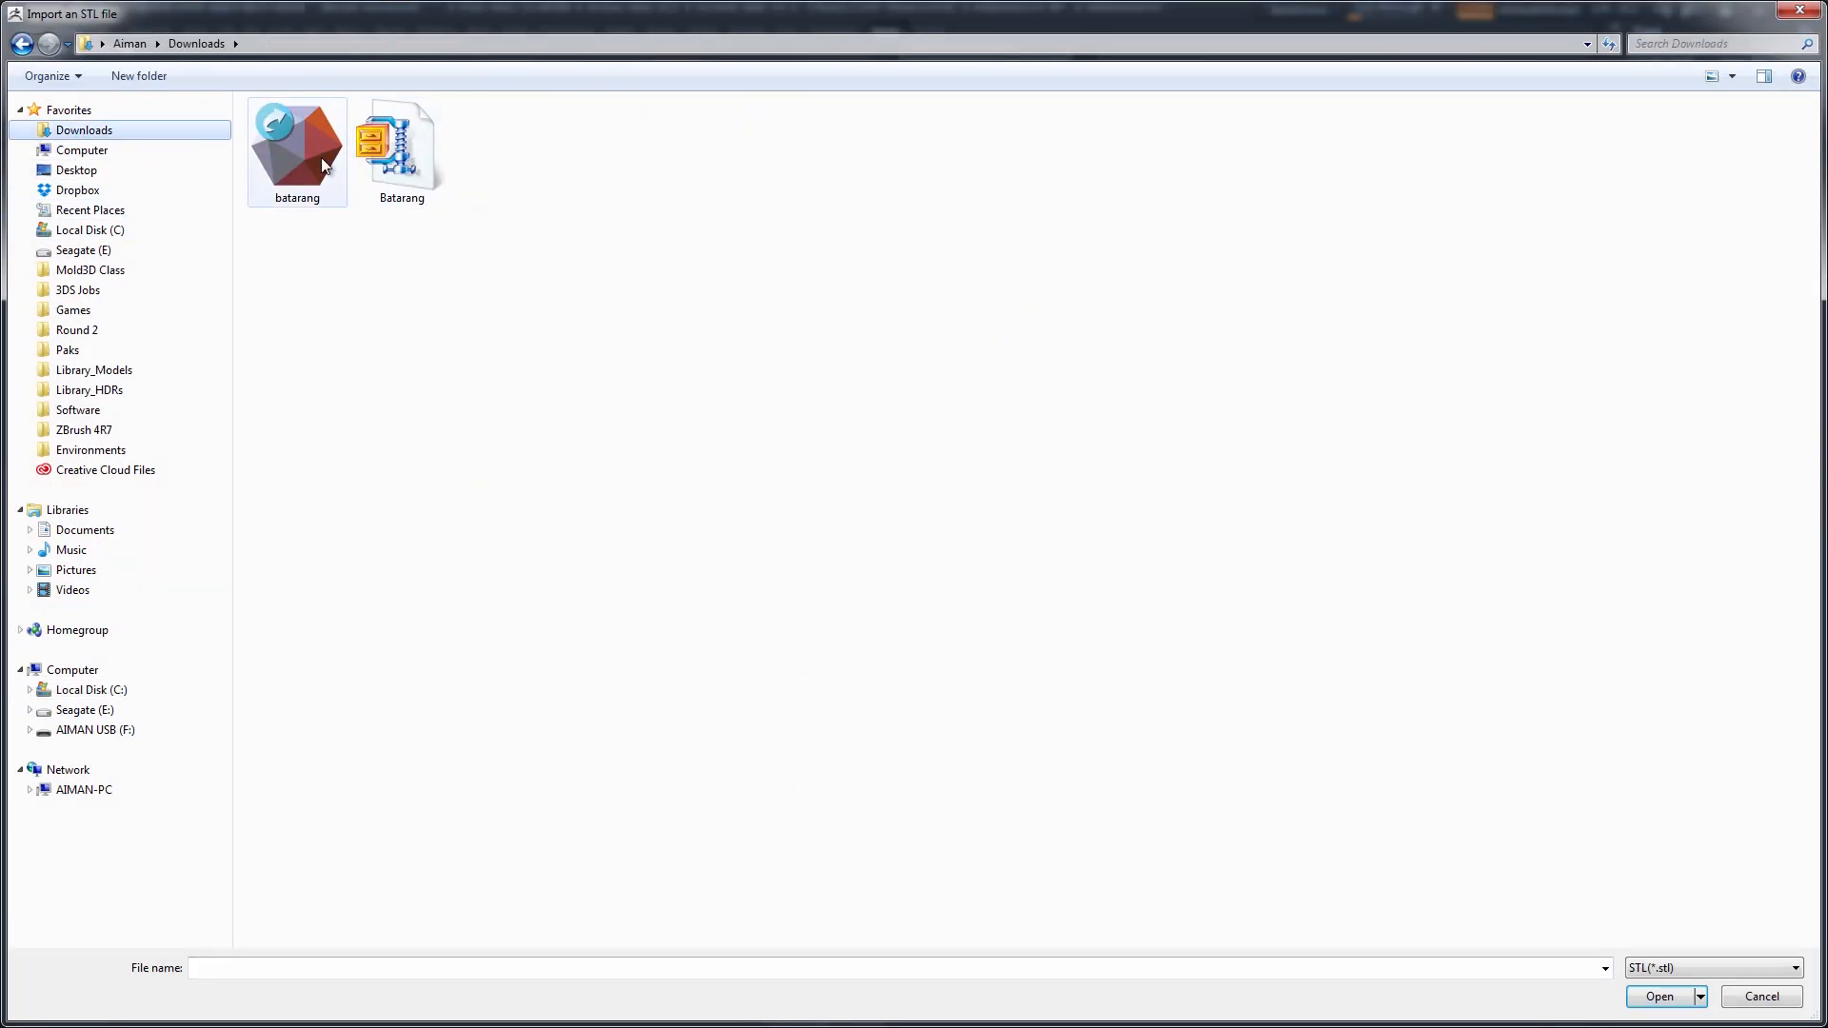
pyautogui.click(297, 139)
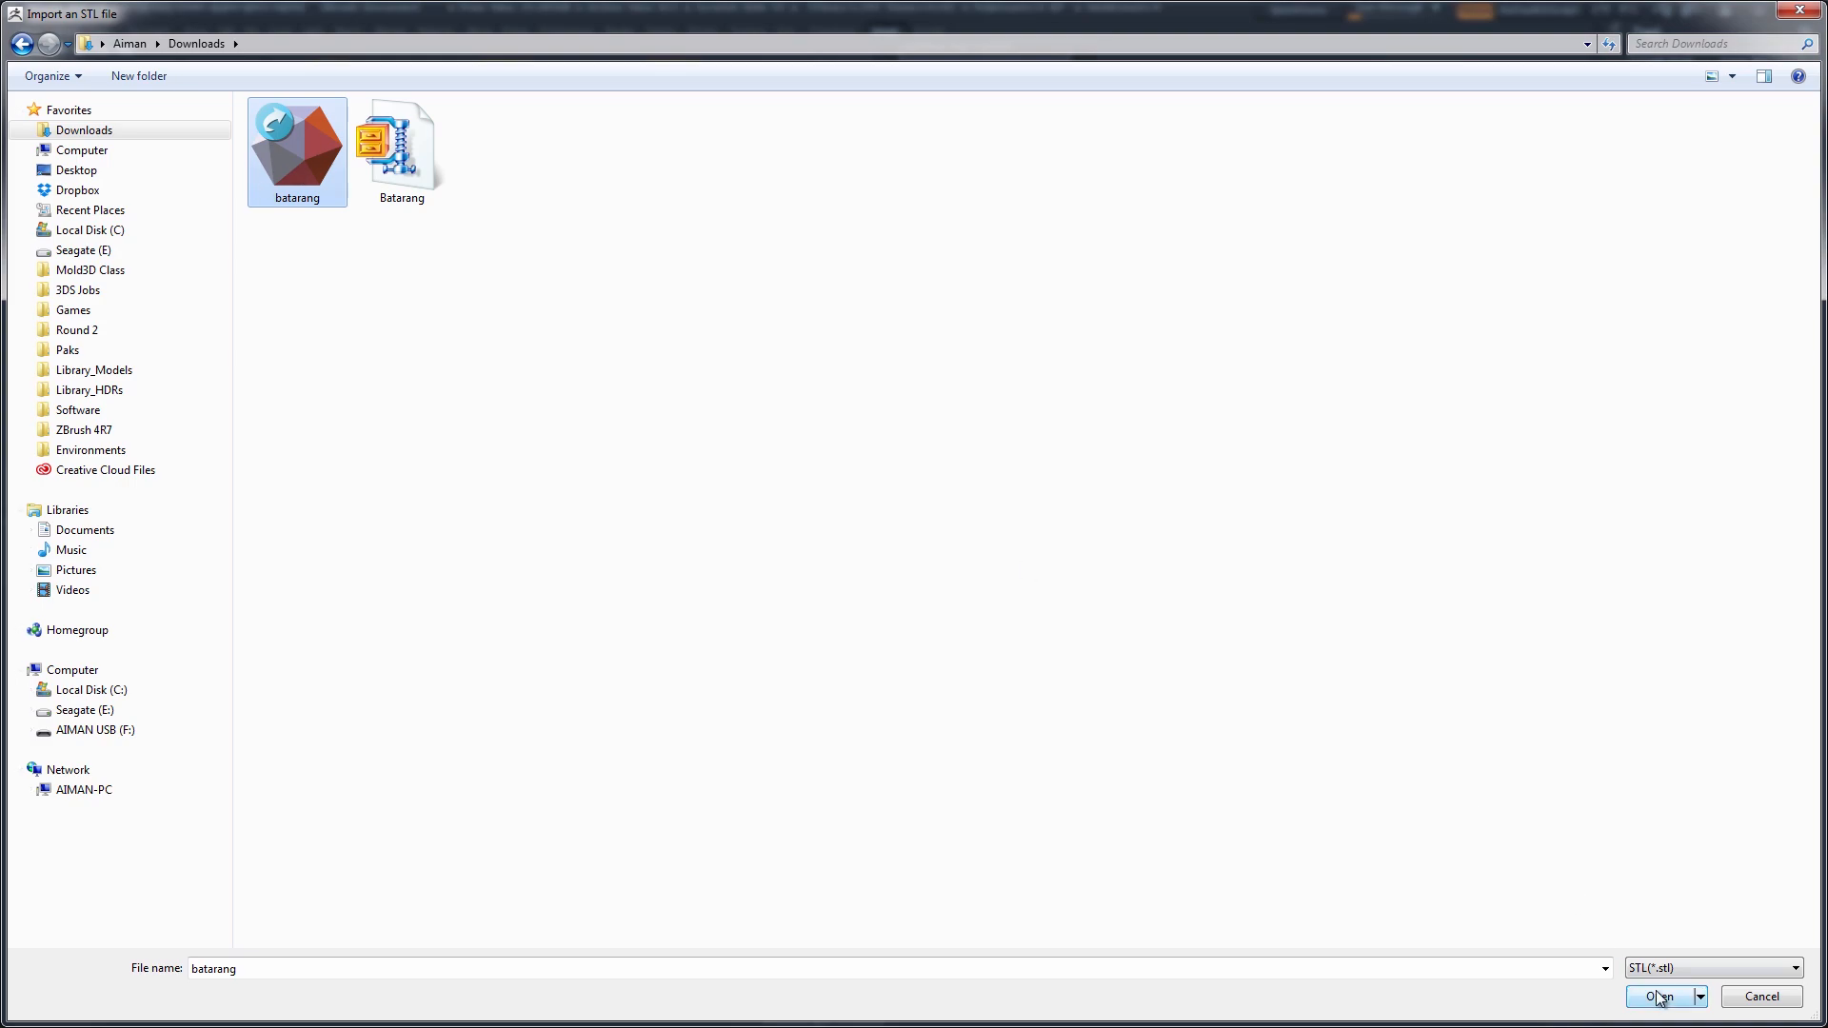
pyautogui.click(1658, 996)
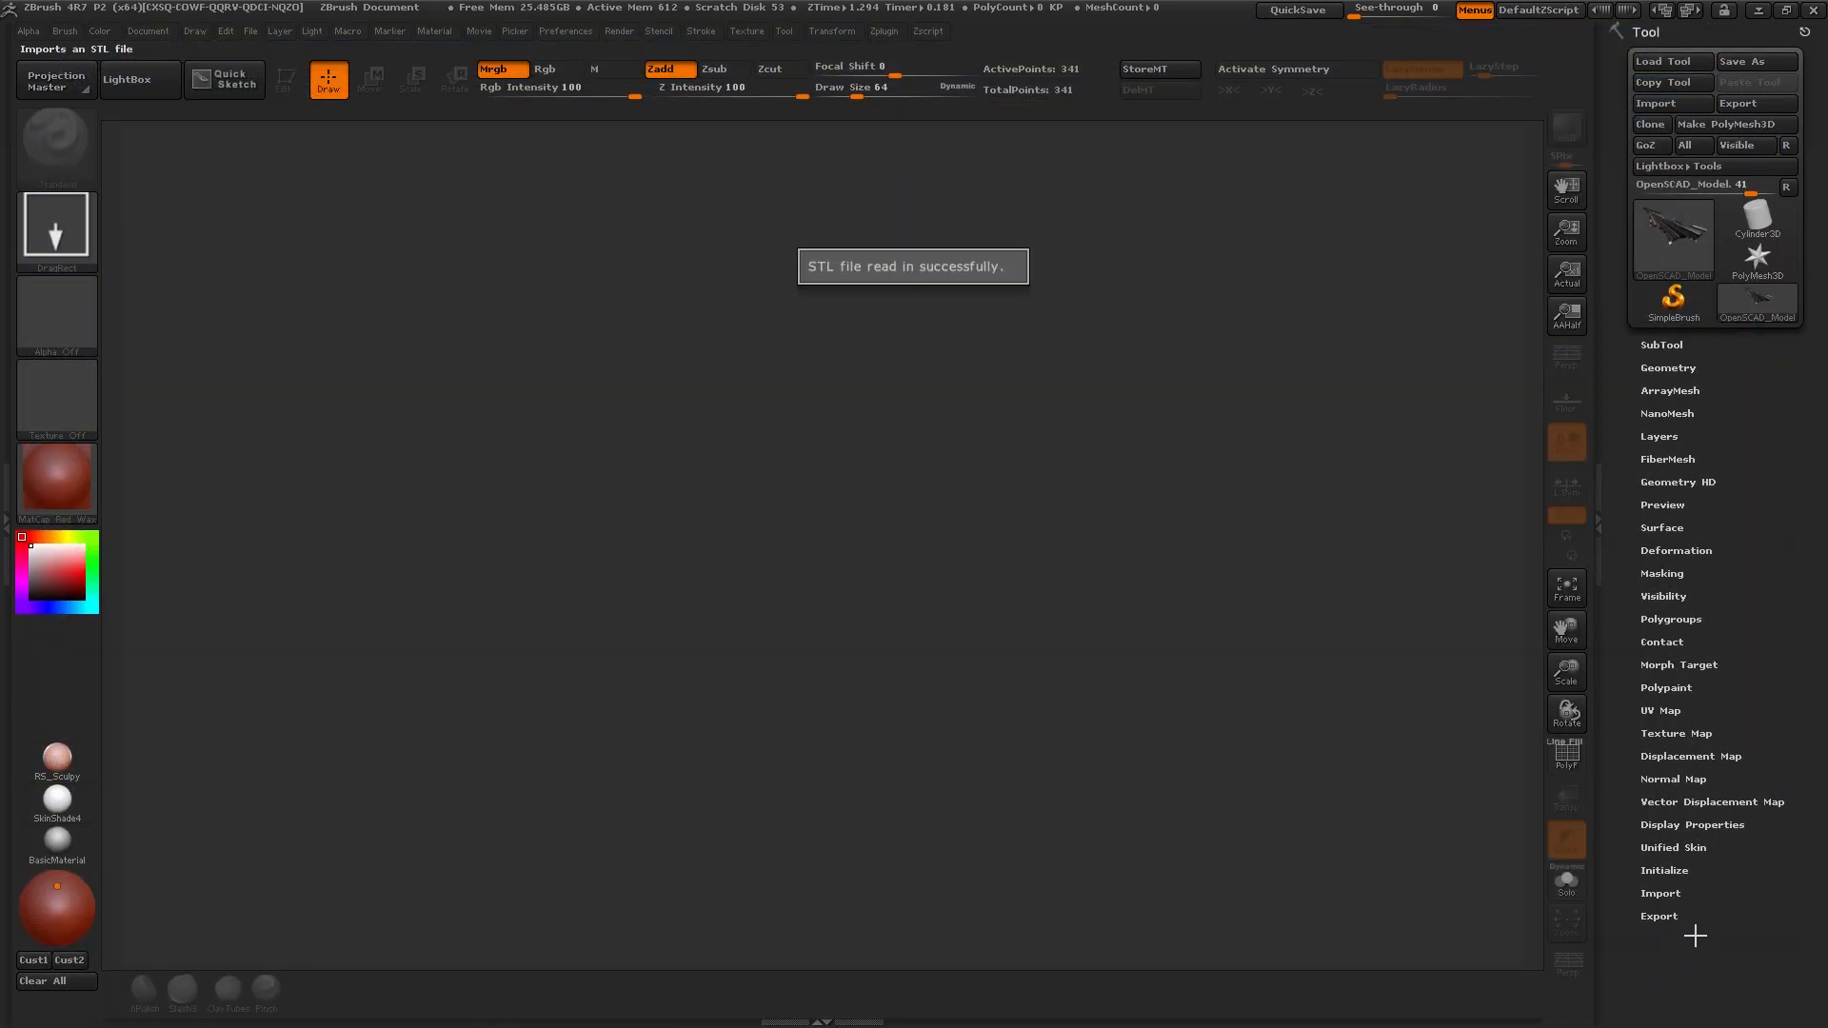
# Select the imported batarang tool, draw it on the canvas and enter Edit mode.
pyautogui.click(1672, 231)
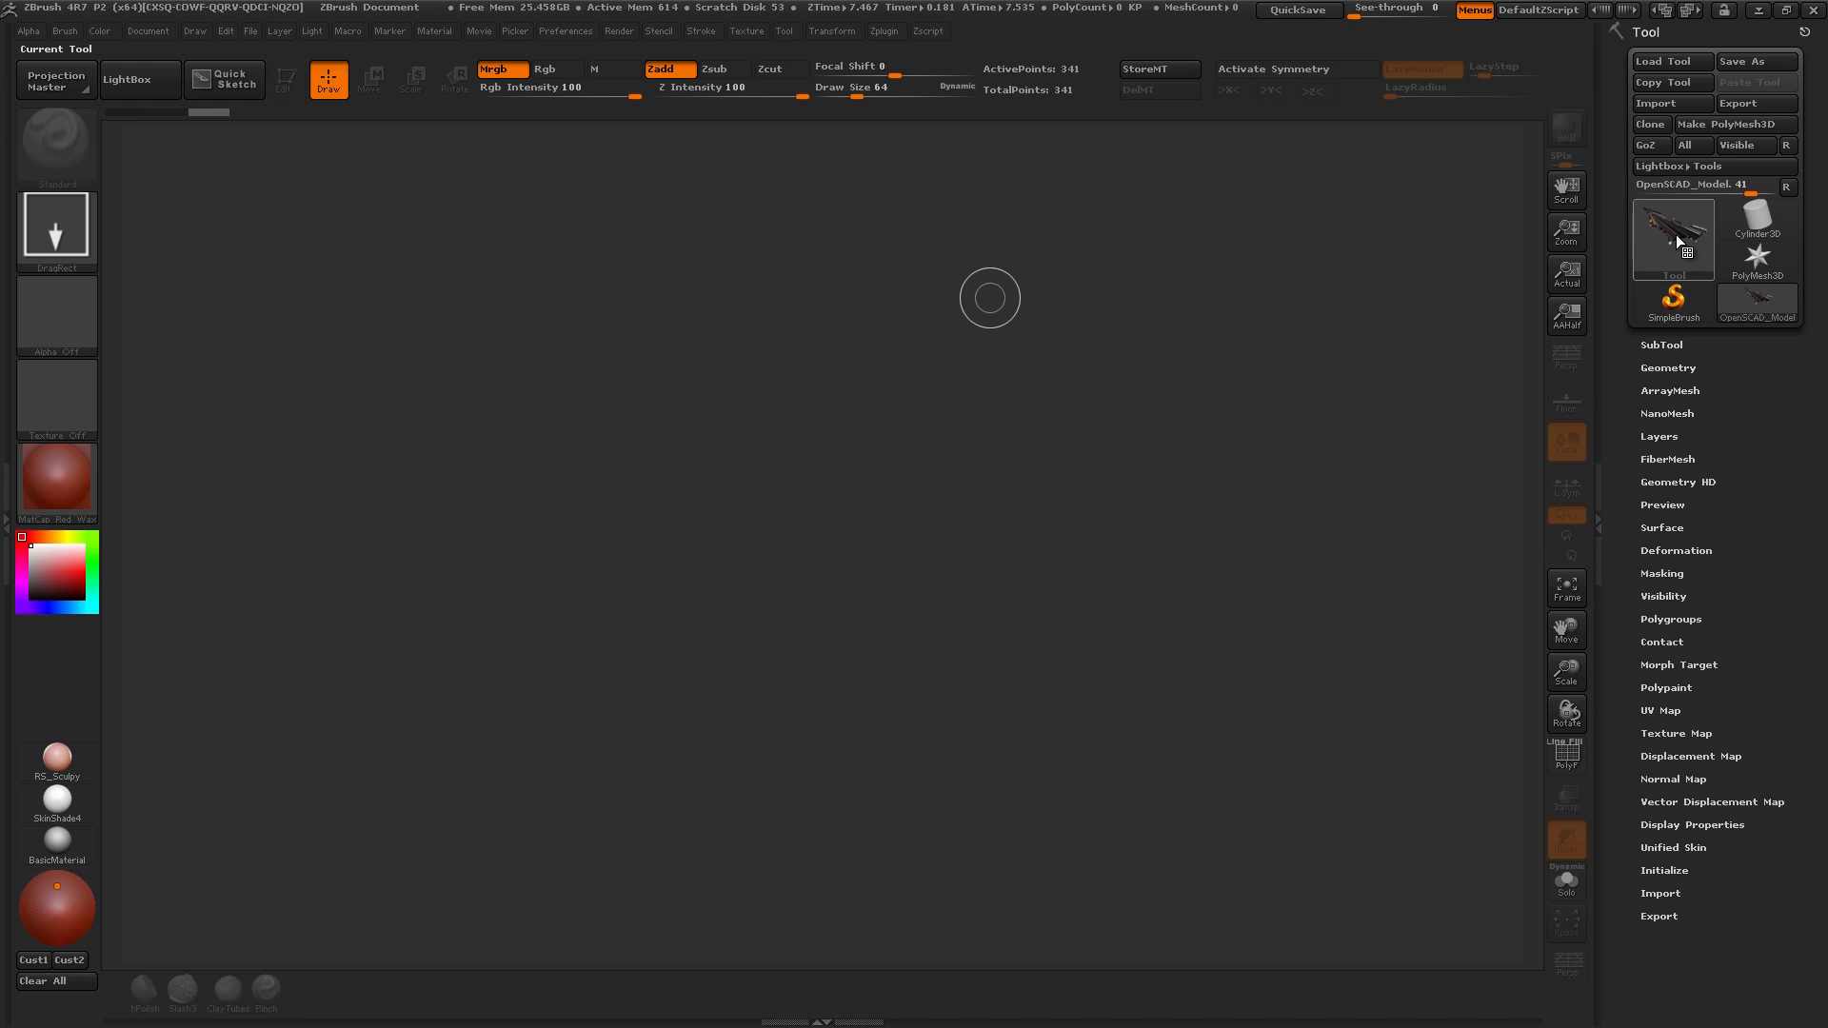
pyautogui.click(1668, 687)
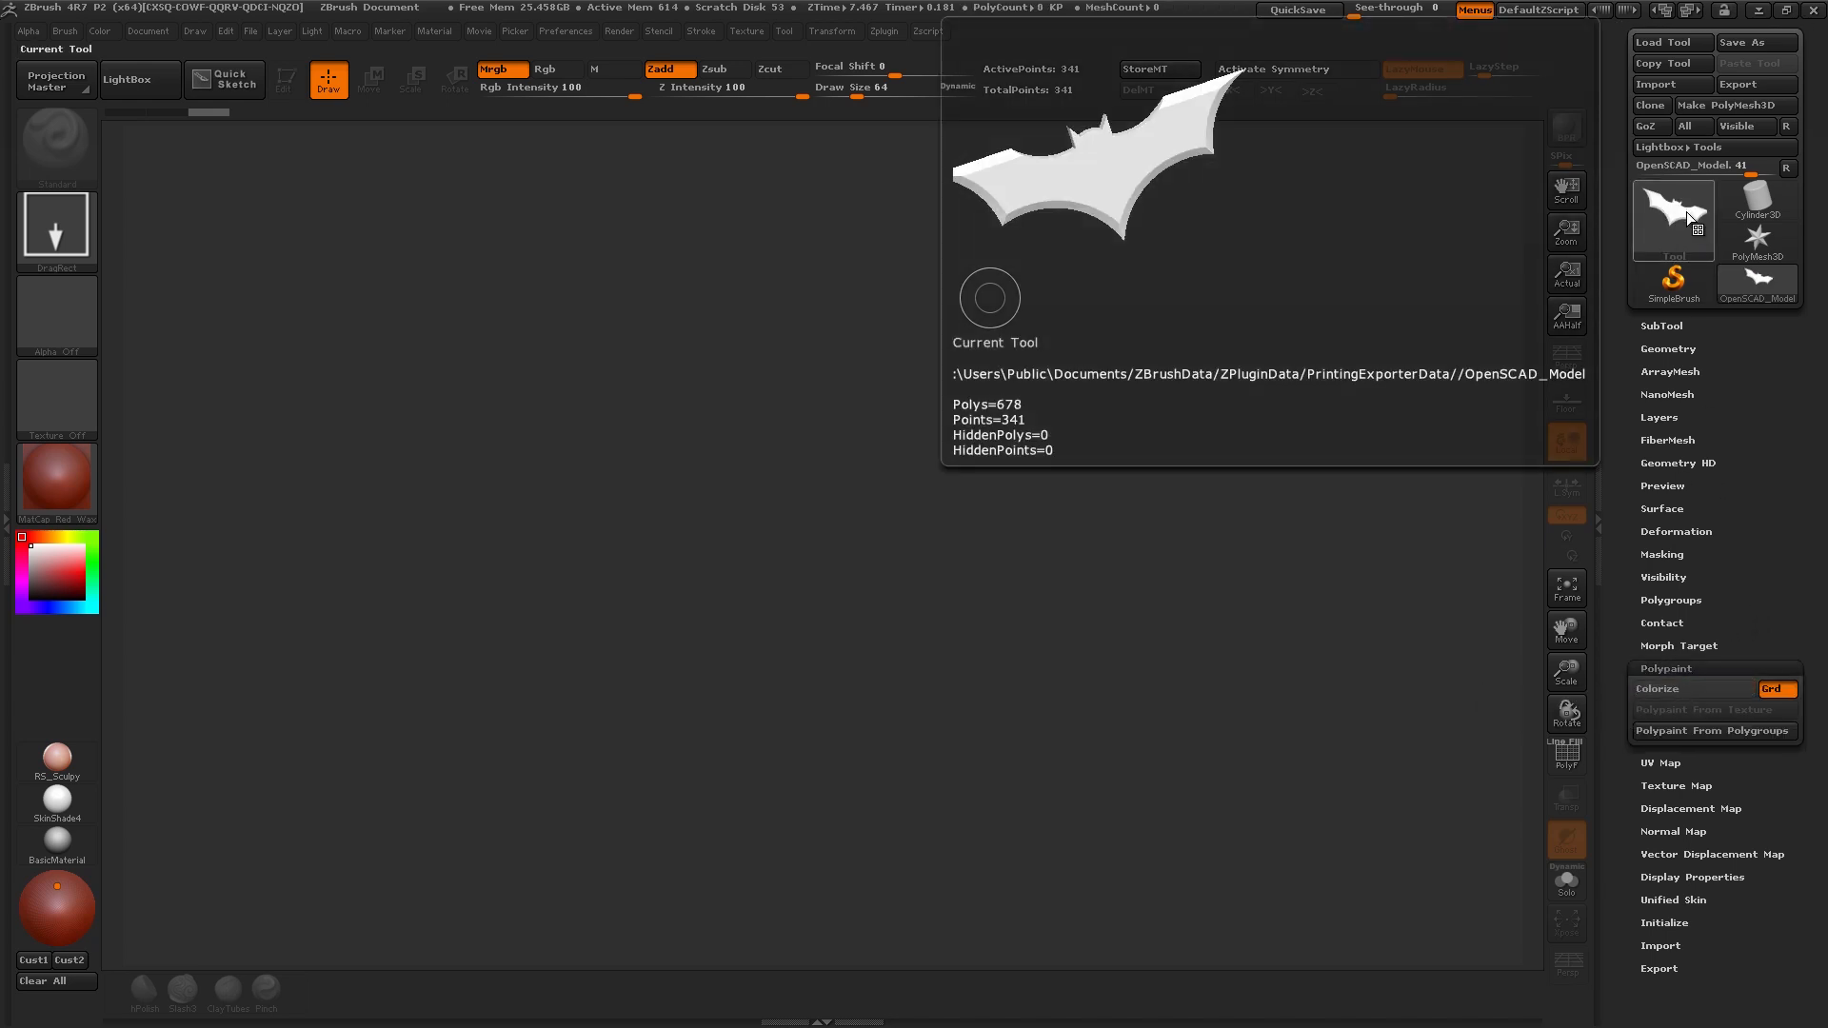
pyautogui.click(1672, 215)
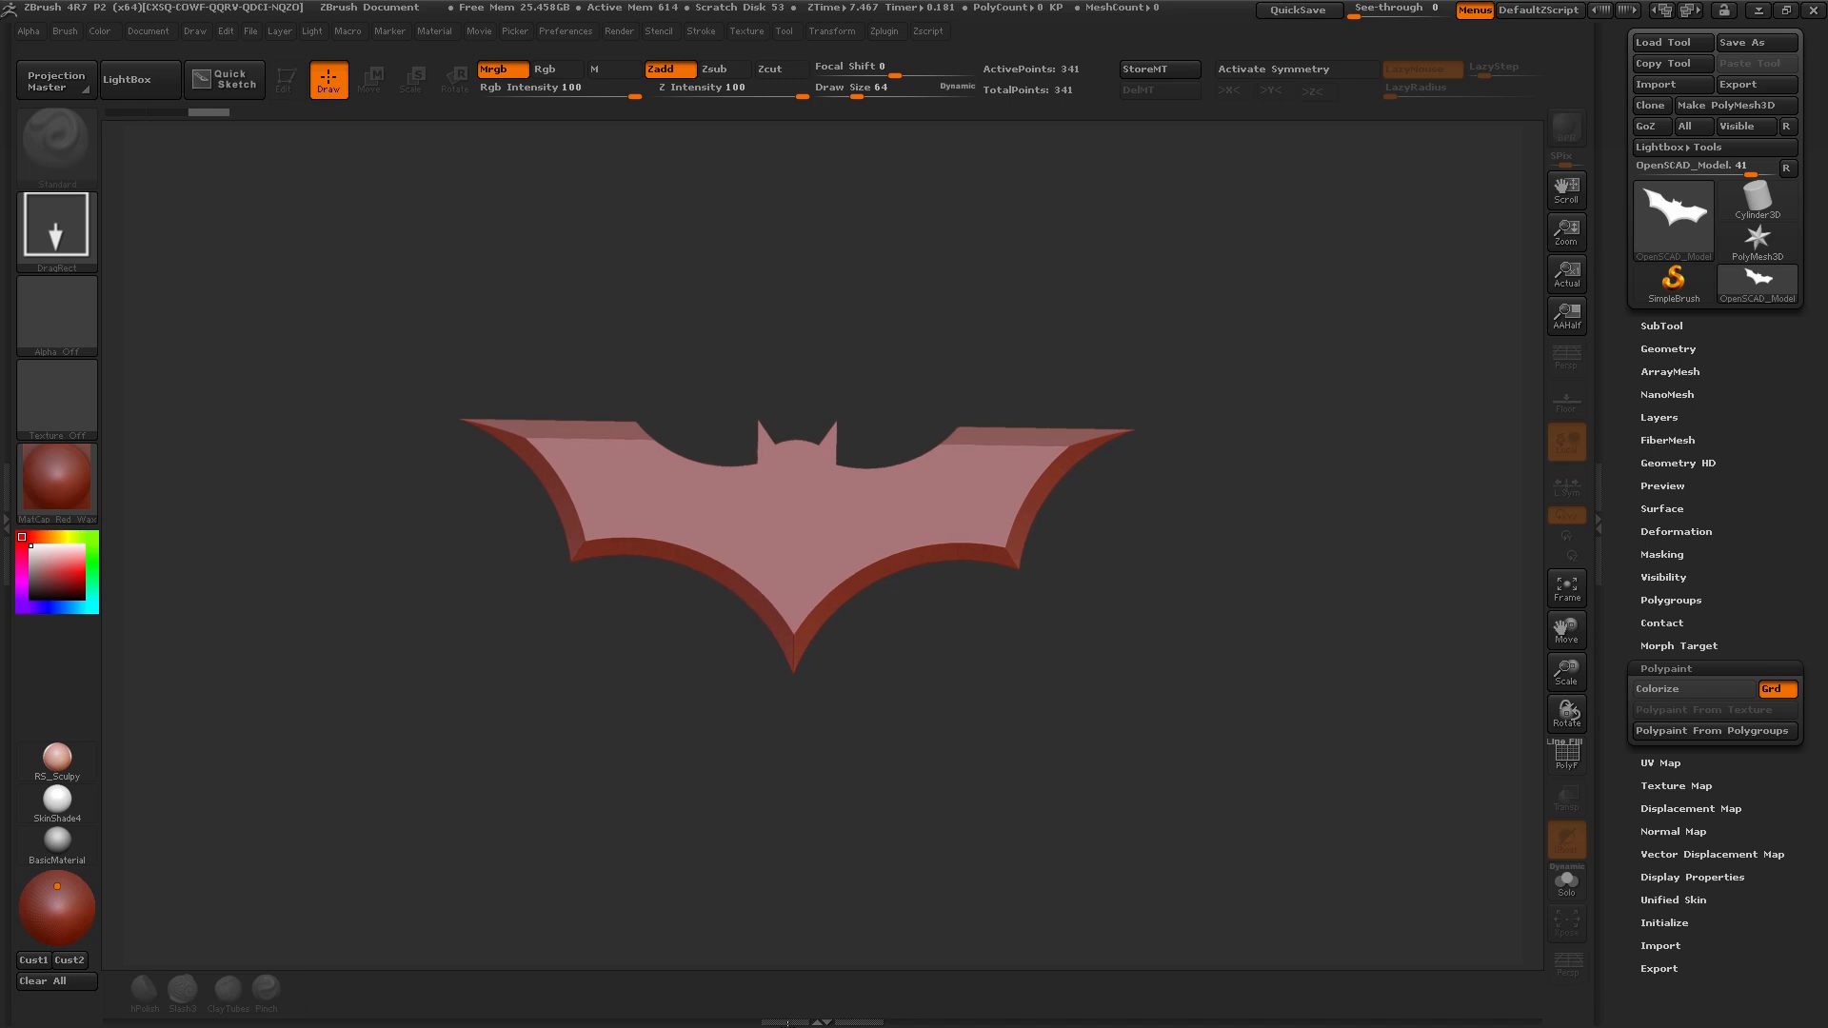
pyautogui.click(284, 80)
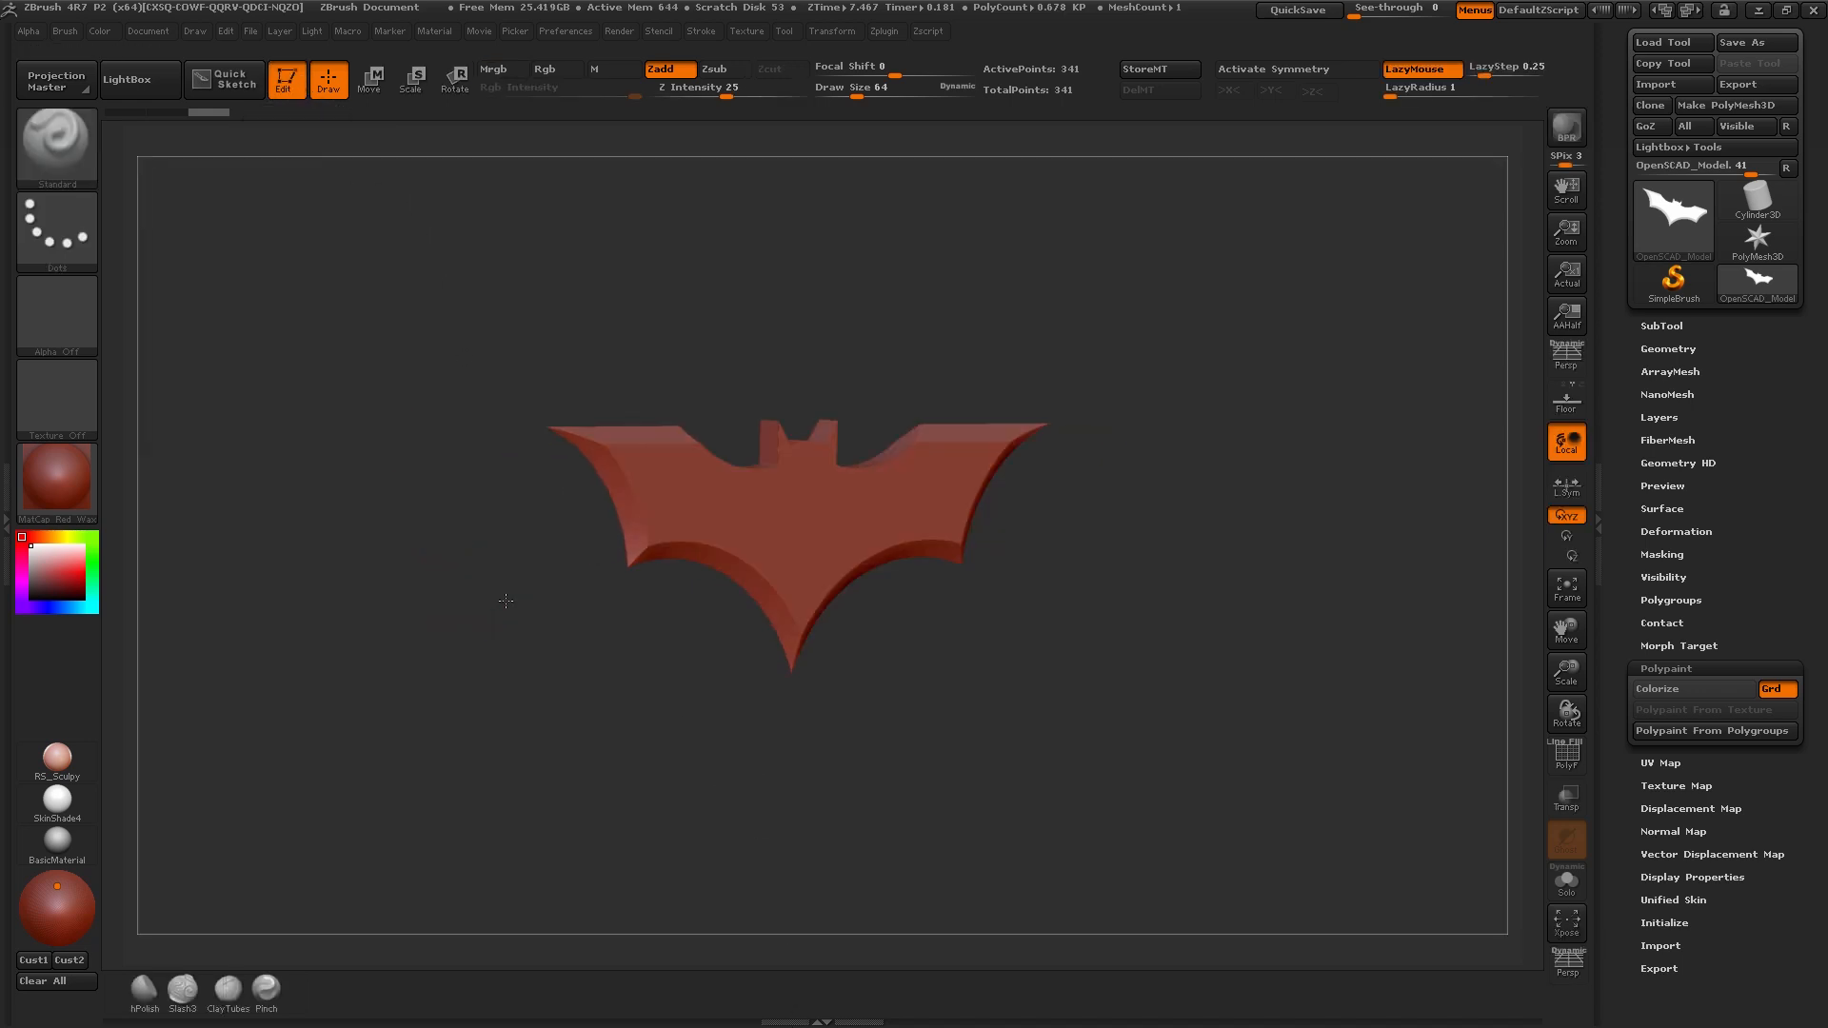
pyautogui.click(372, 78)
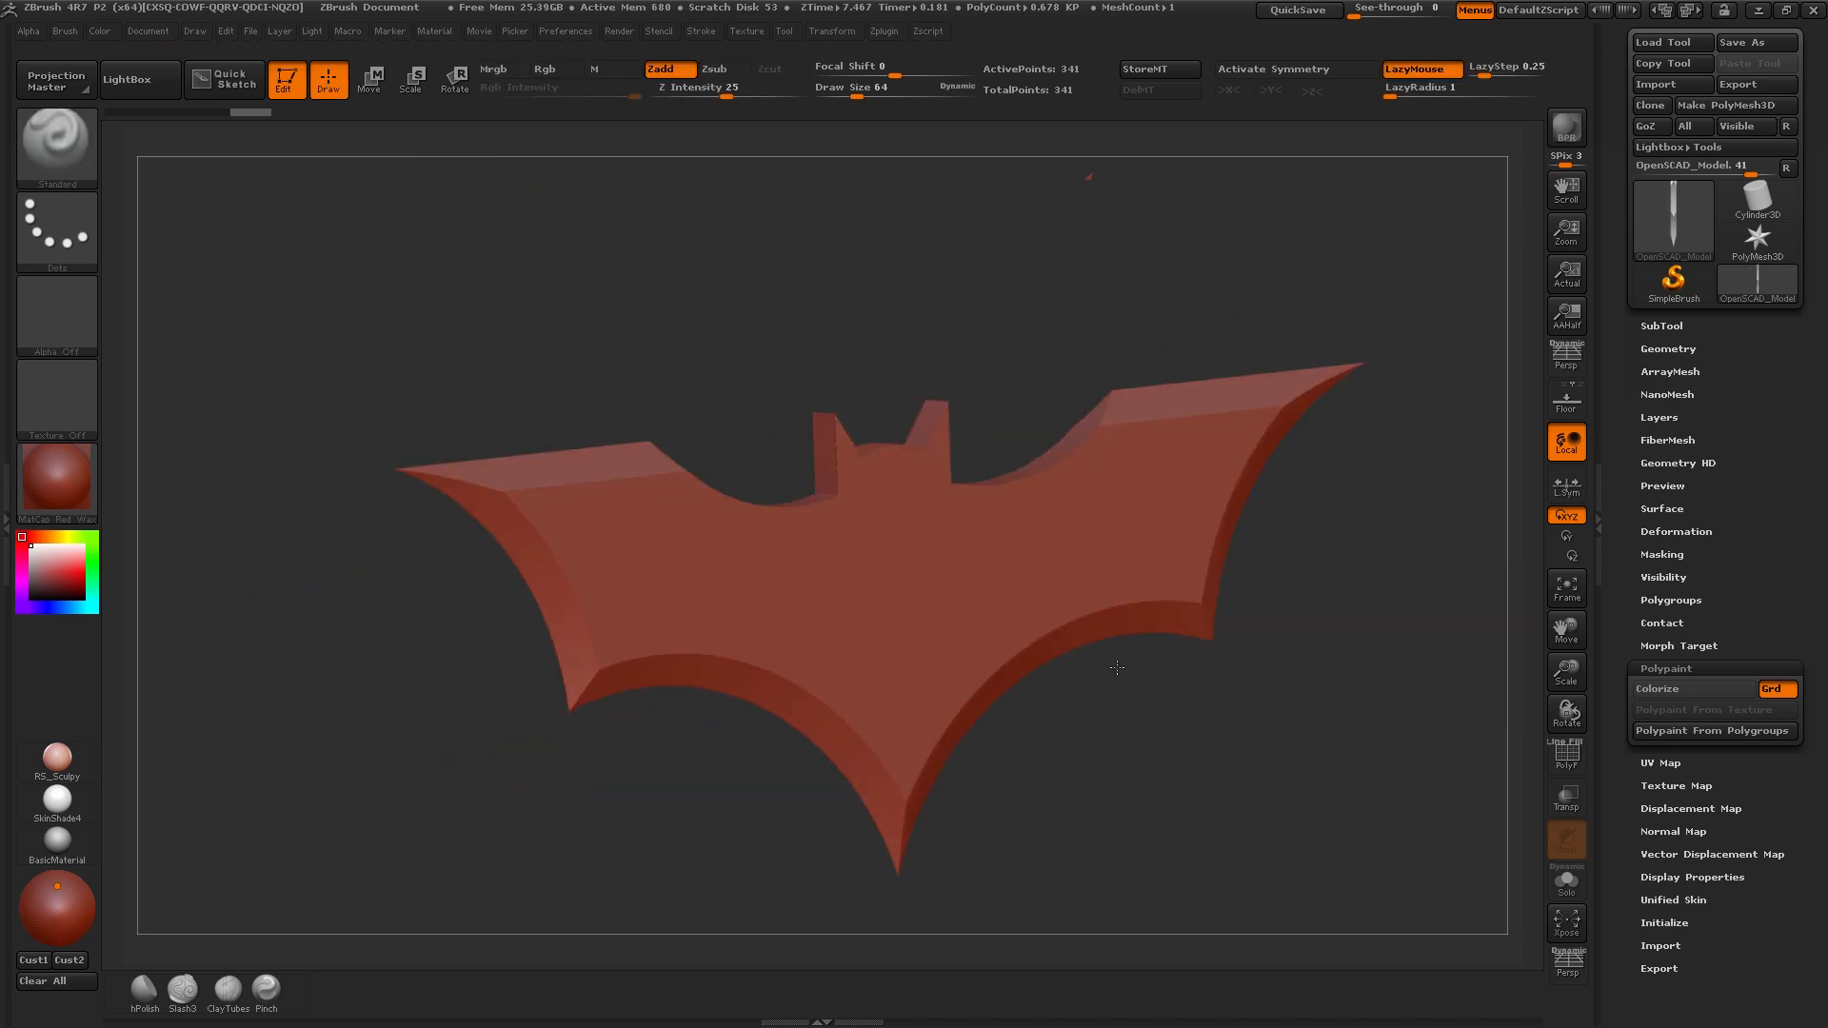
# Weld the batarang's duplicate points and DynaMesh it into a dense uniform mesh.
pyautogui.click(1668, 347)
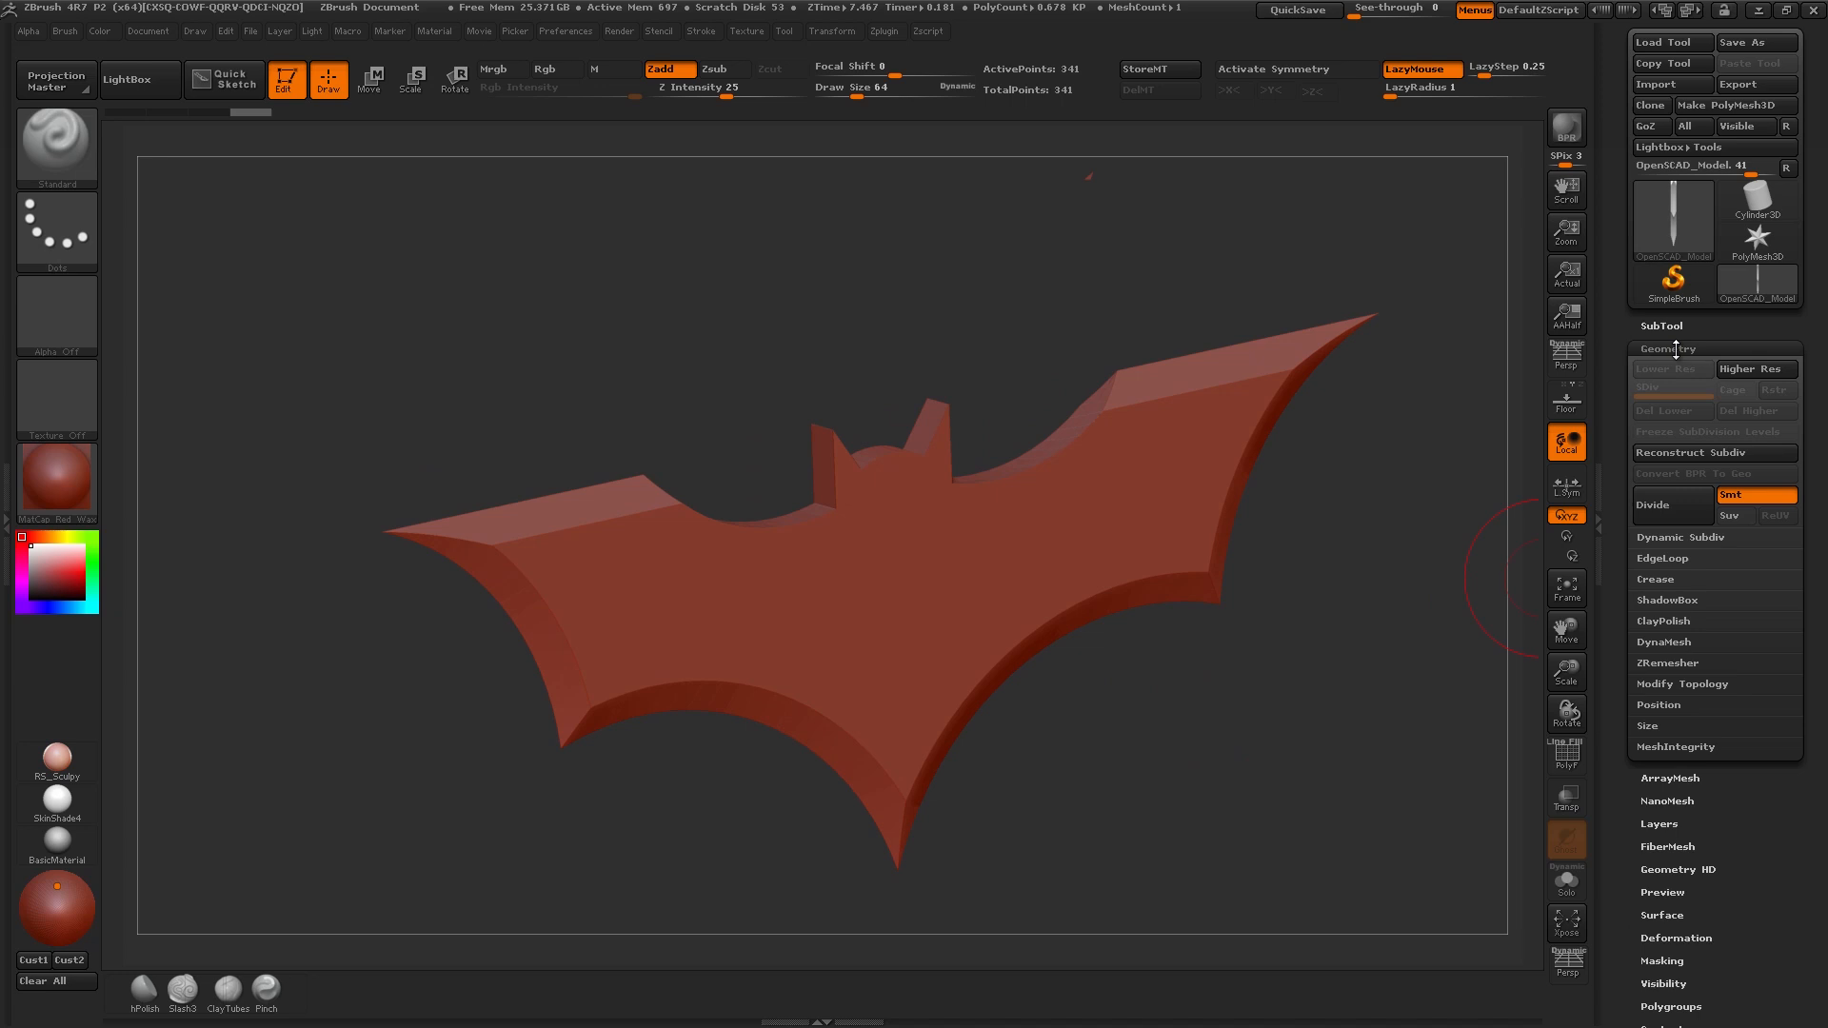
pyautogui.click(1681, 683)
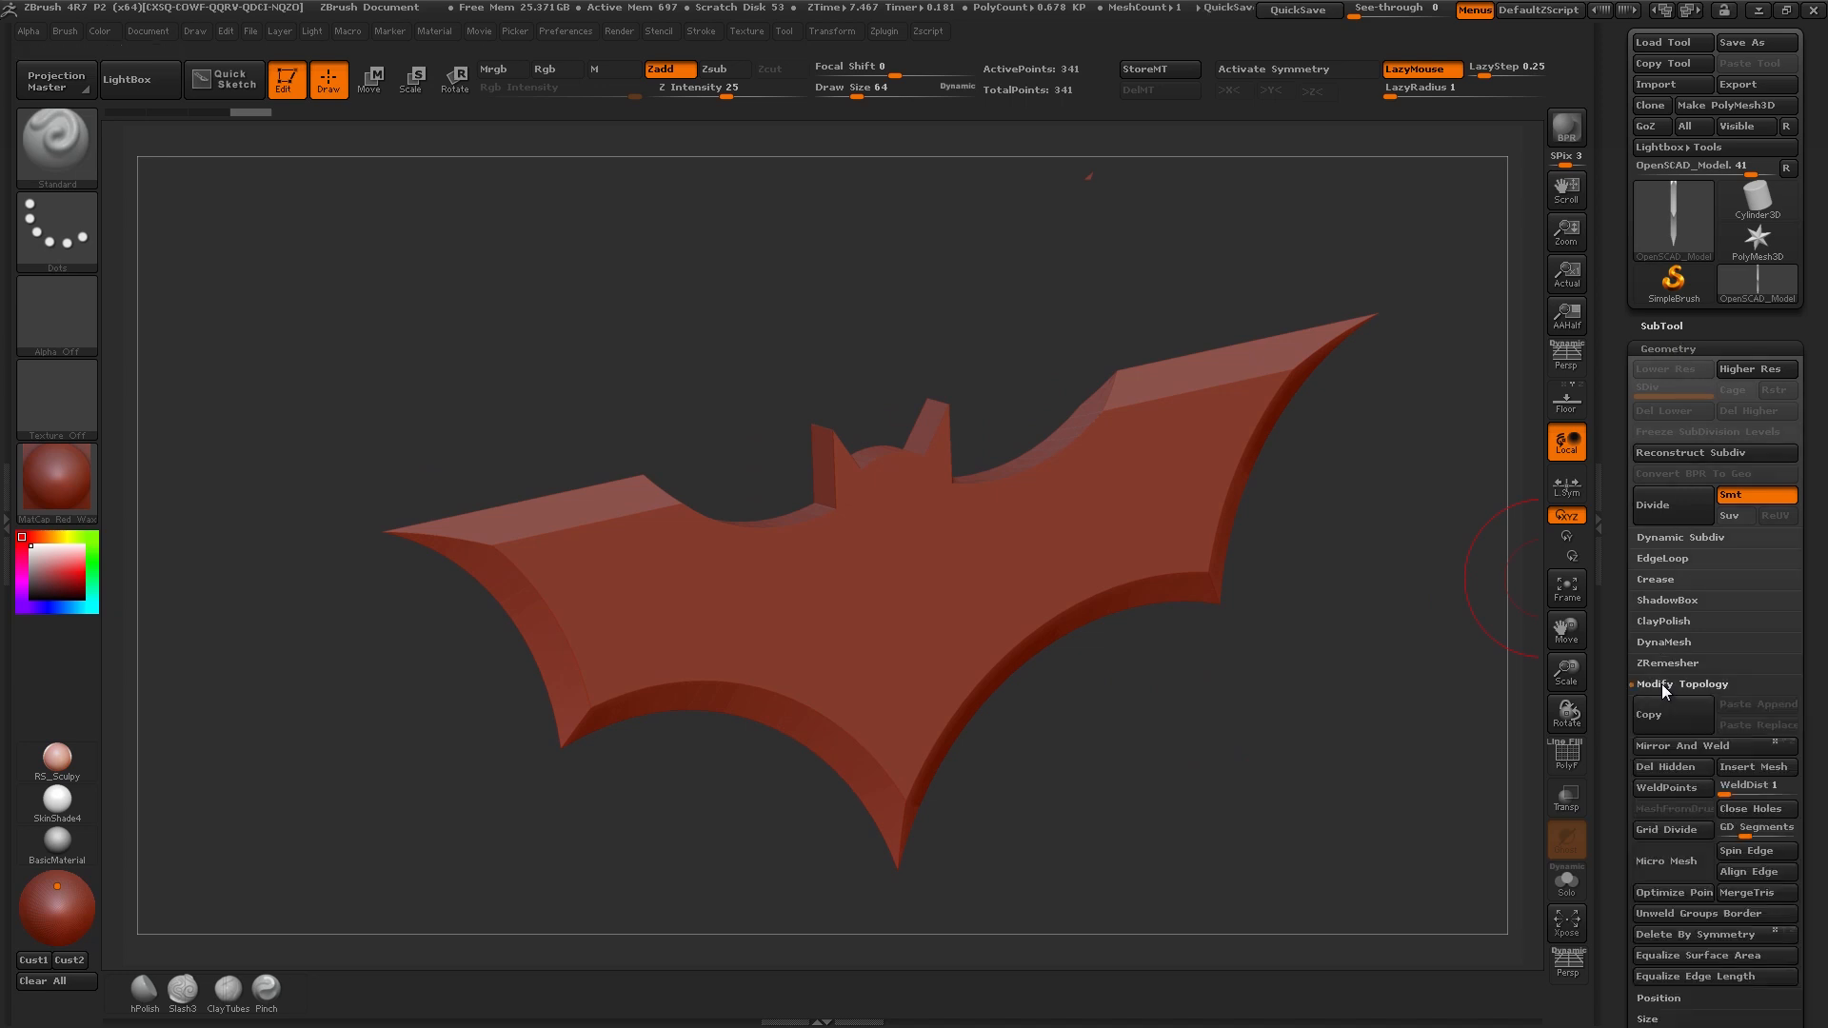
pyautogui.click(1663, 786)
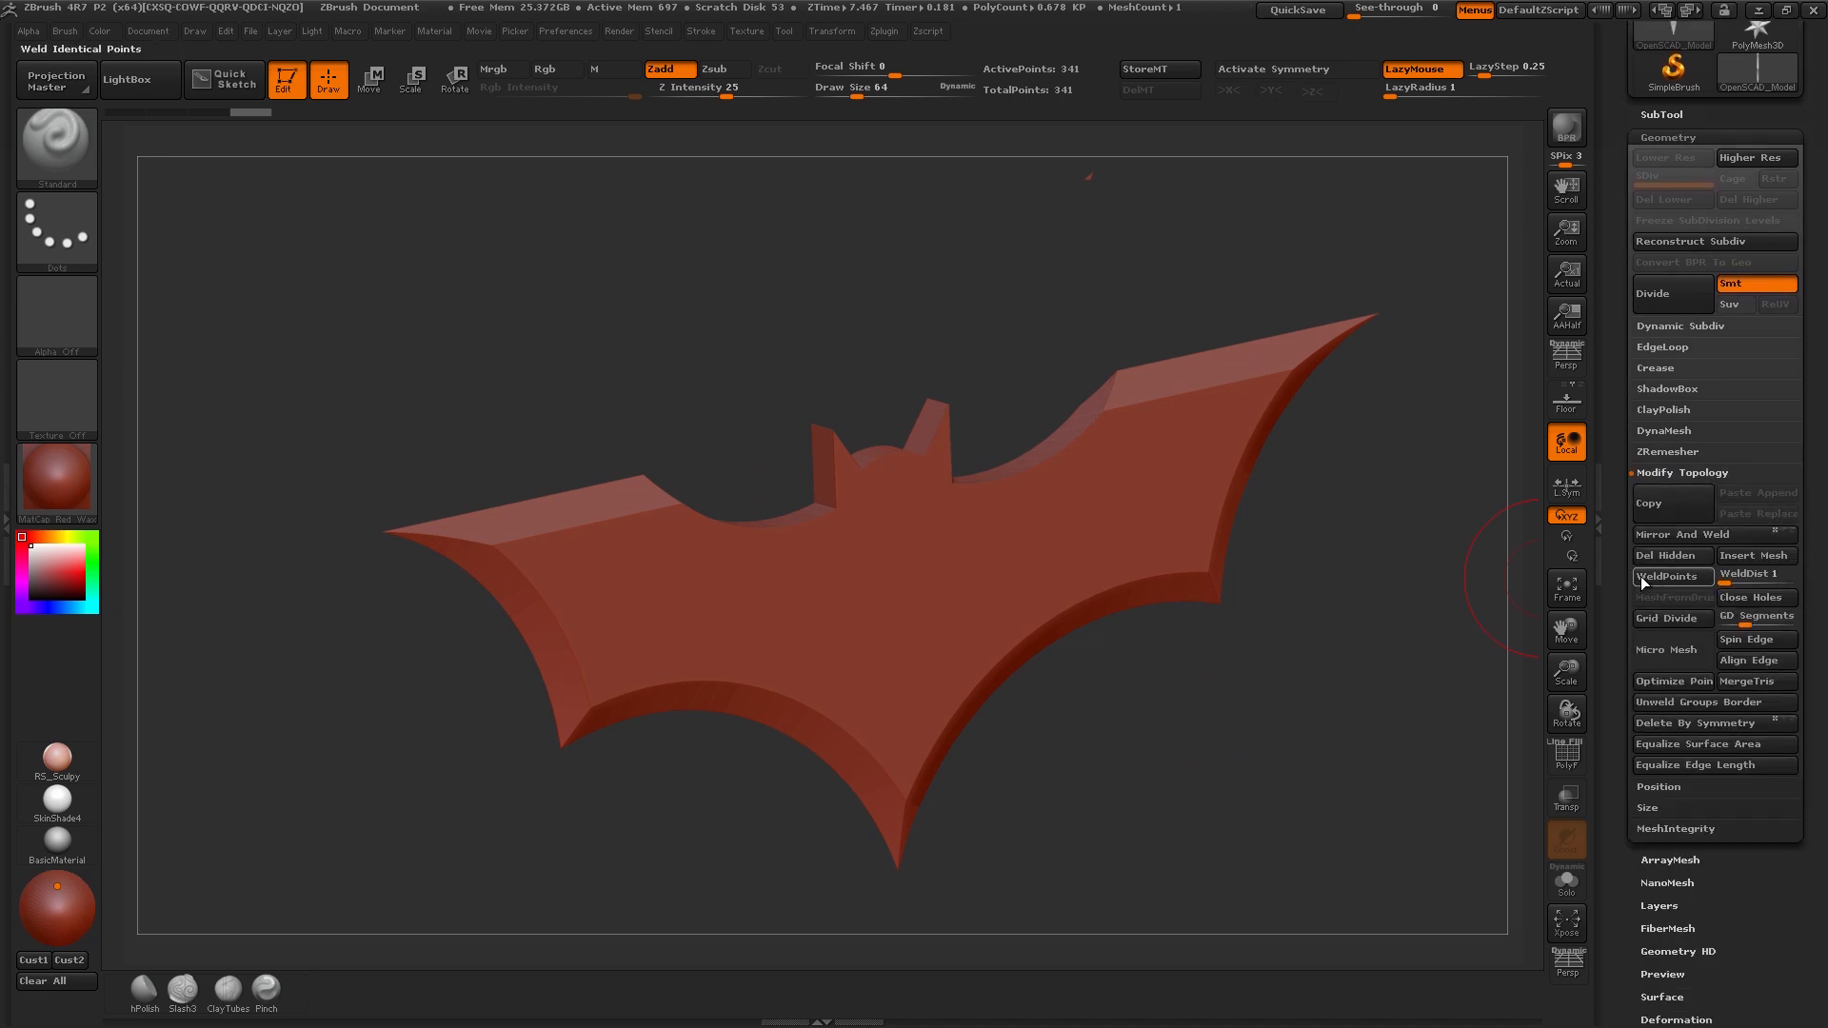
pyautogui.moveTo(1658, 429)
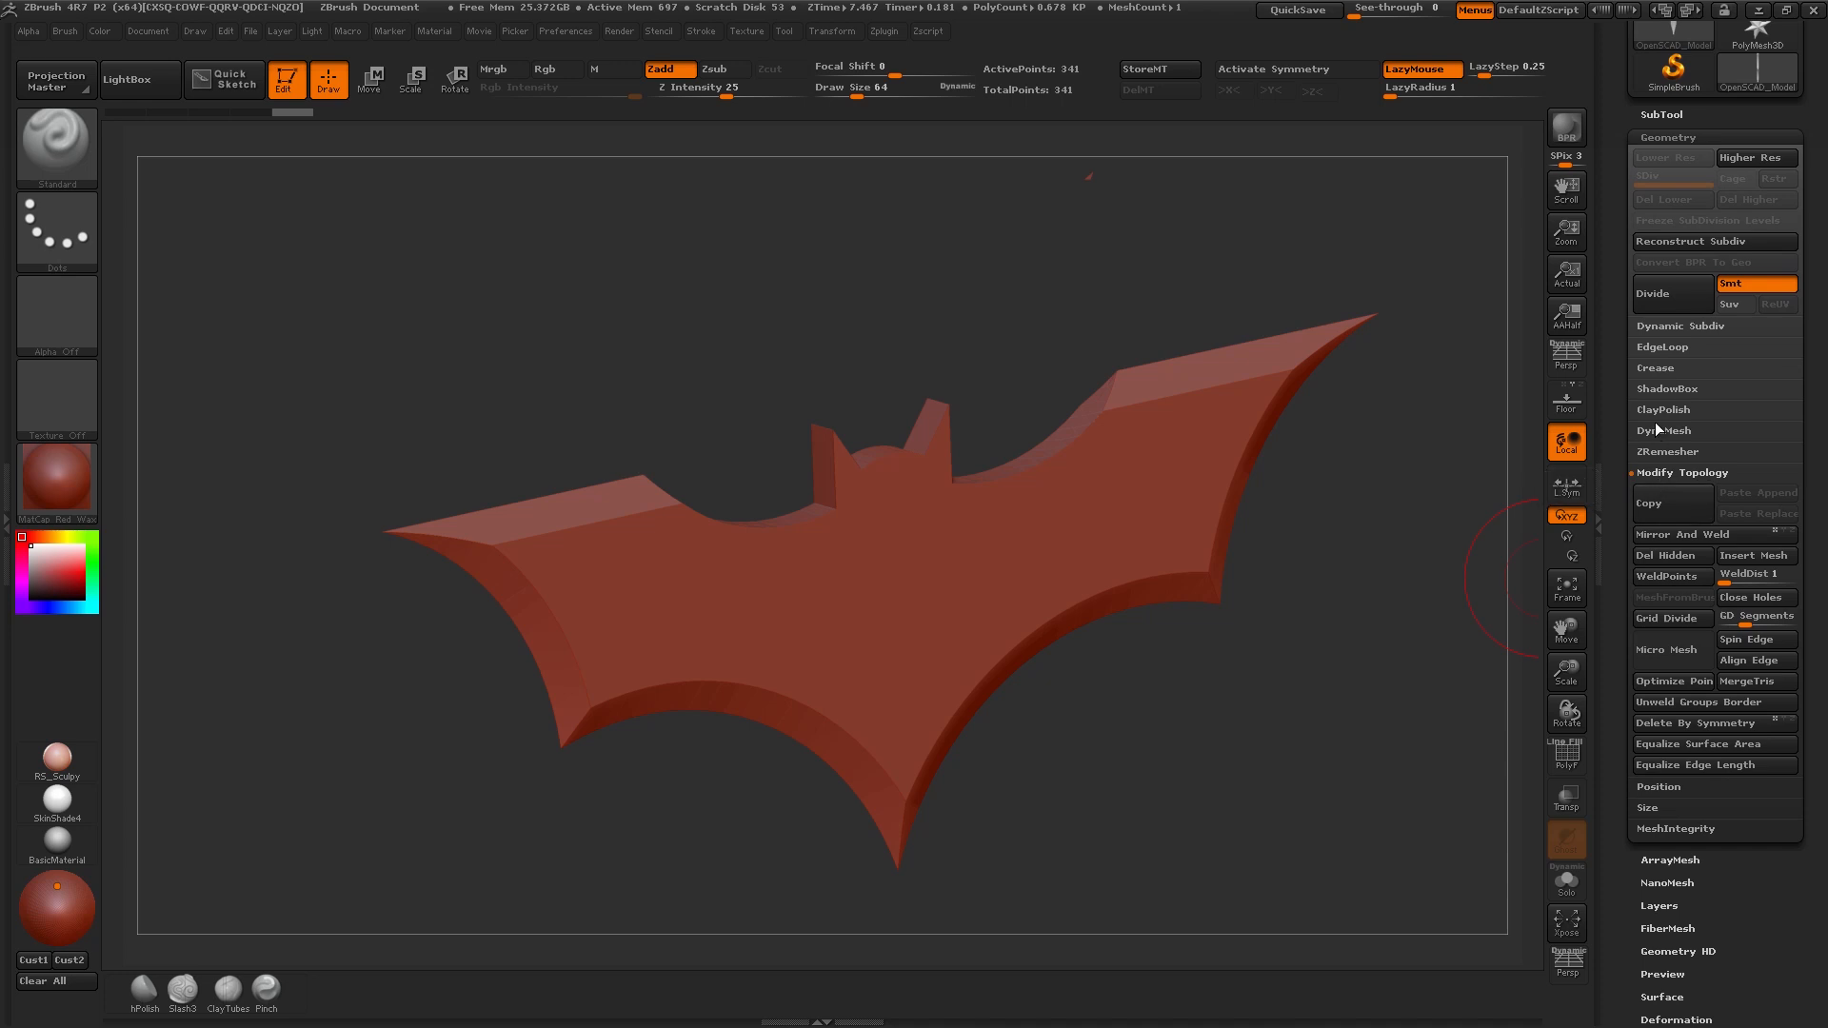
pyautogui.click(1666, 430)
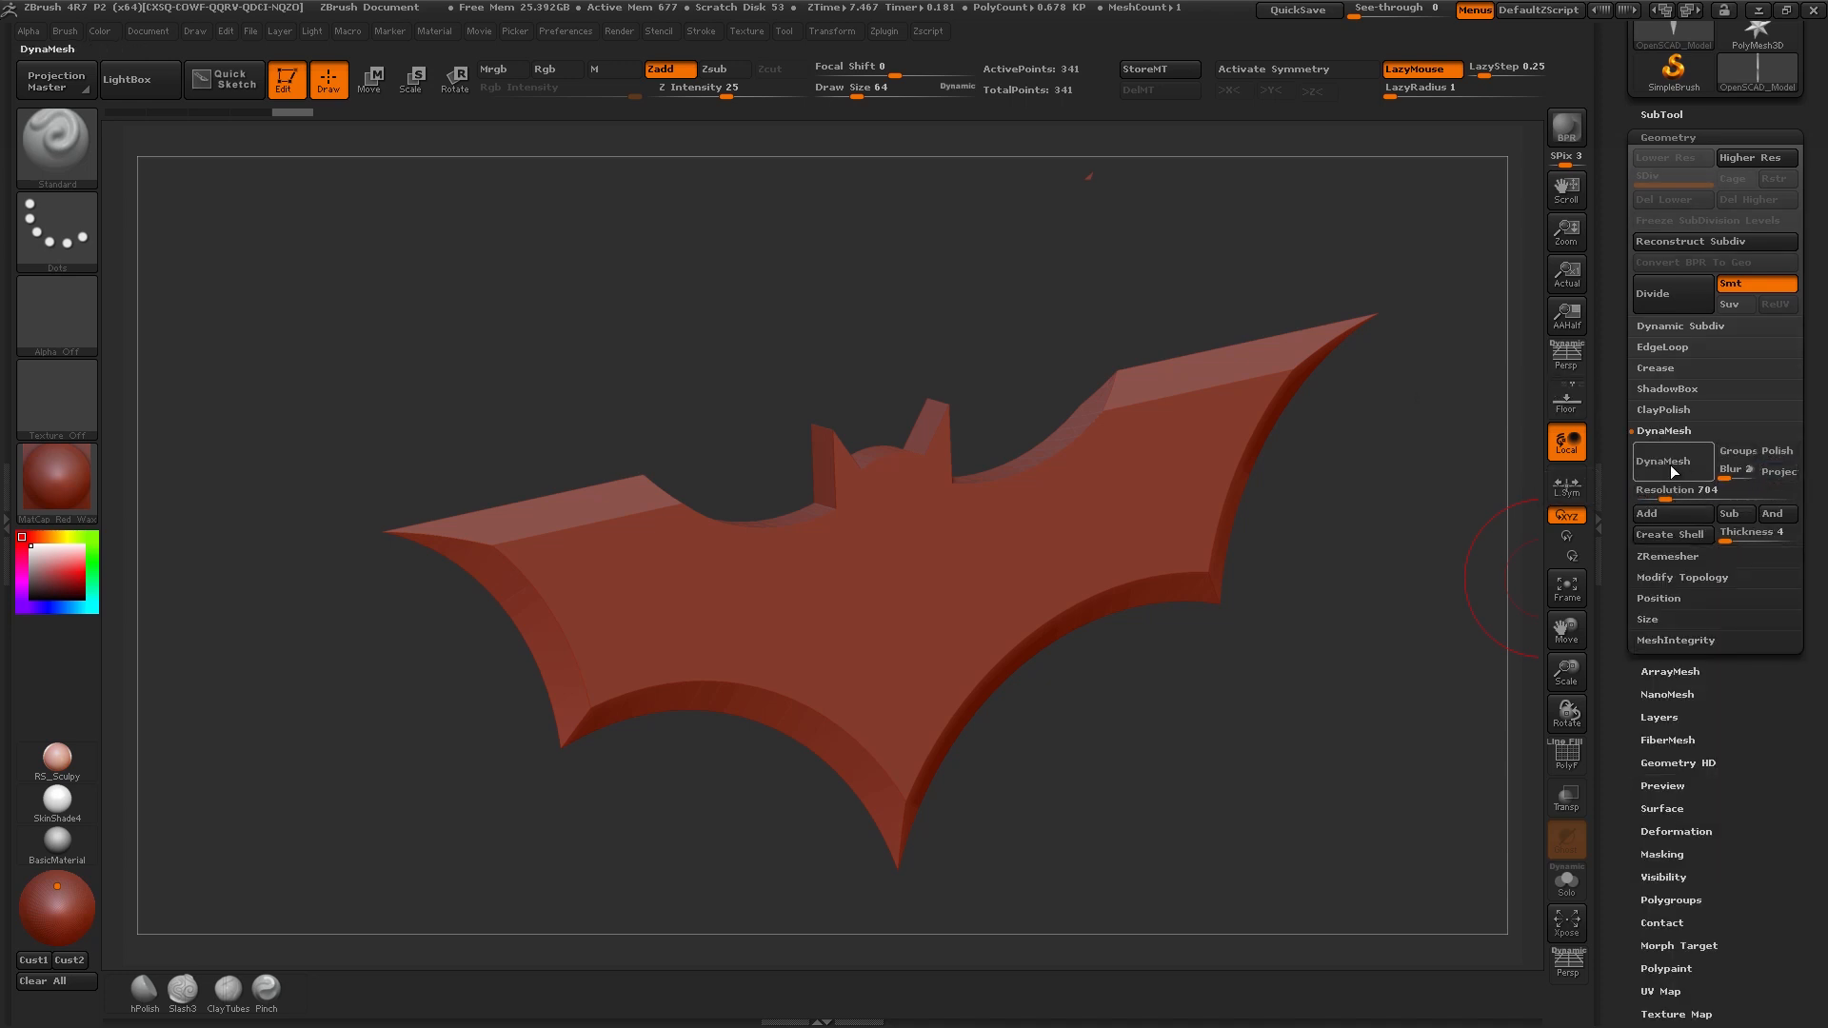
pyautogui.click(1672, 461)
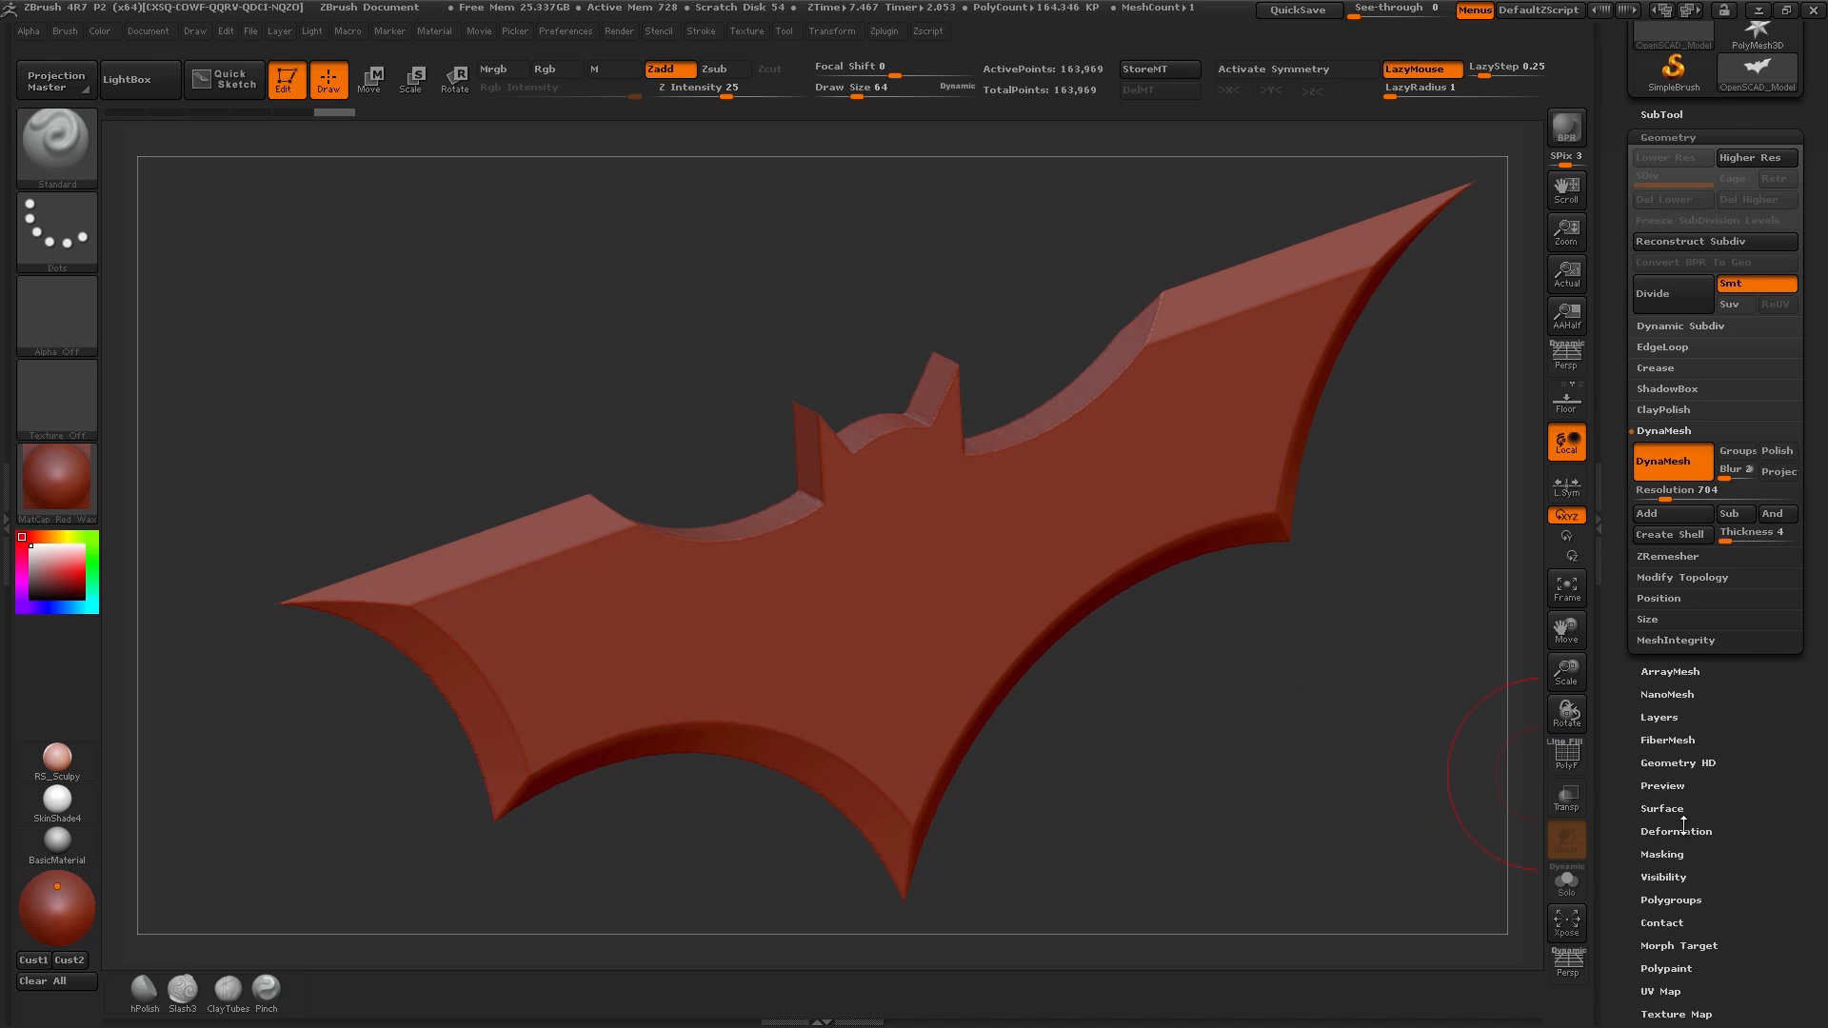
pyautogui.click(1676, 830)
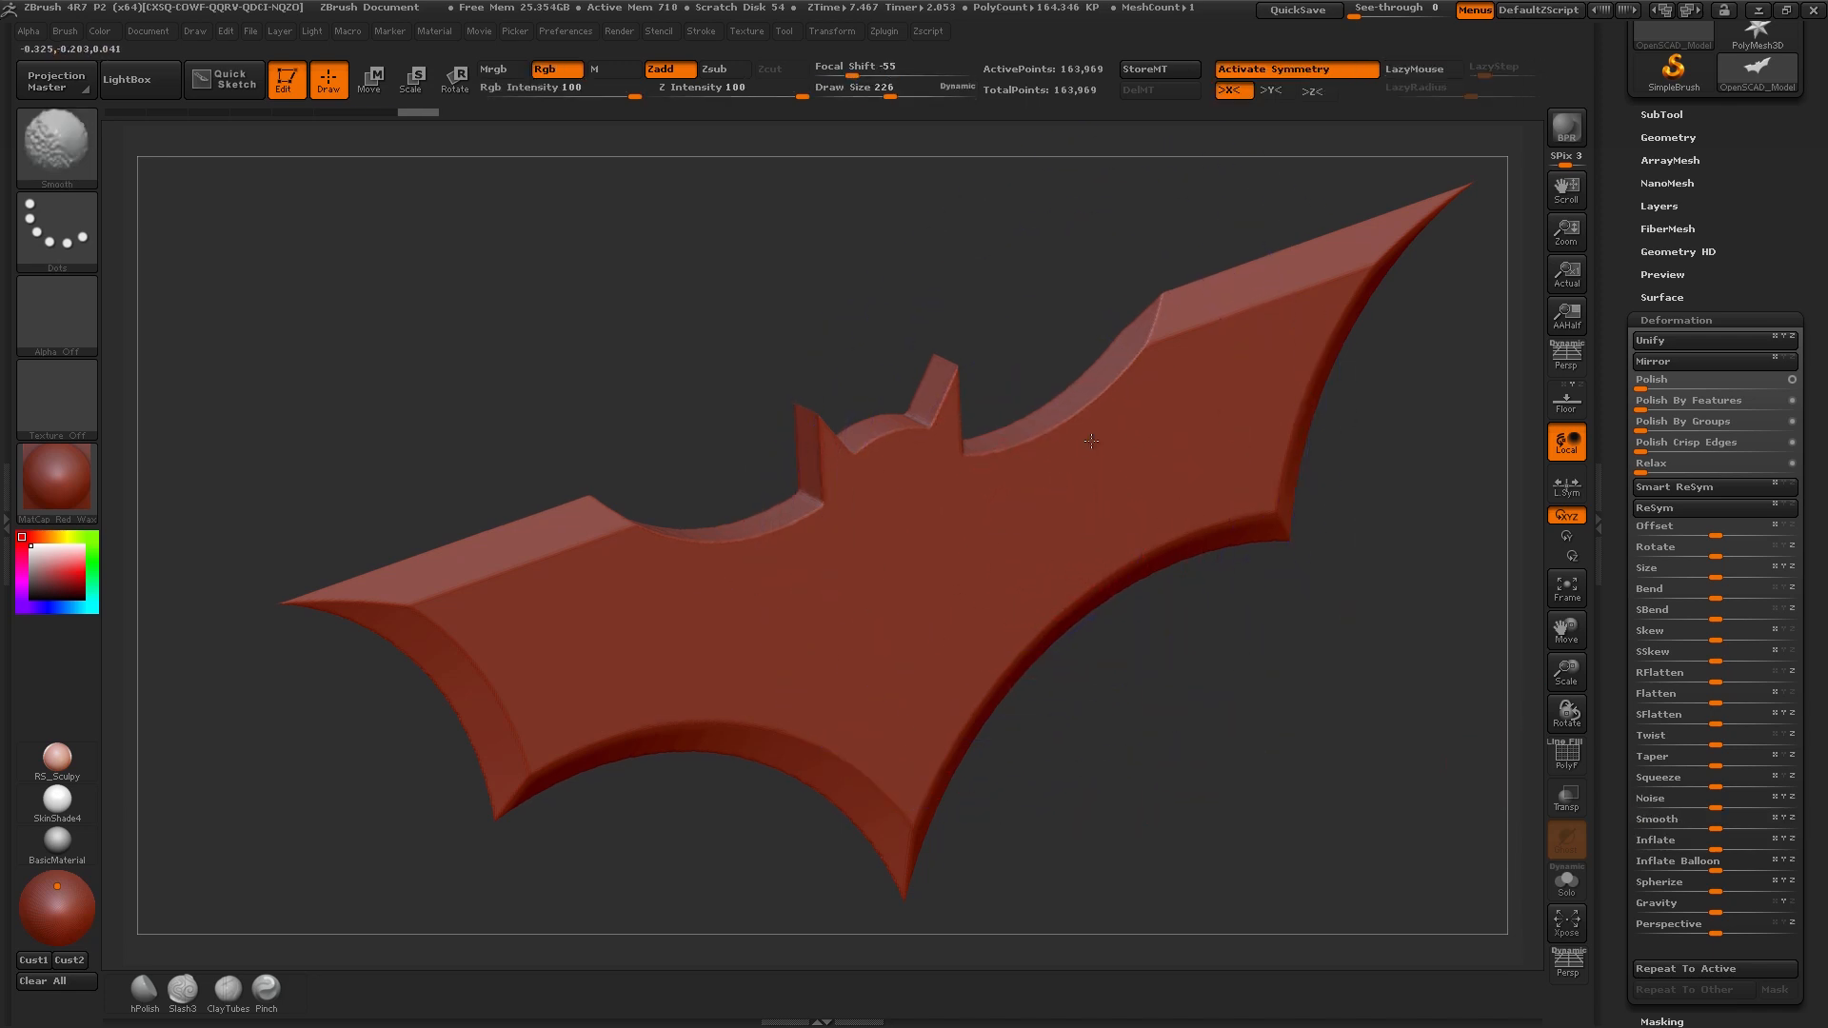
pyautogui.moveTo(583, 611)
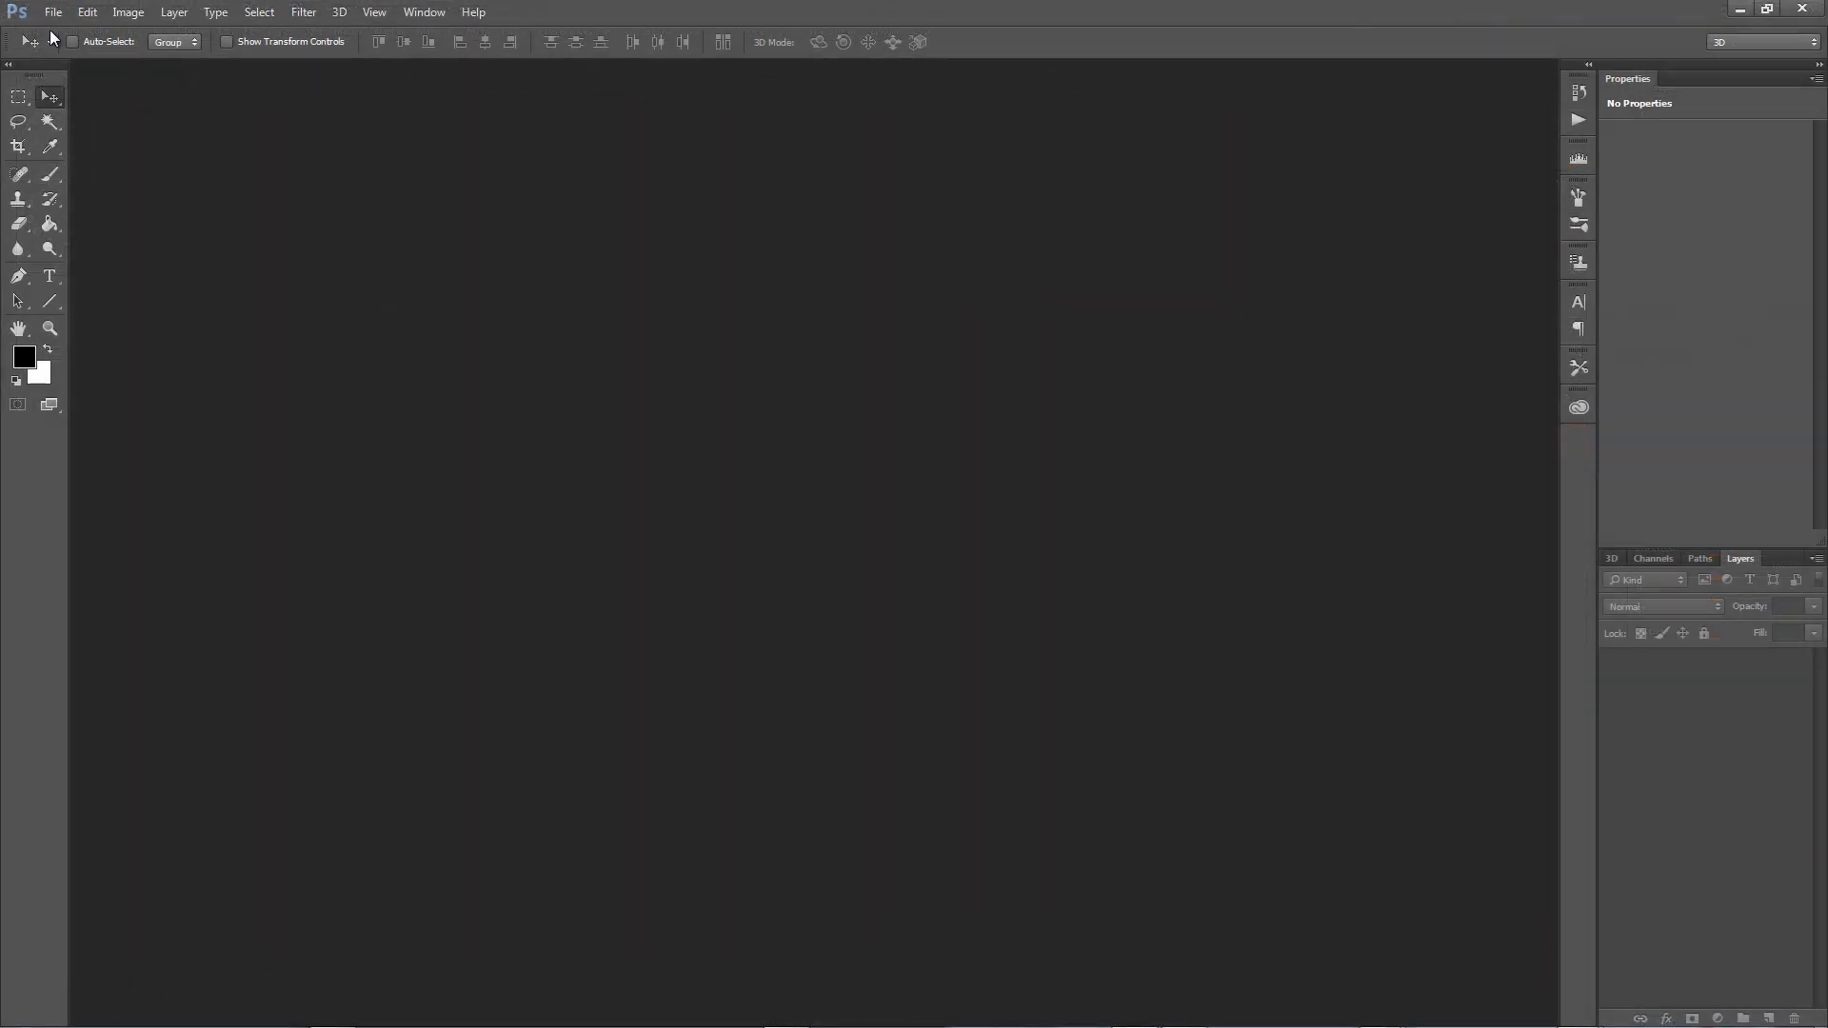
# Create a 4096x4096, 300 ppi document and add a bold text layer reading 'Ahmed'.
pyautogui.click(53, 11)
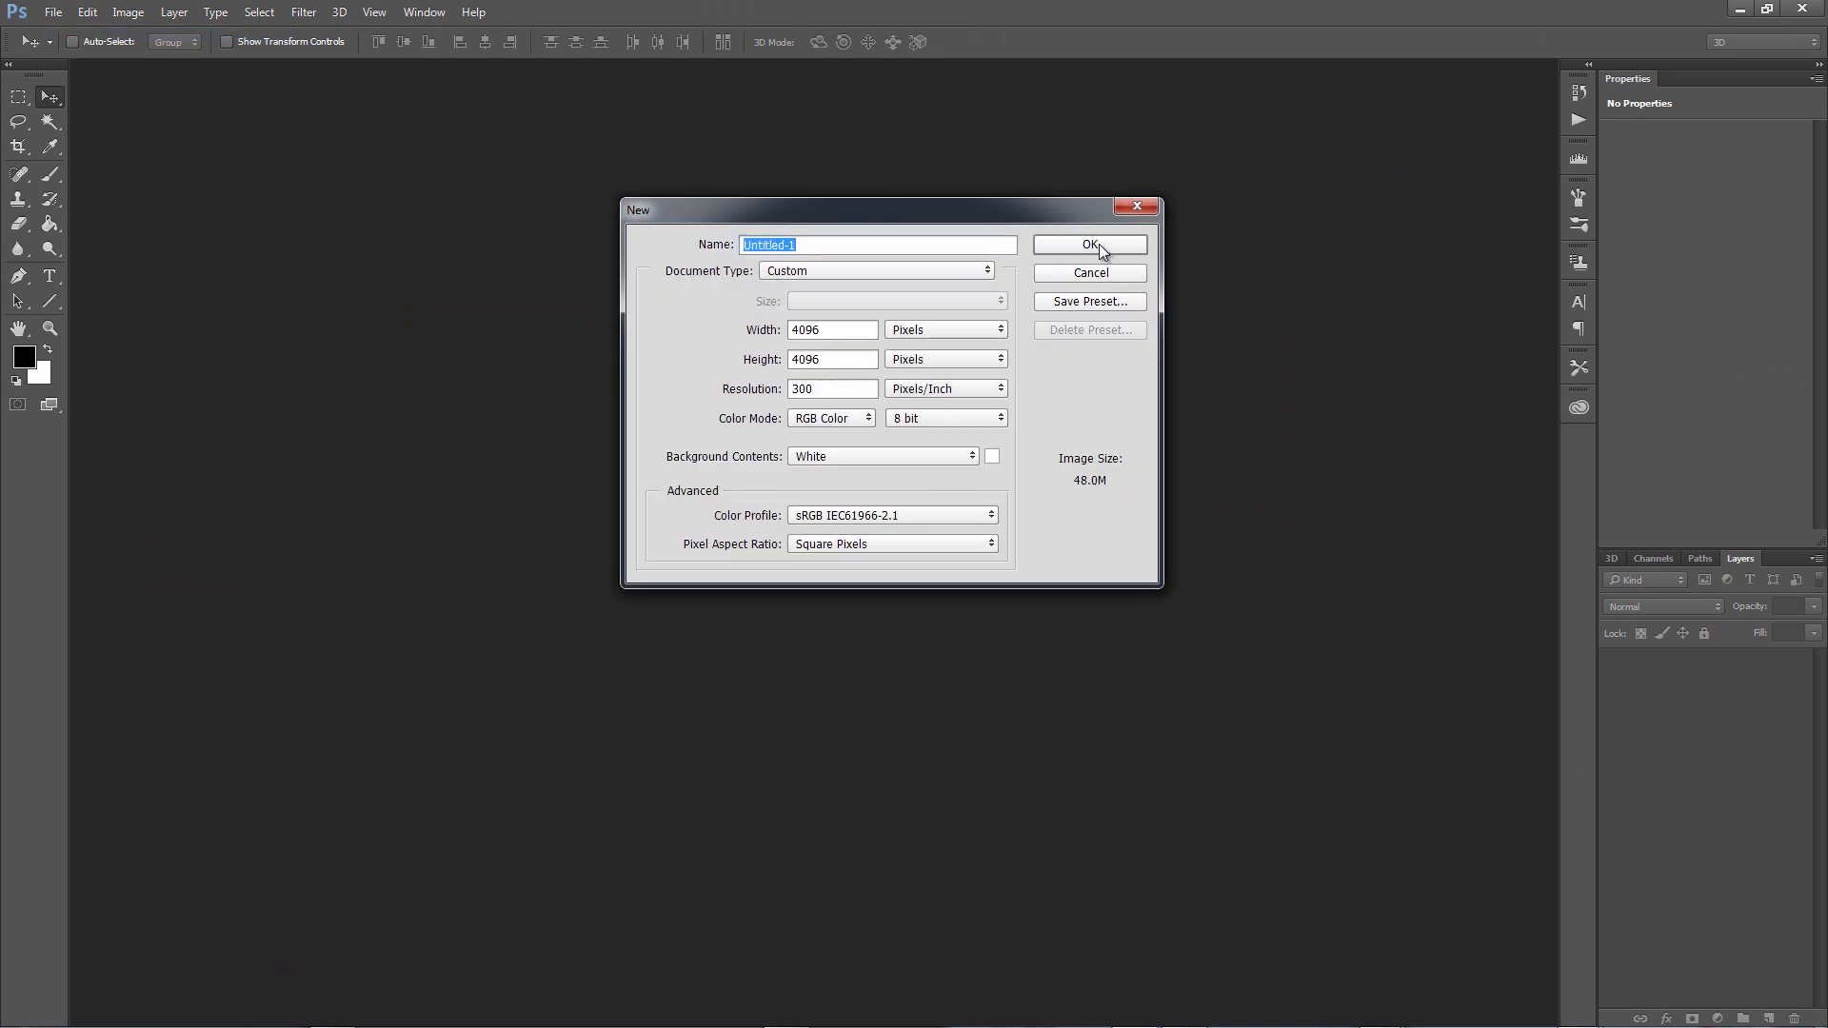
pyautogui.click(1089, 244)
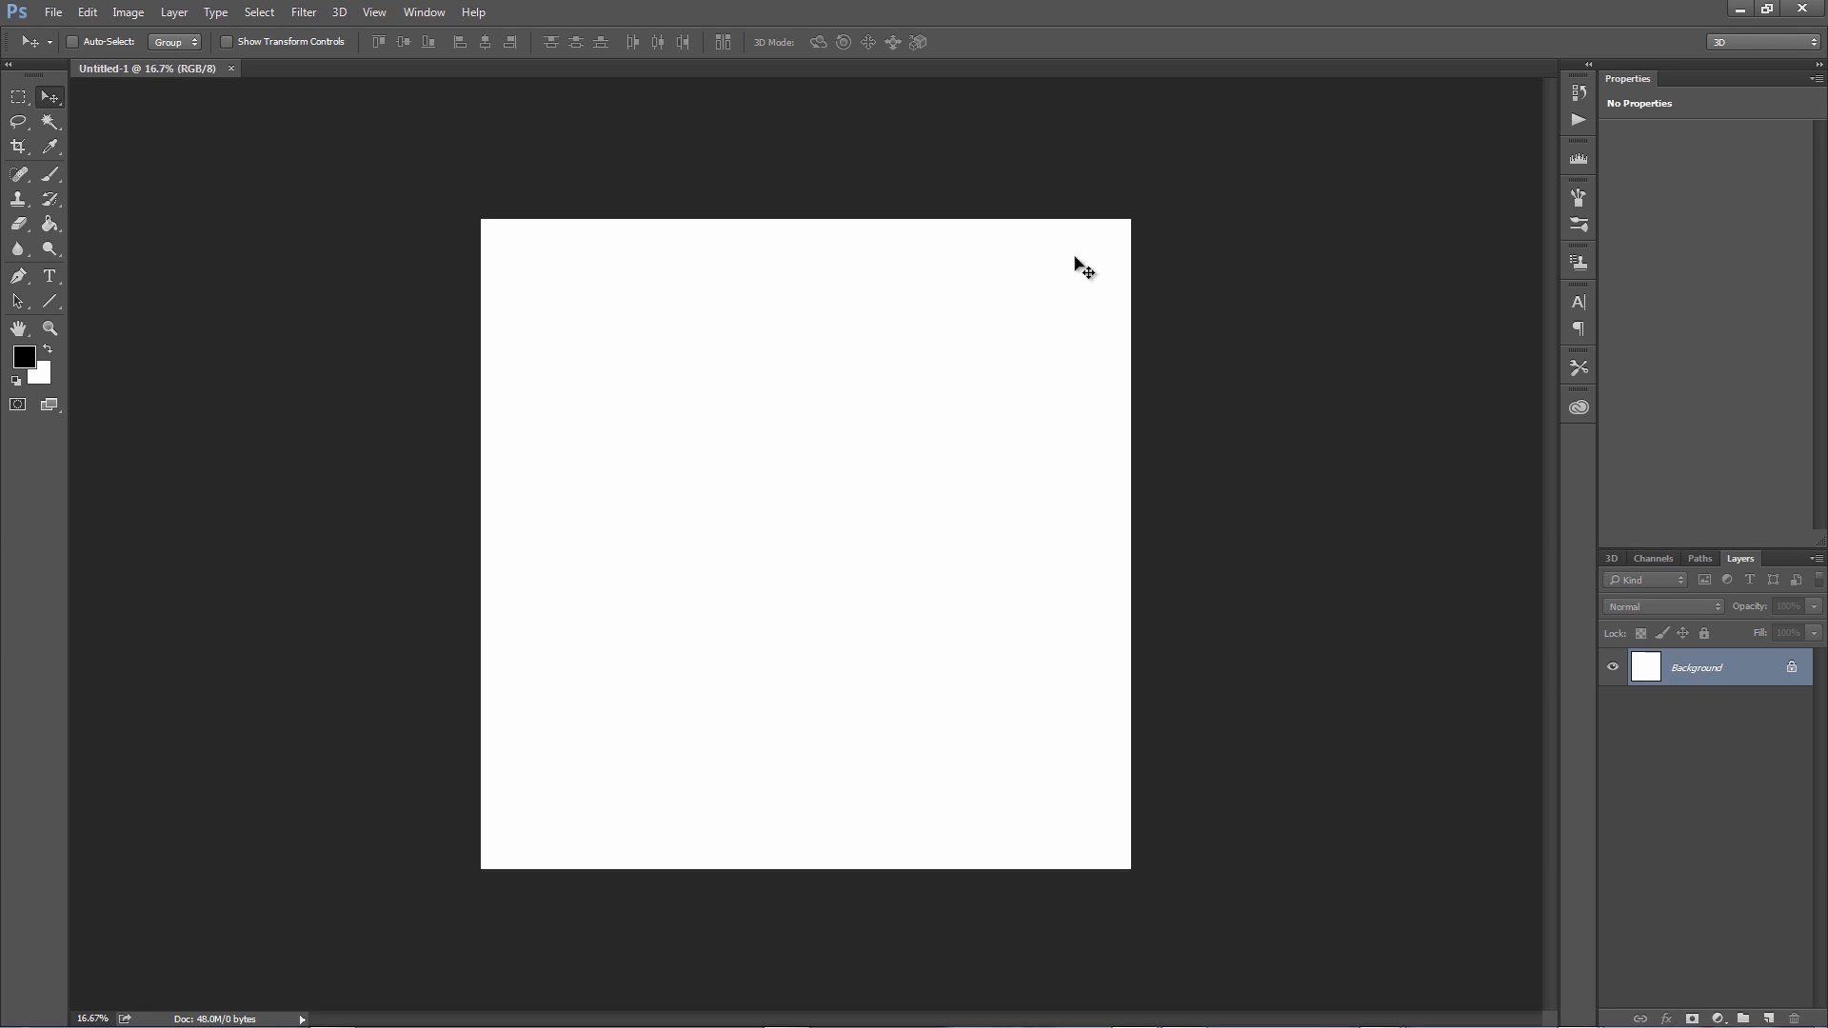
pyautogui.click(49, 276)
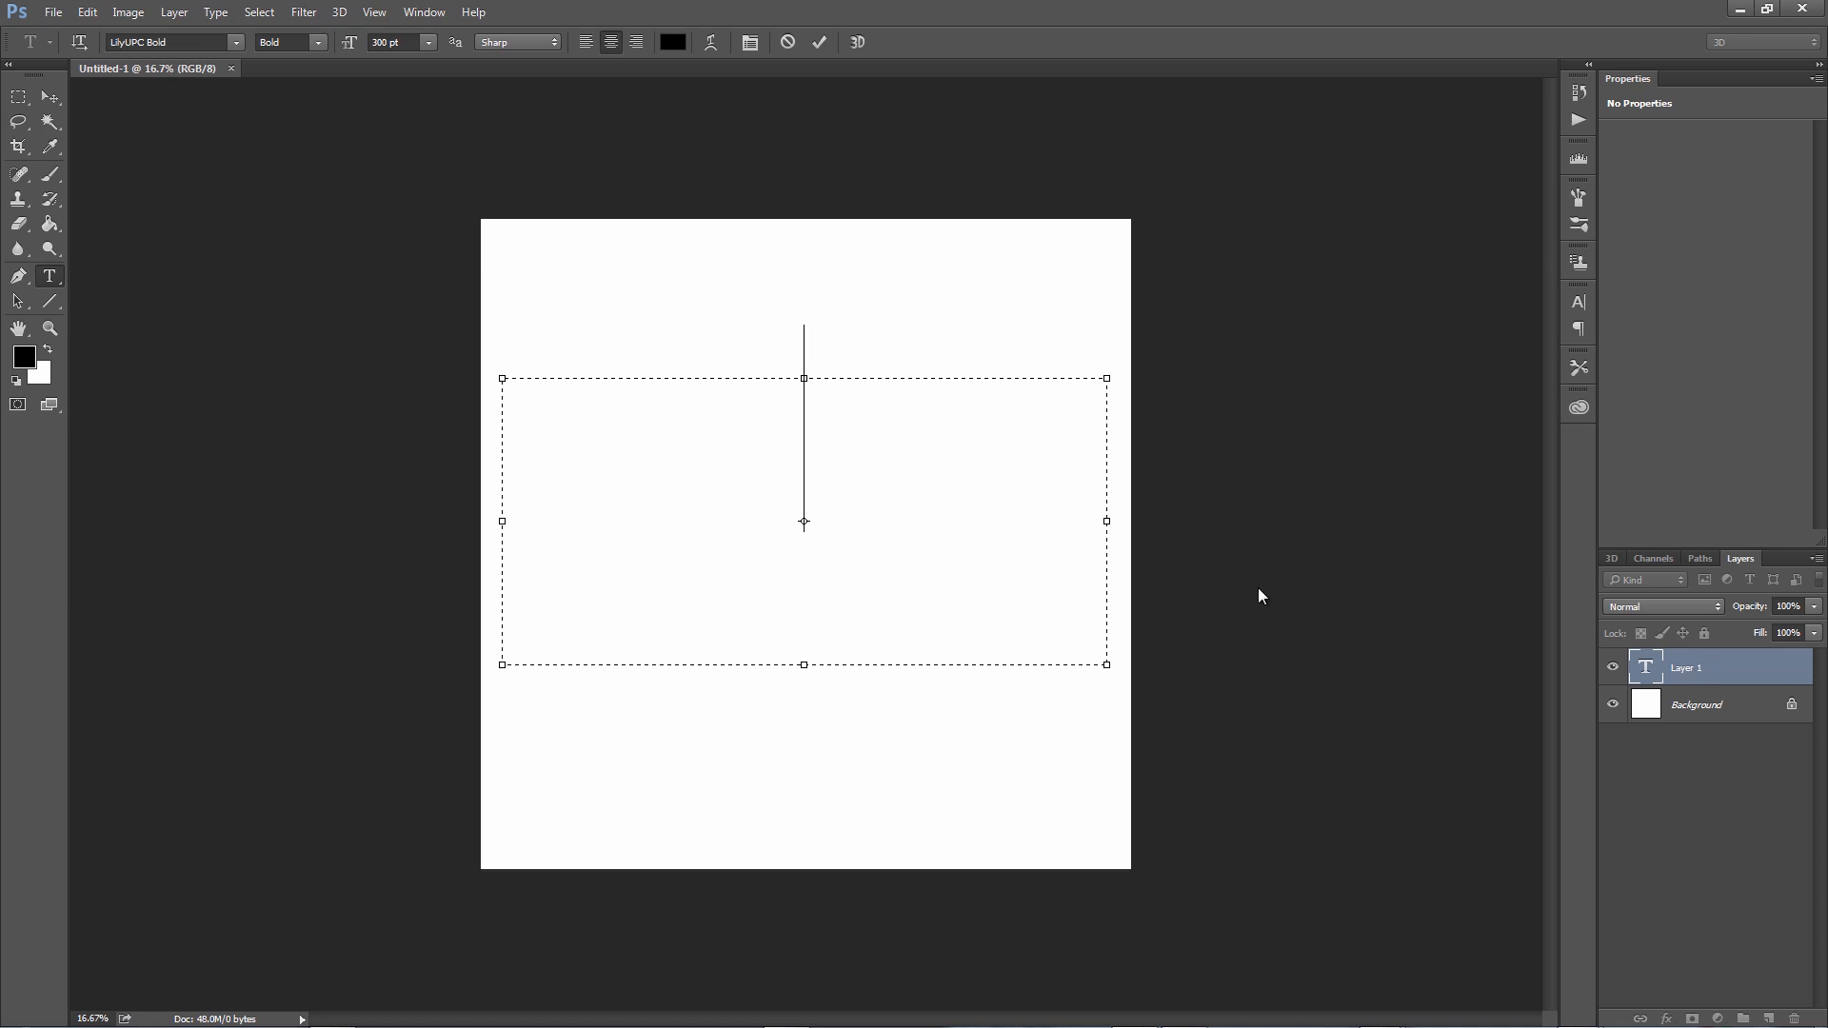
pyautogui.write('Ahmed')
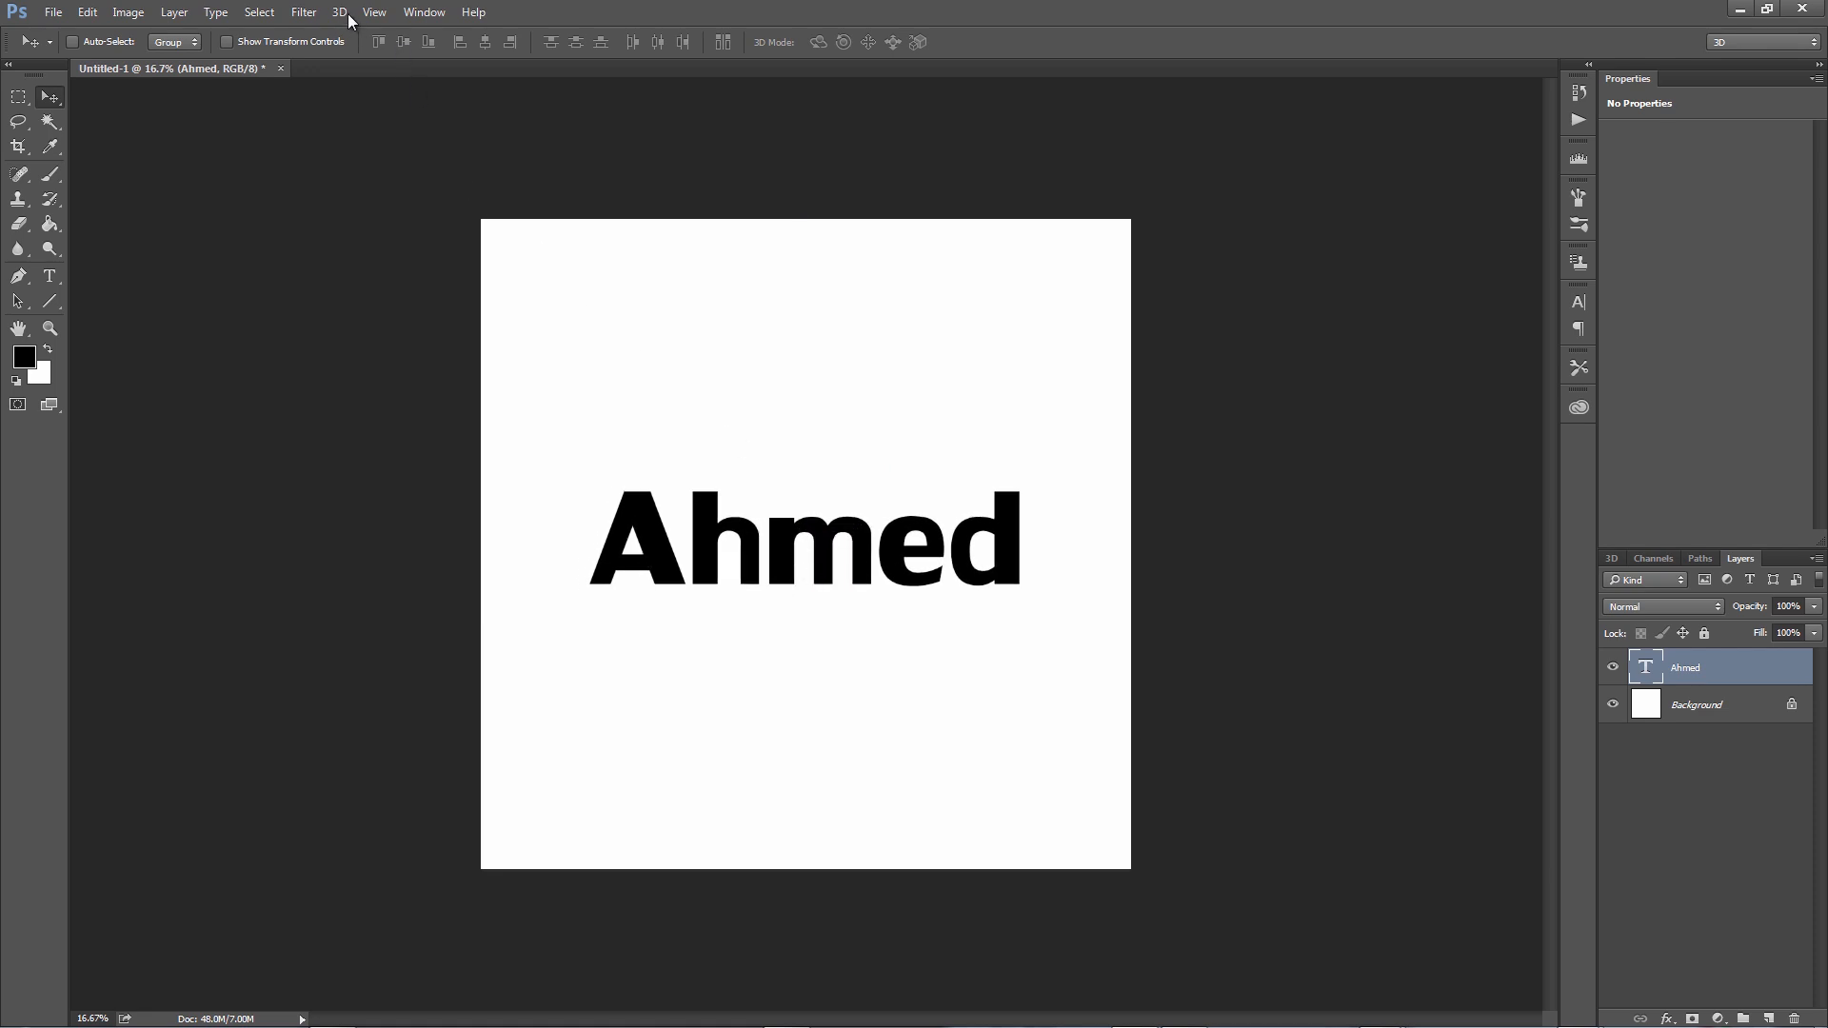
# Extrude the Ahmed text layer into a 3D object in the 3D workspace.
pyautogui.click(339, 11)
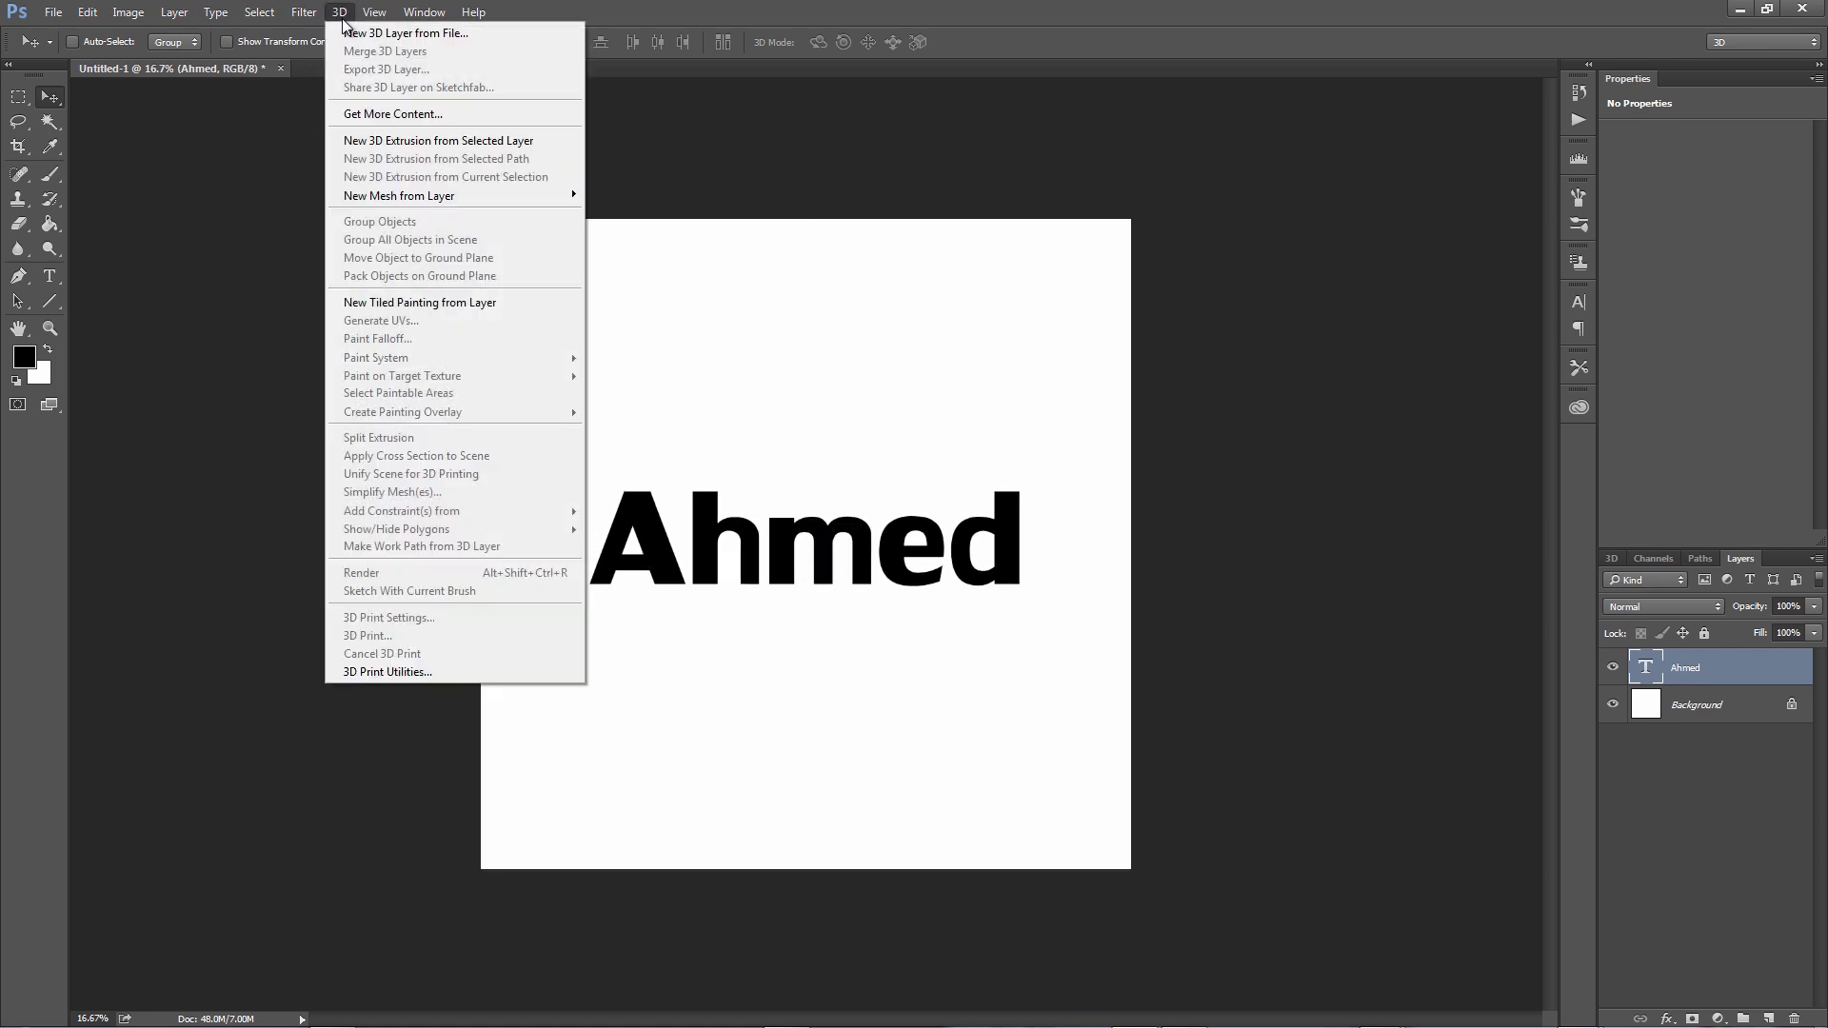
pyautogui.moveTo(438, 139)
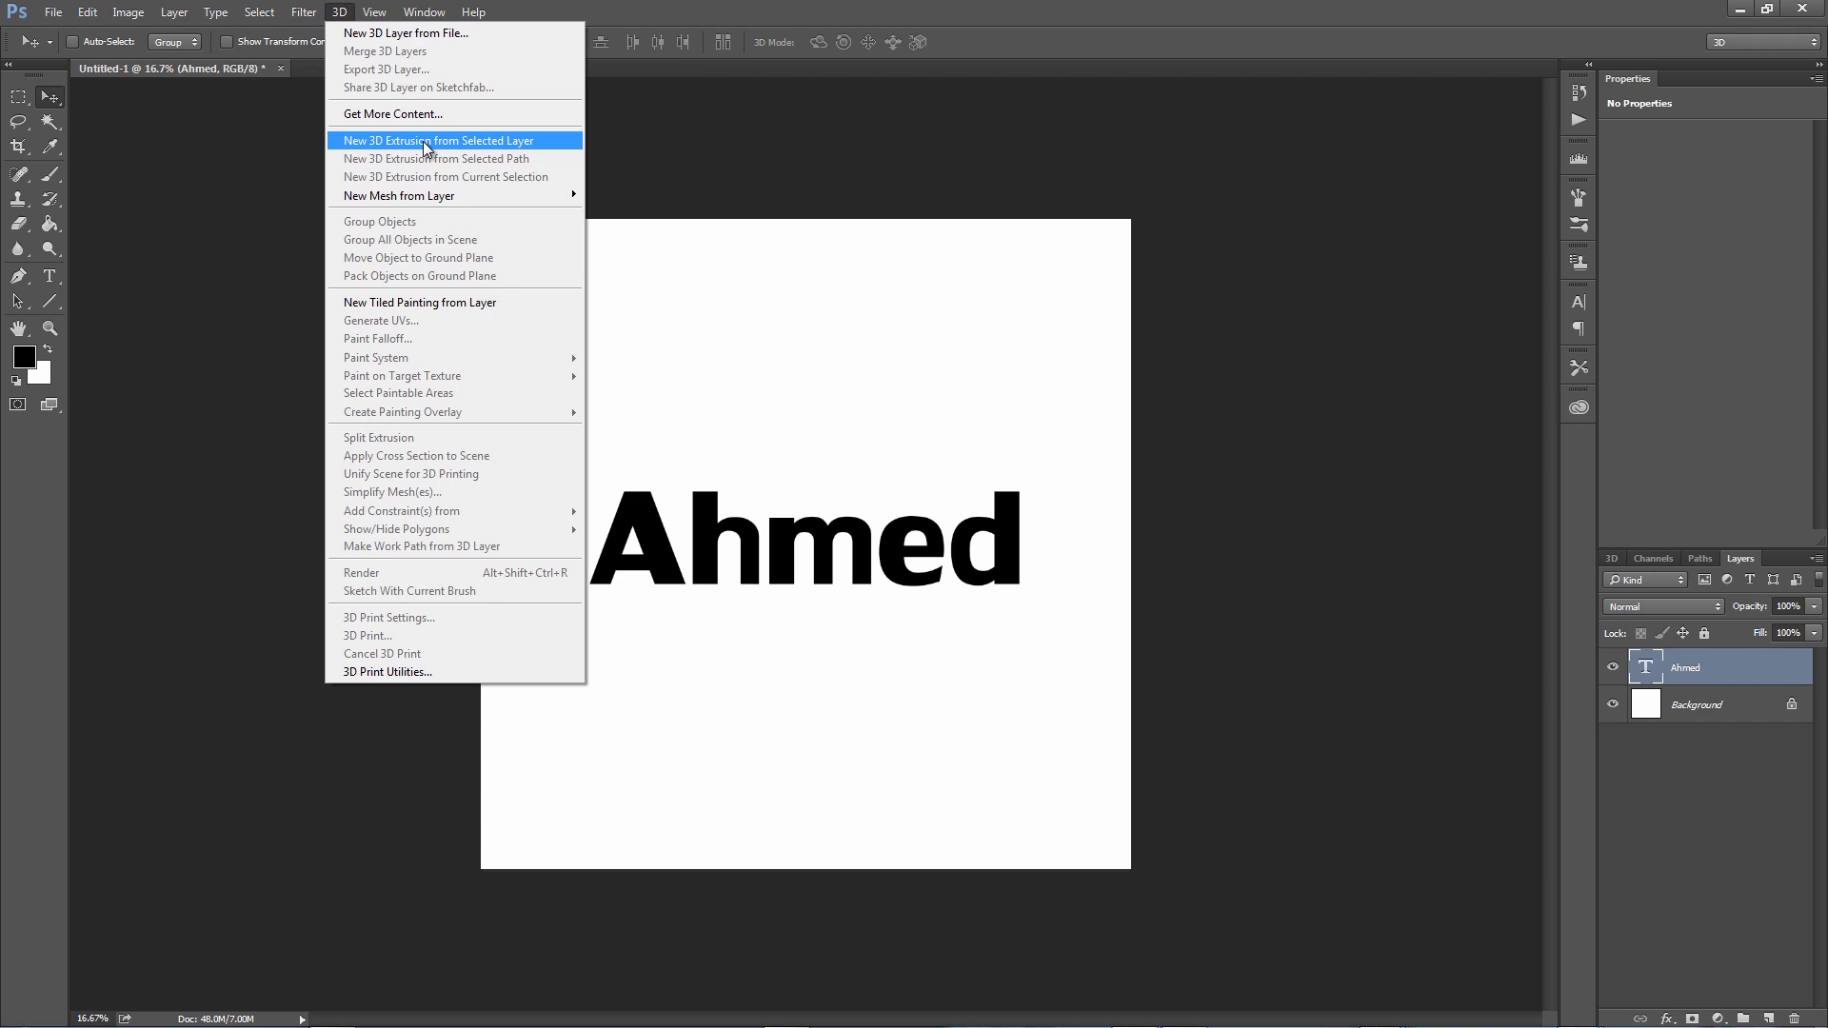
pyautogui.click(438, 139)
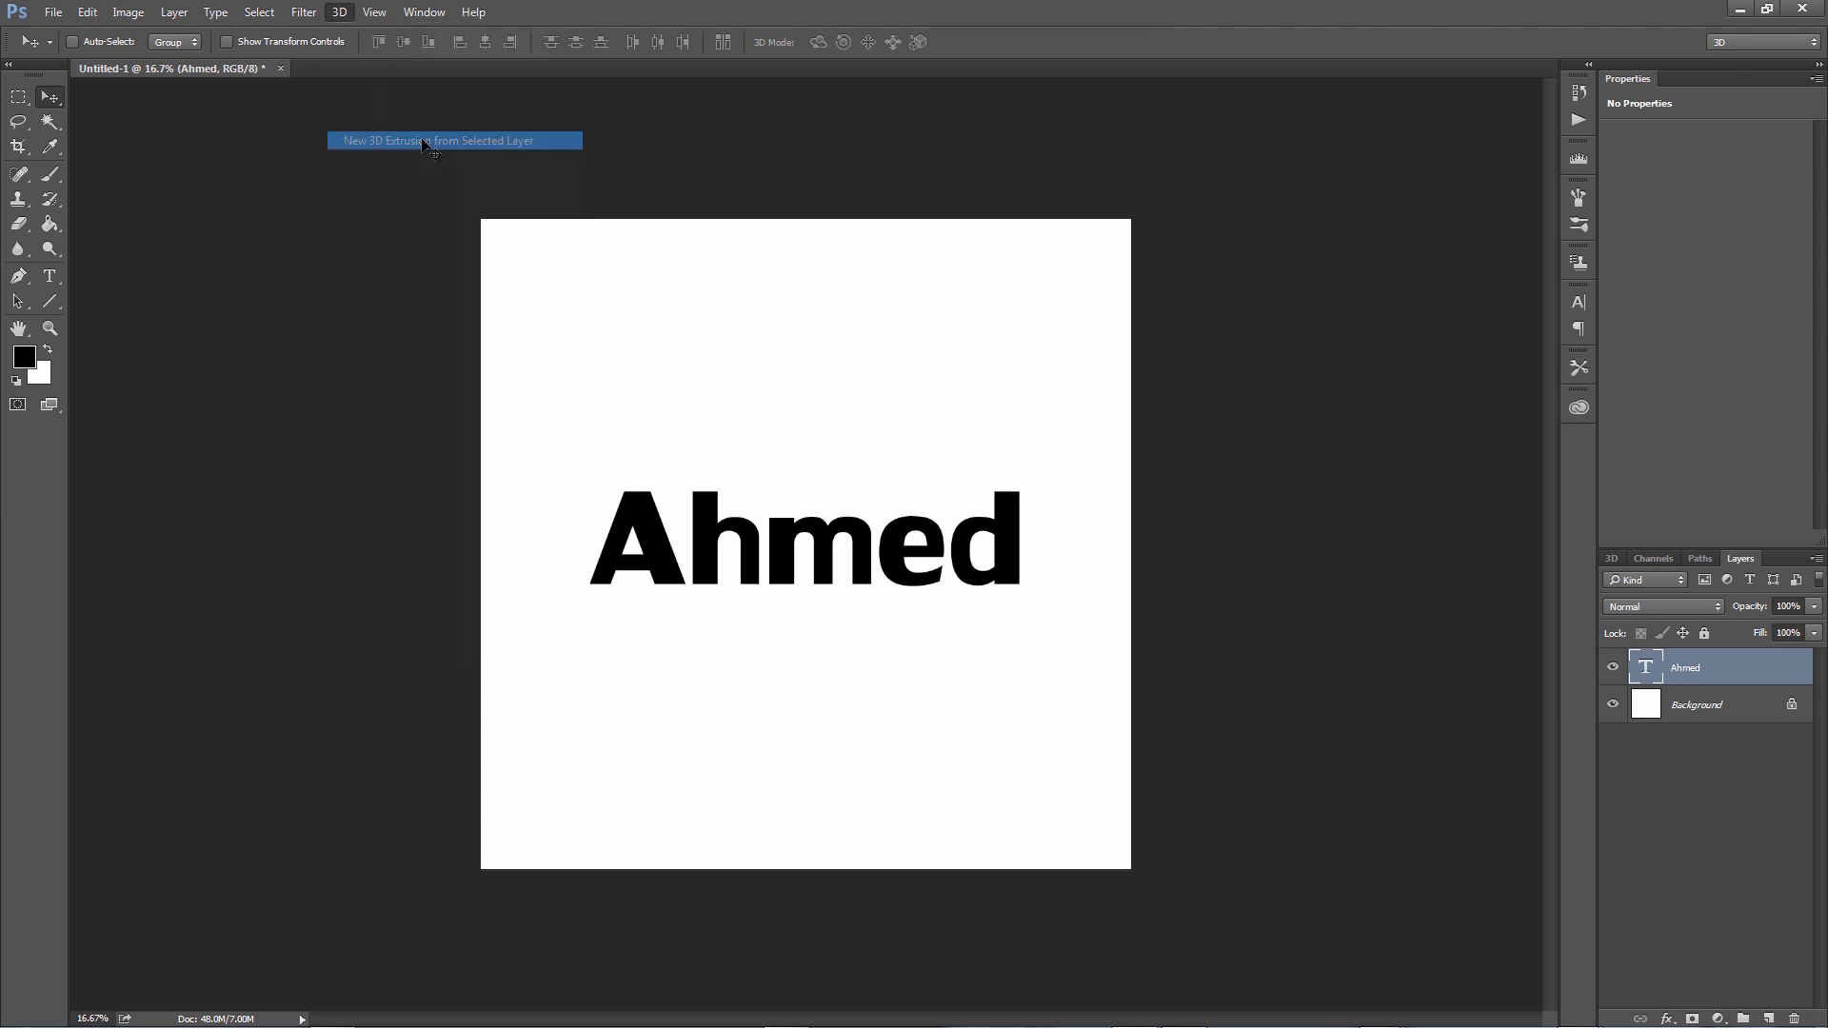
pyautogui.click(453, 139)
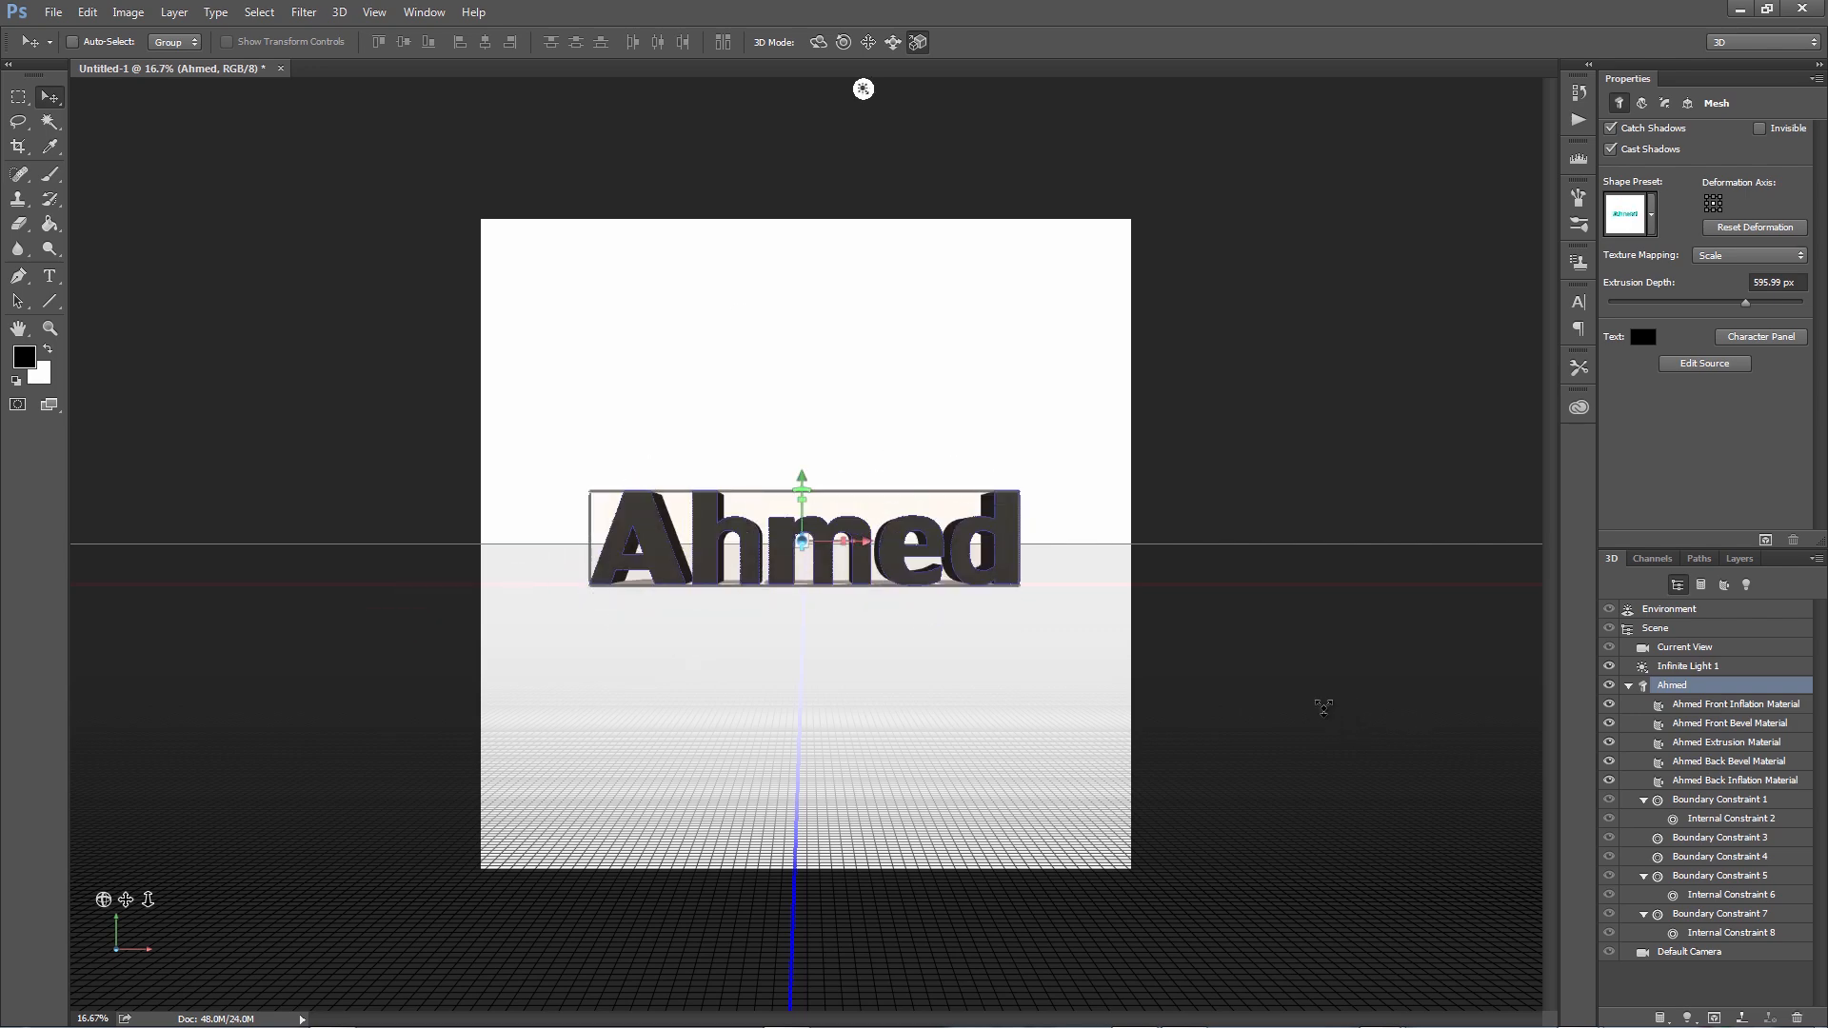
# Export the 3D Ahmed layer as a Wavefront OBJ file.
pyautogui.click(339, 12)
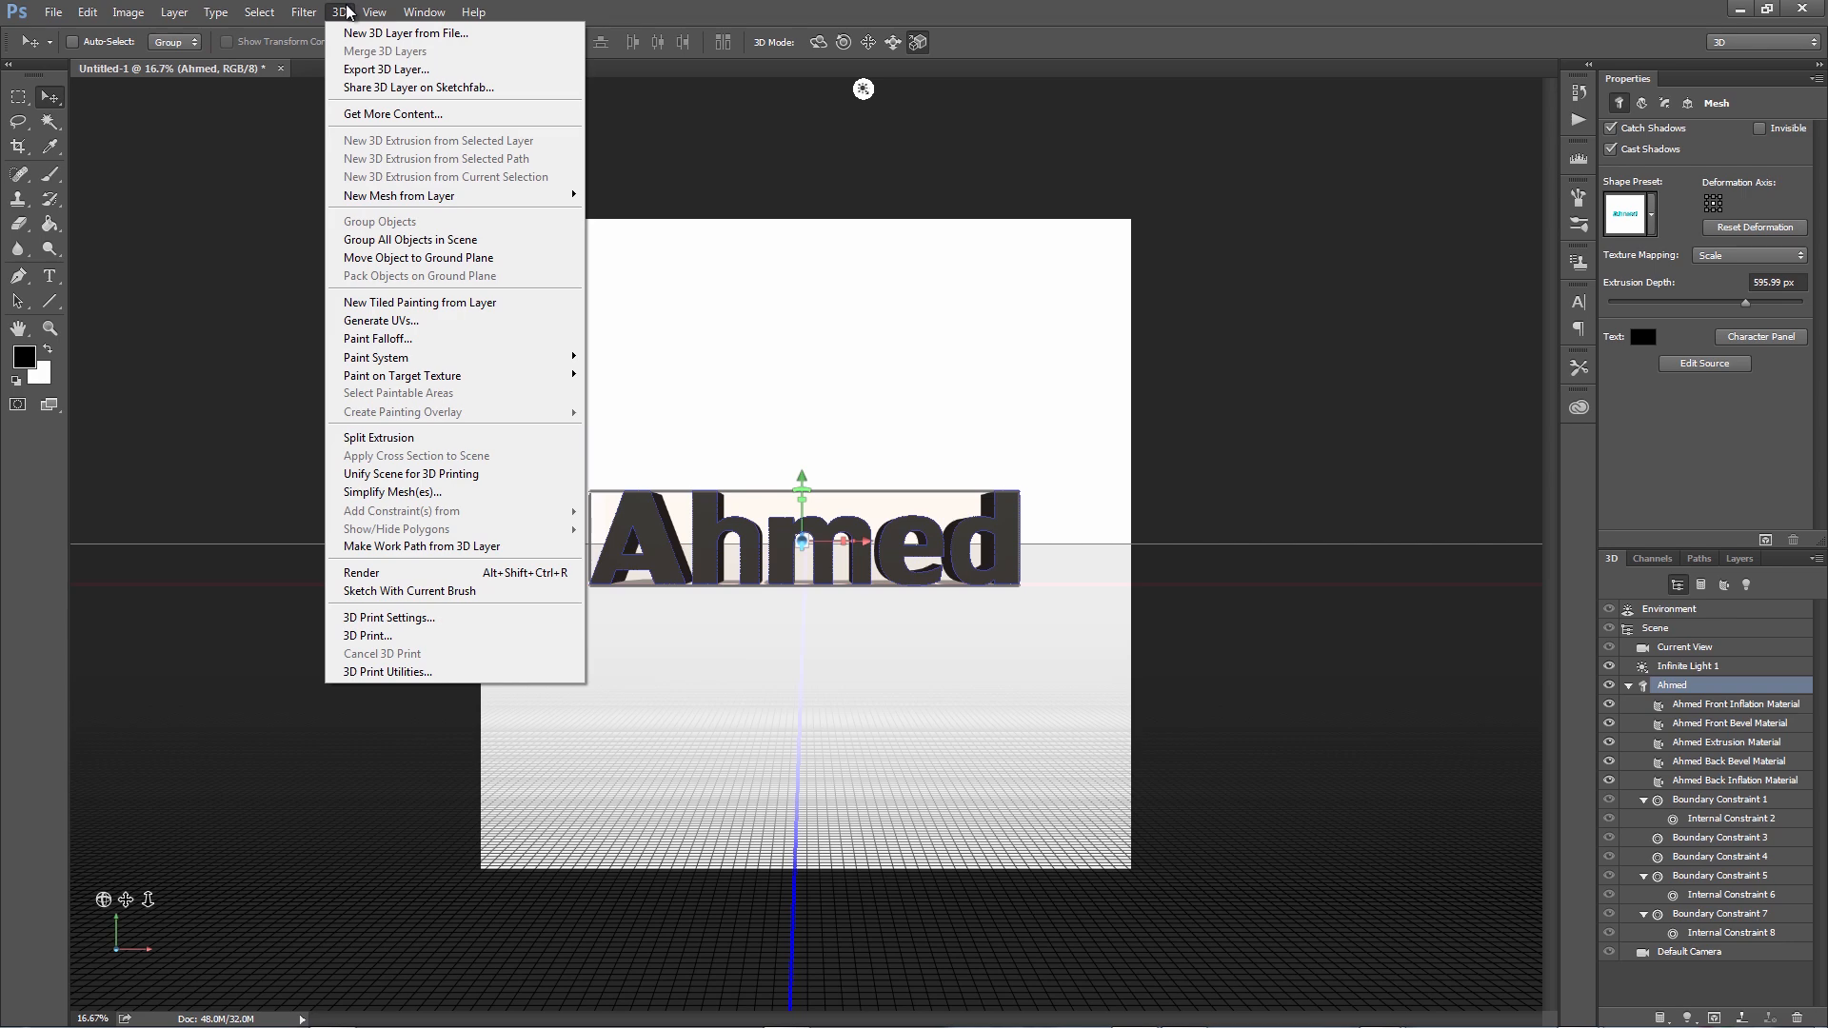
pyautogui.click(387, 68)
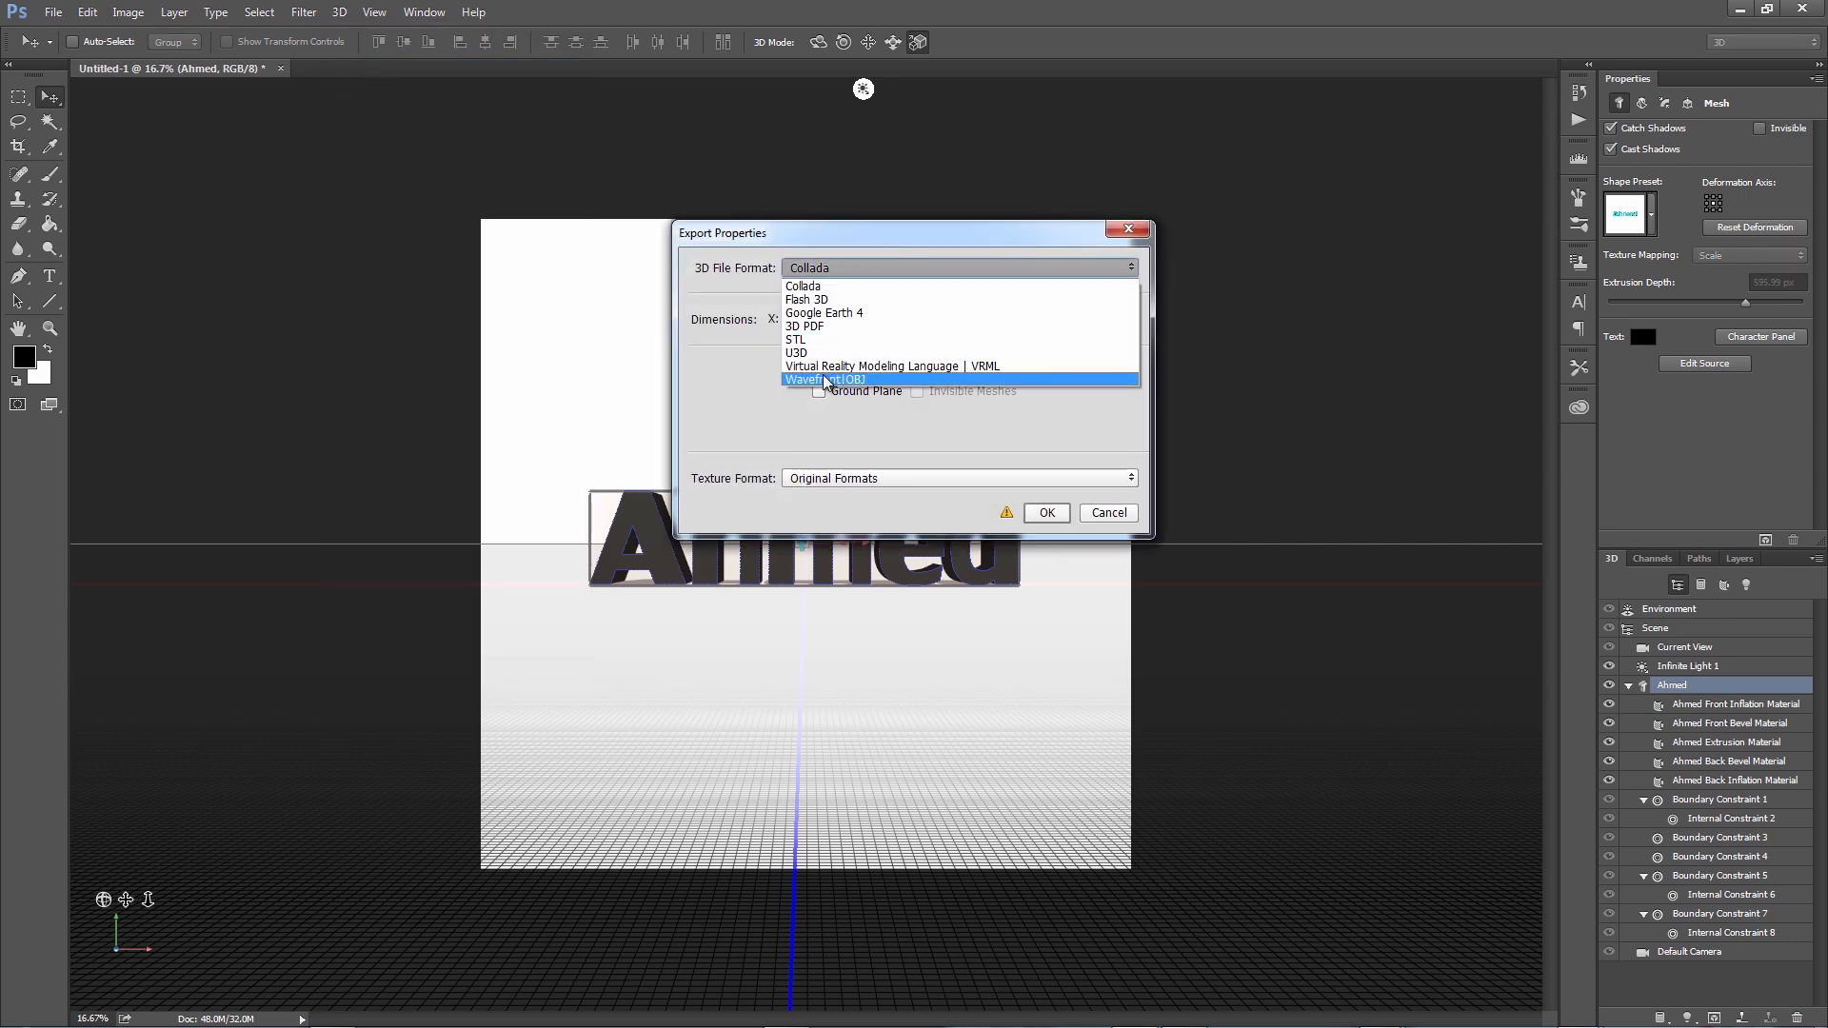
pyautogui.click(825, 379)
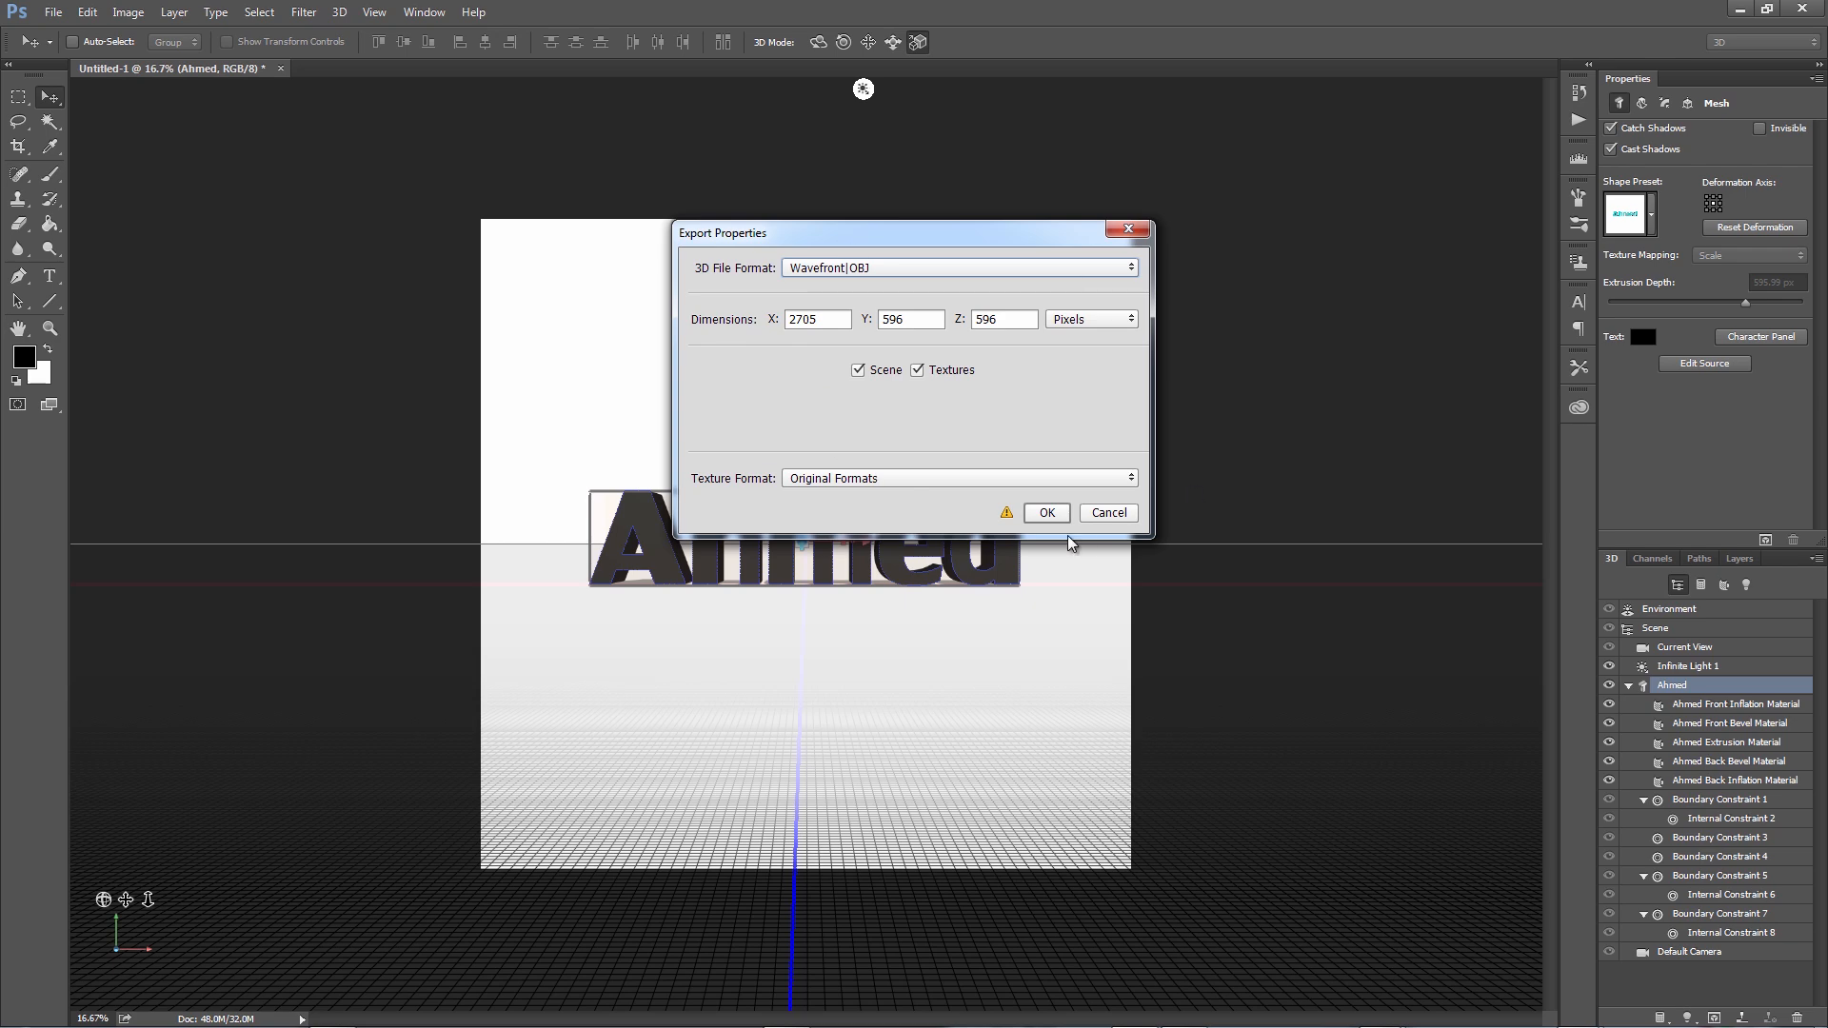
pyautogui.click(916, 370)
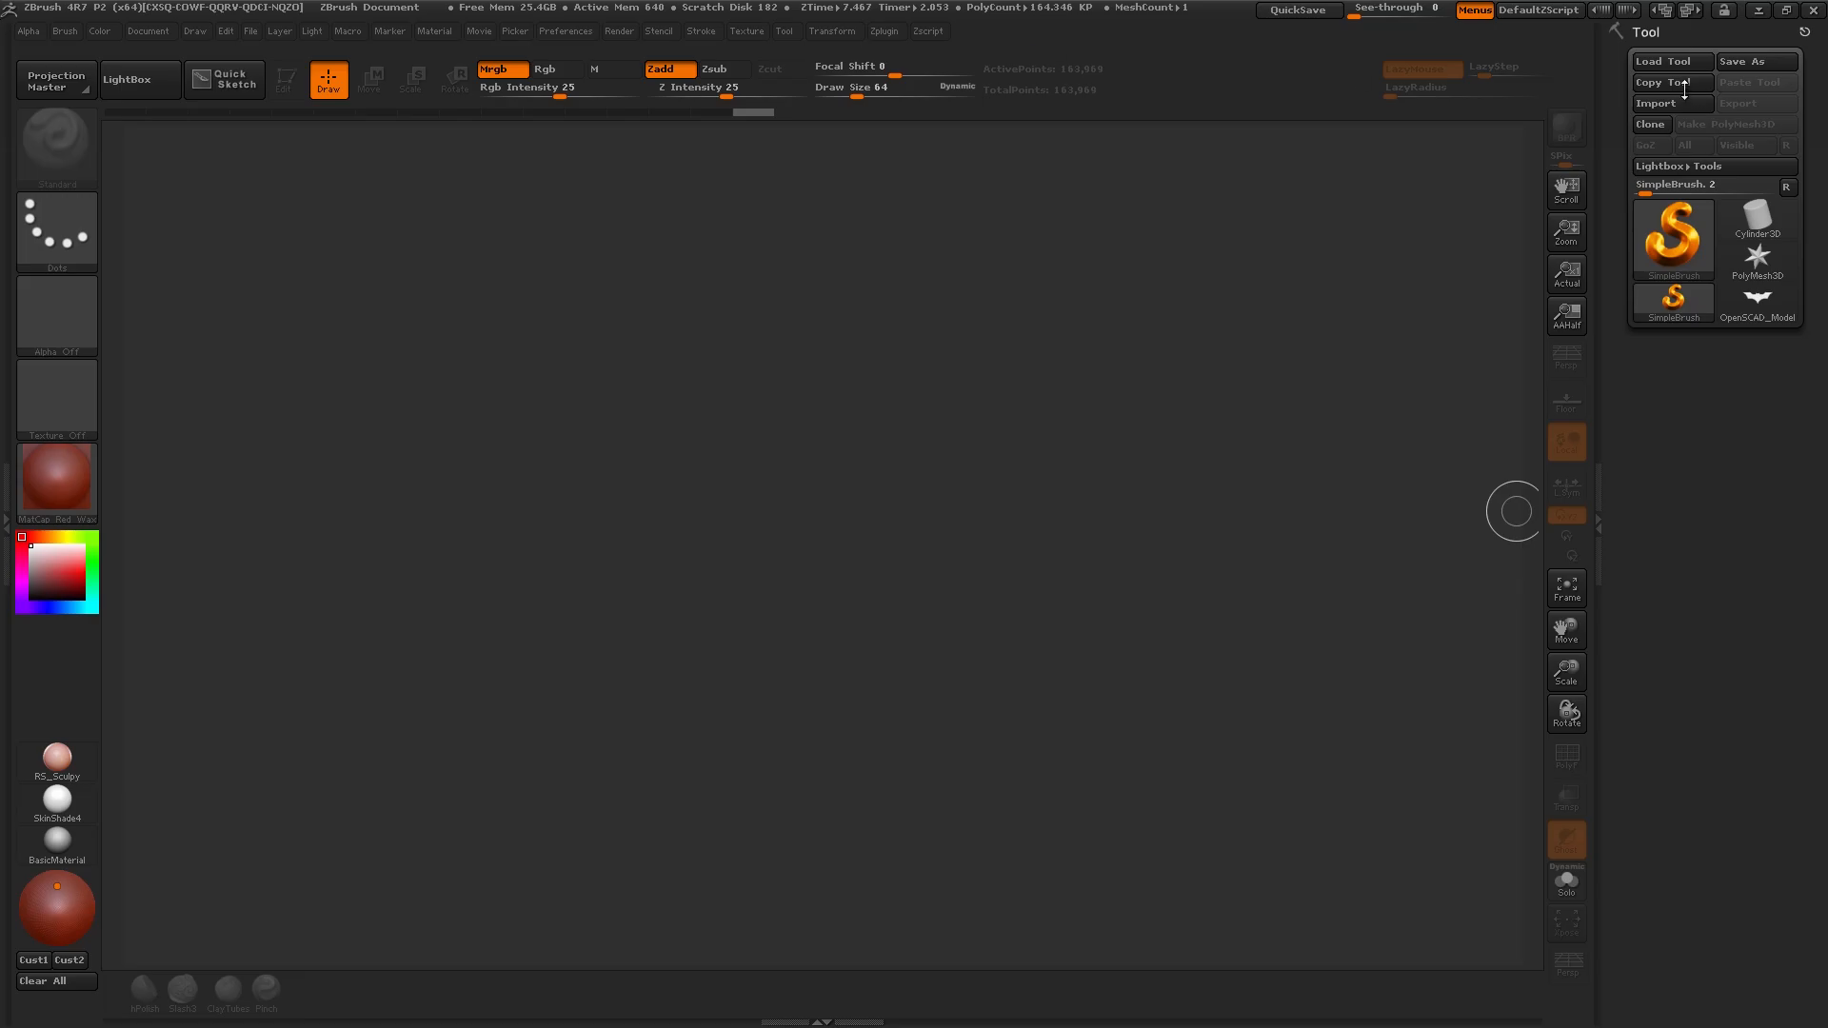
# Import the ahm OBJ from the Desktop as an editable model on the canvas.
pyautogui.click(1655, 102)
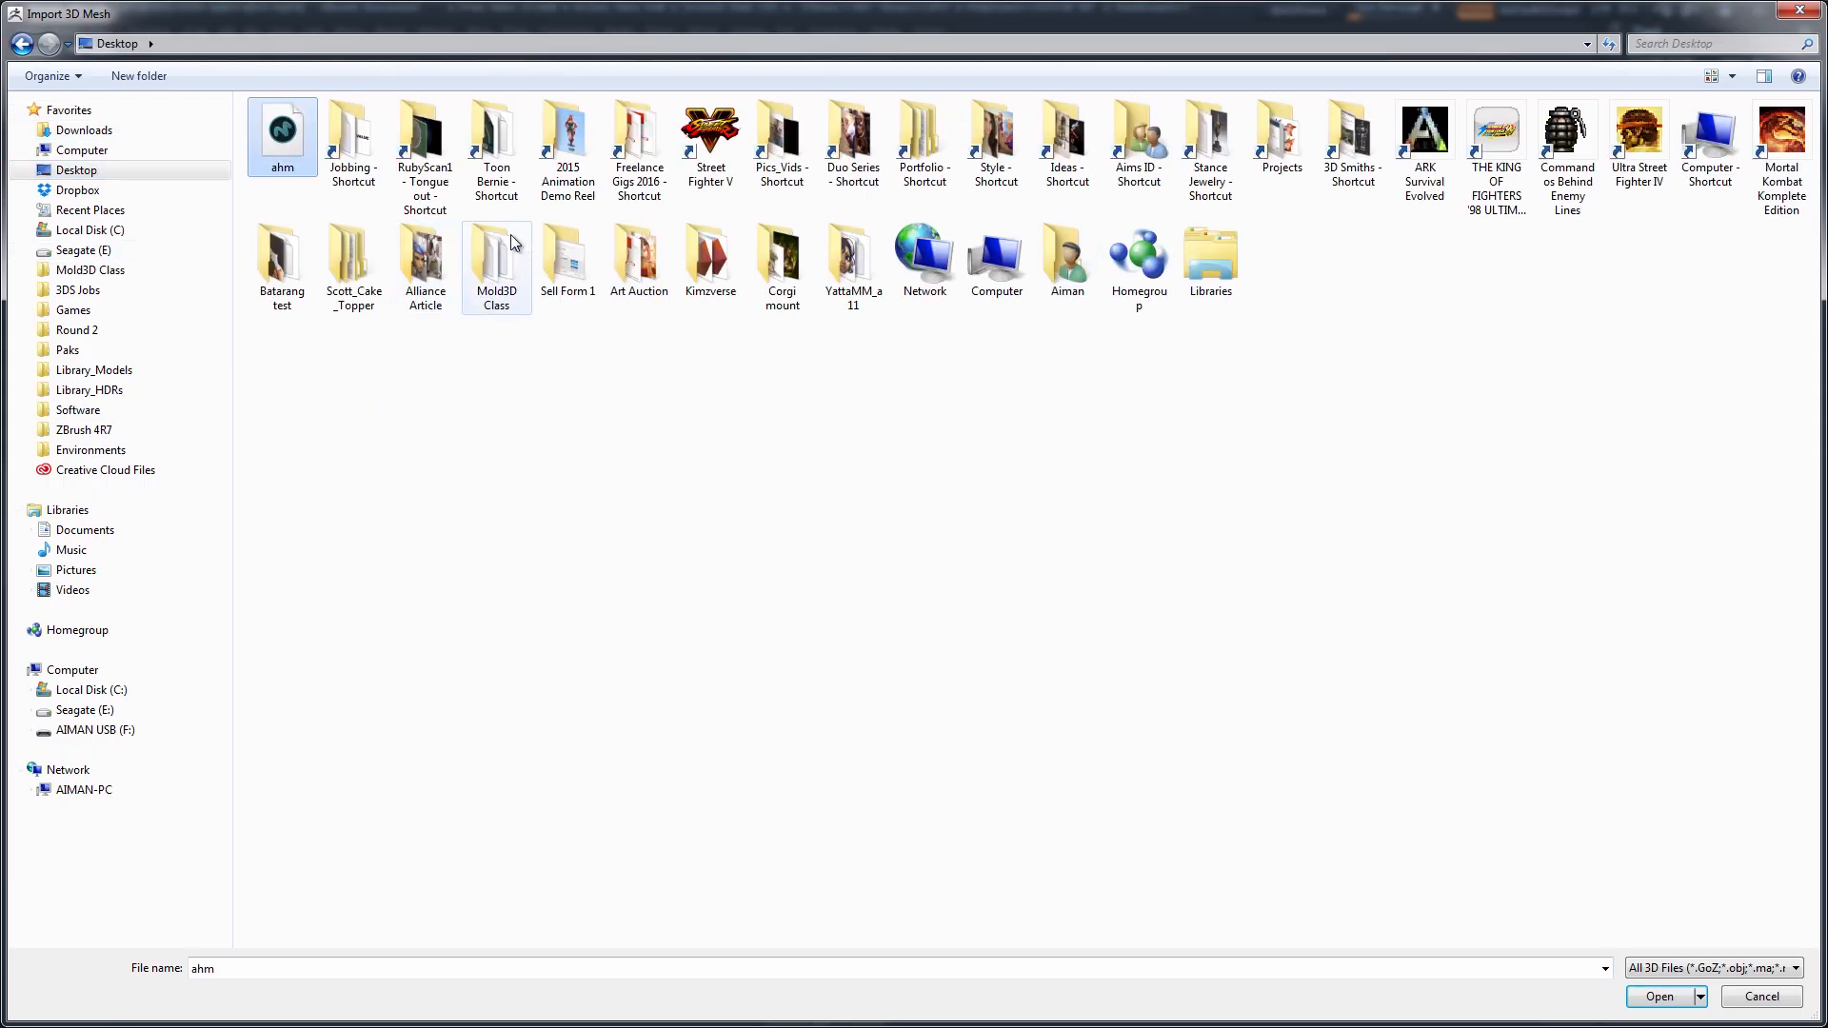
pyautogui.click(1658, 996)
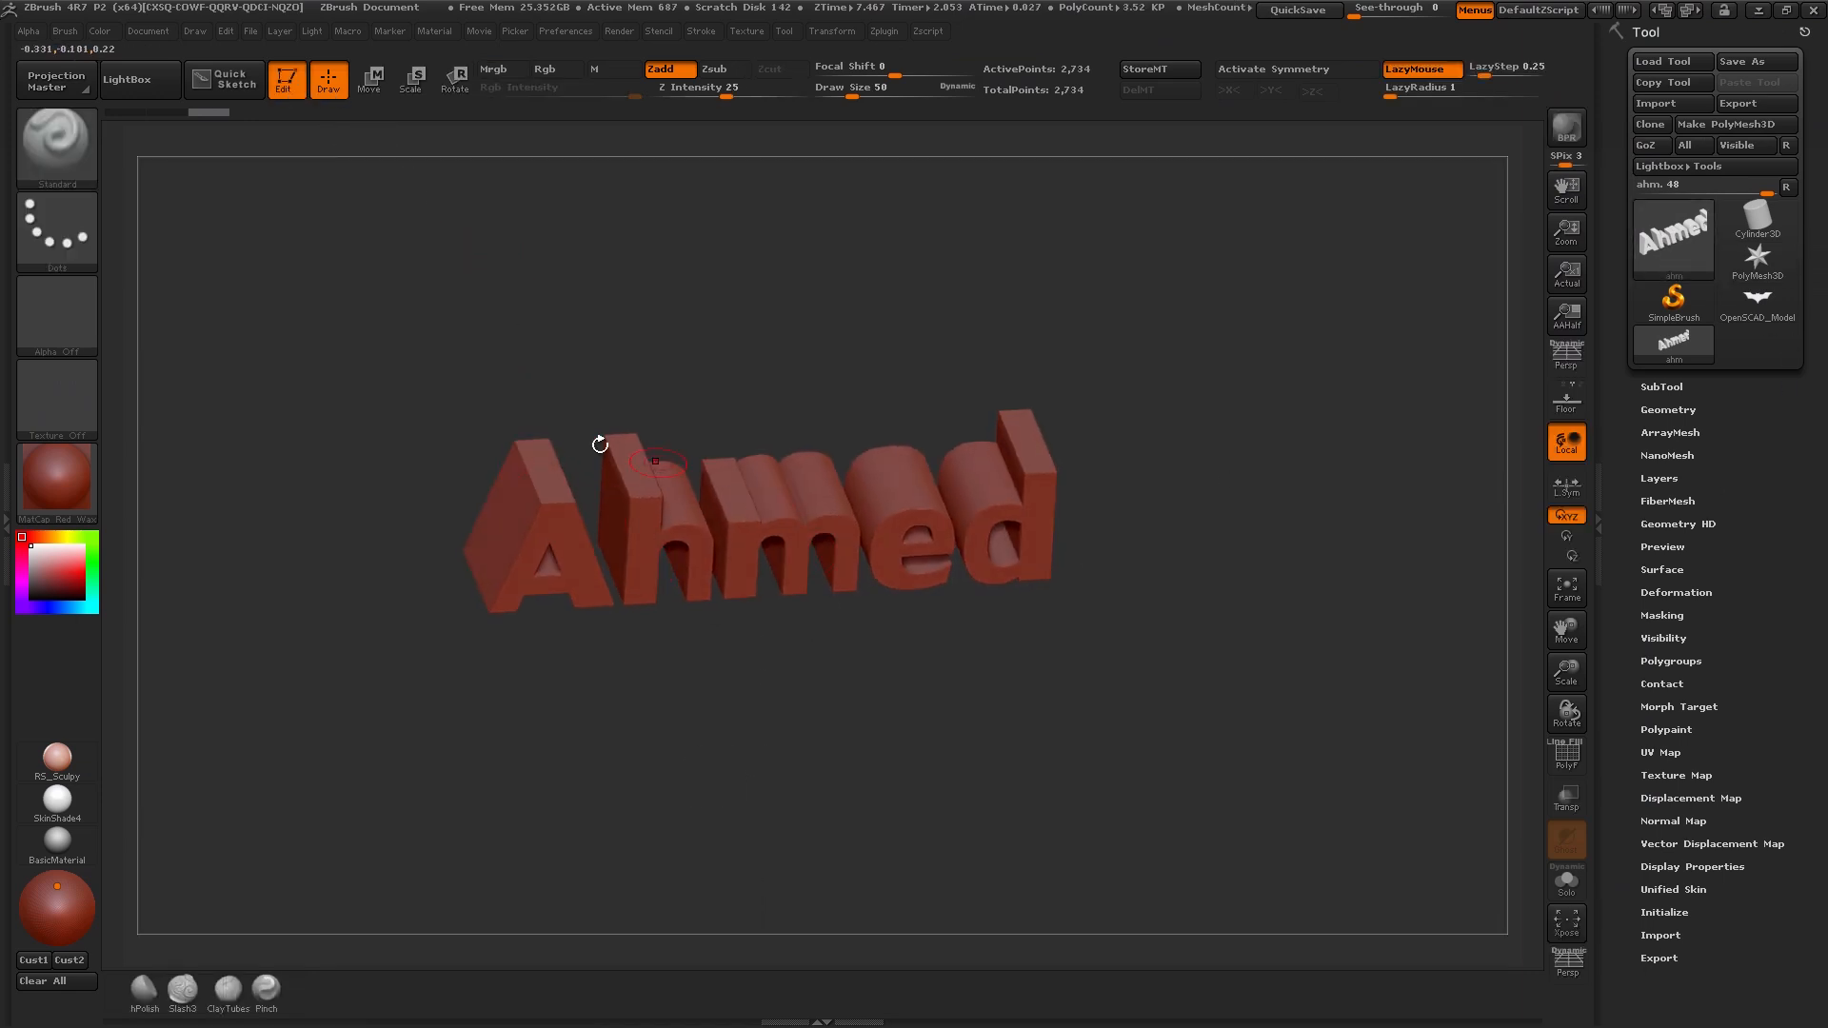
pyautogui.click(1668, 410)
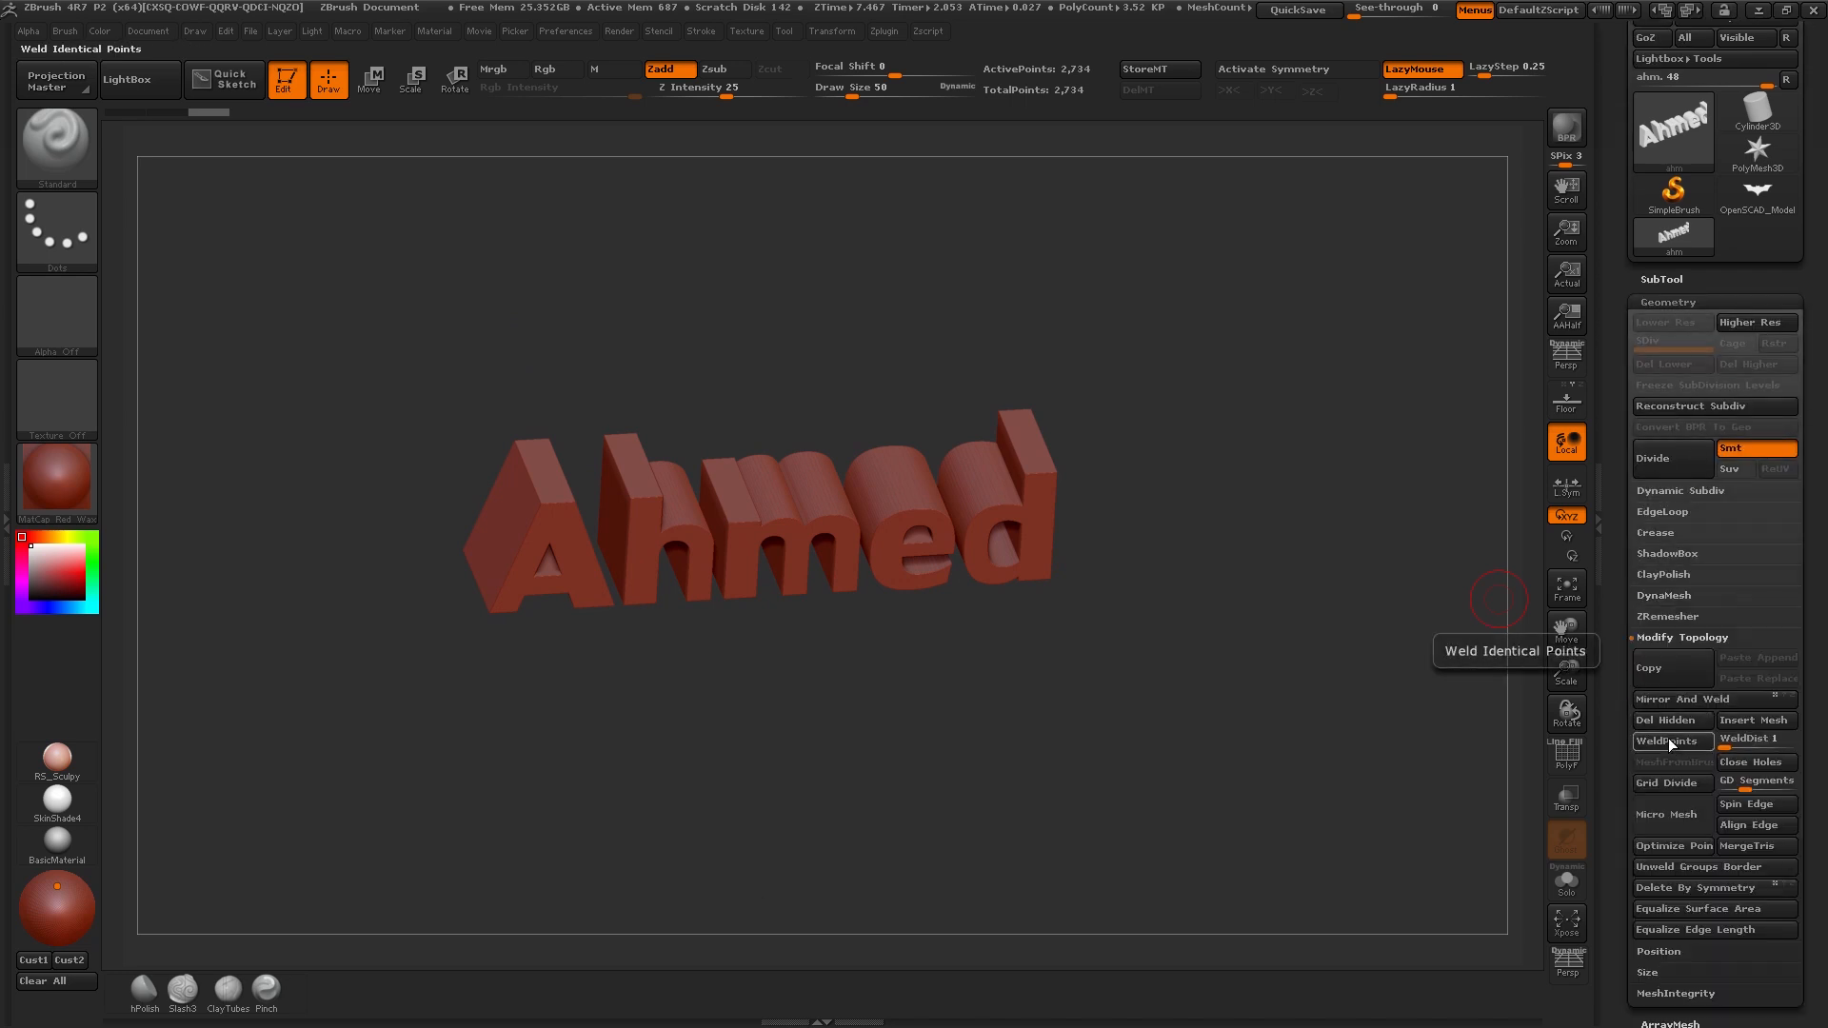
# Weld the Ahmed text's duplicate points so it remeshes into one solid.
pyautogui.click(1670, 740)
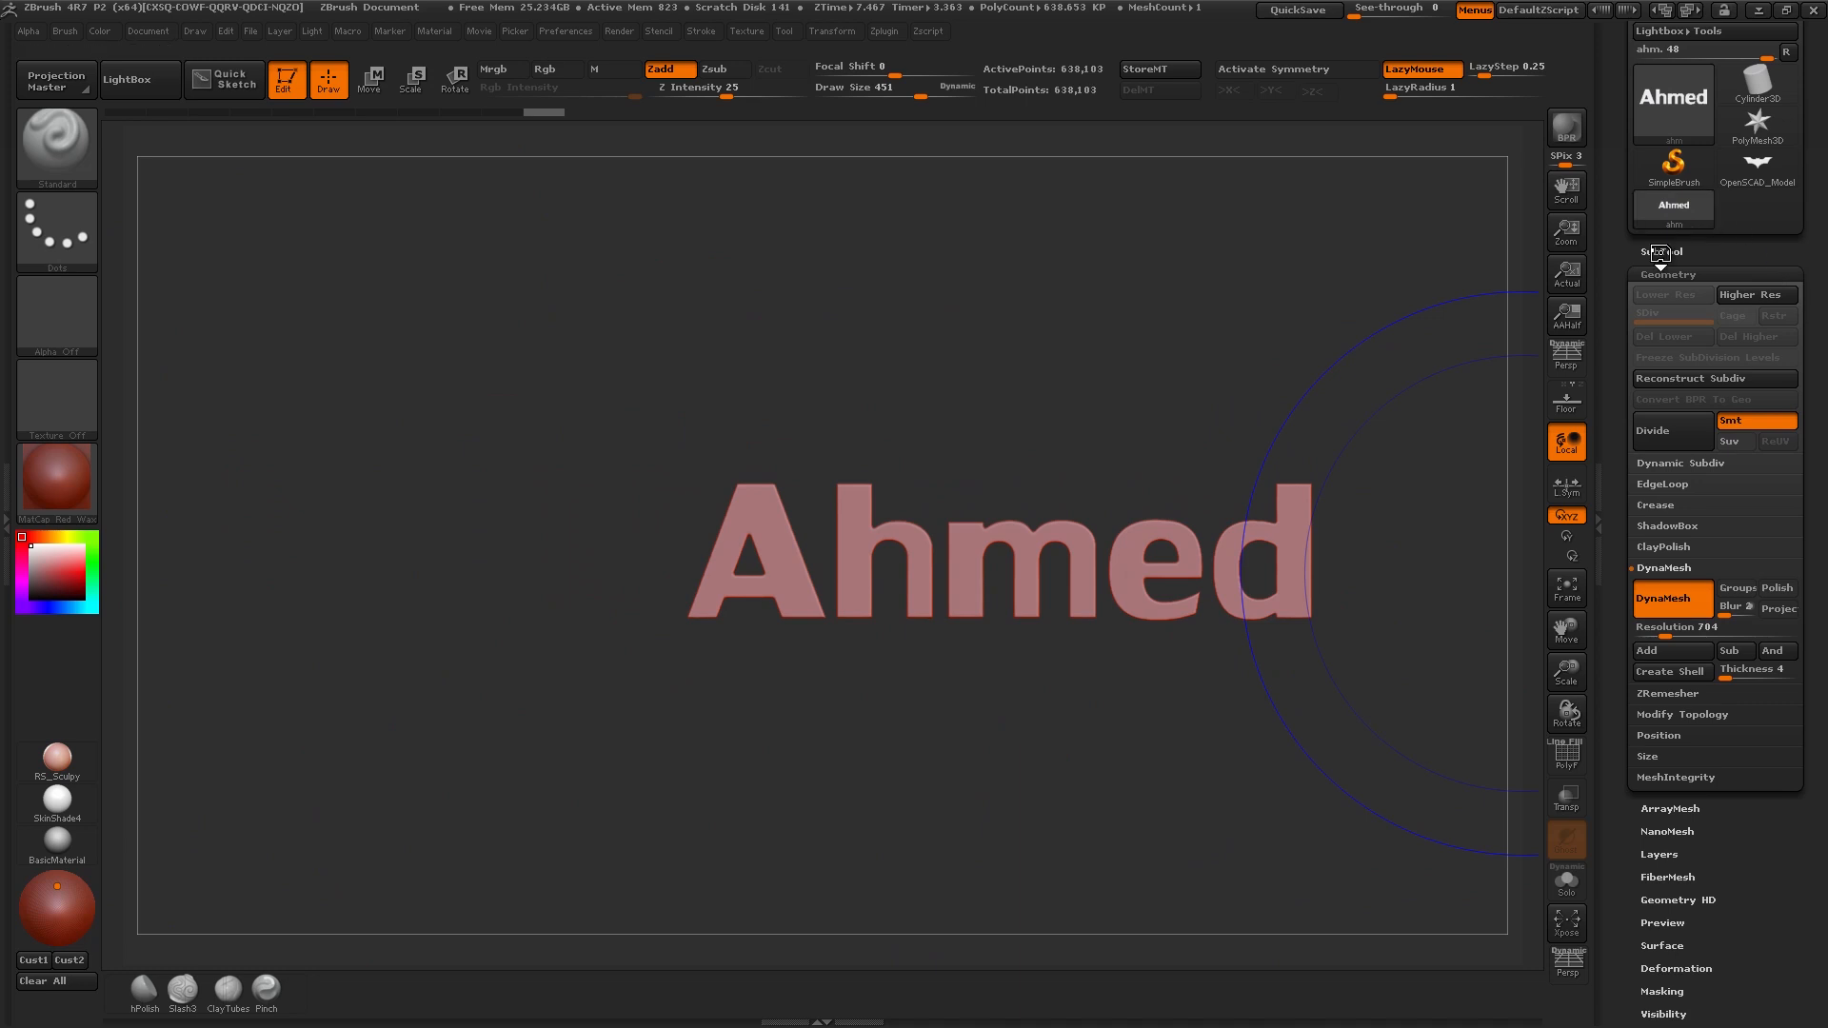
# Append the Ahmed text to the batarang as a subtool and scale it to fit its face.
pyautogui.click(1758, 152)
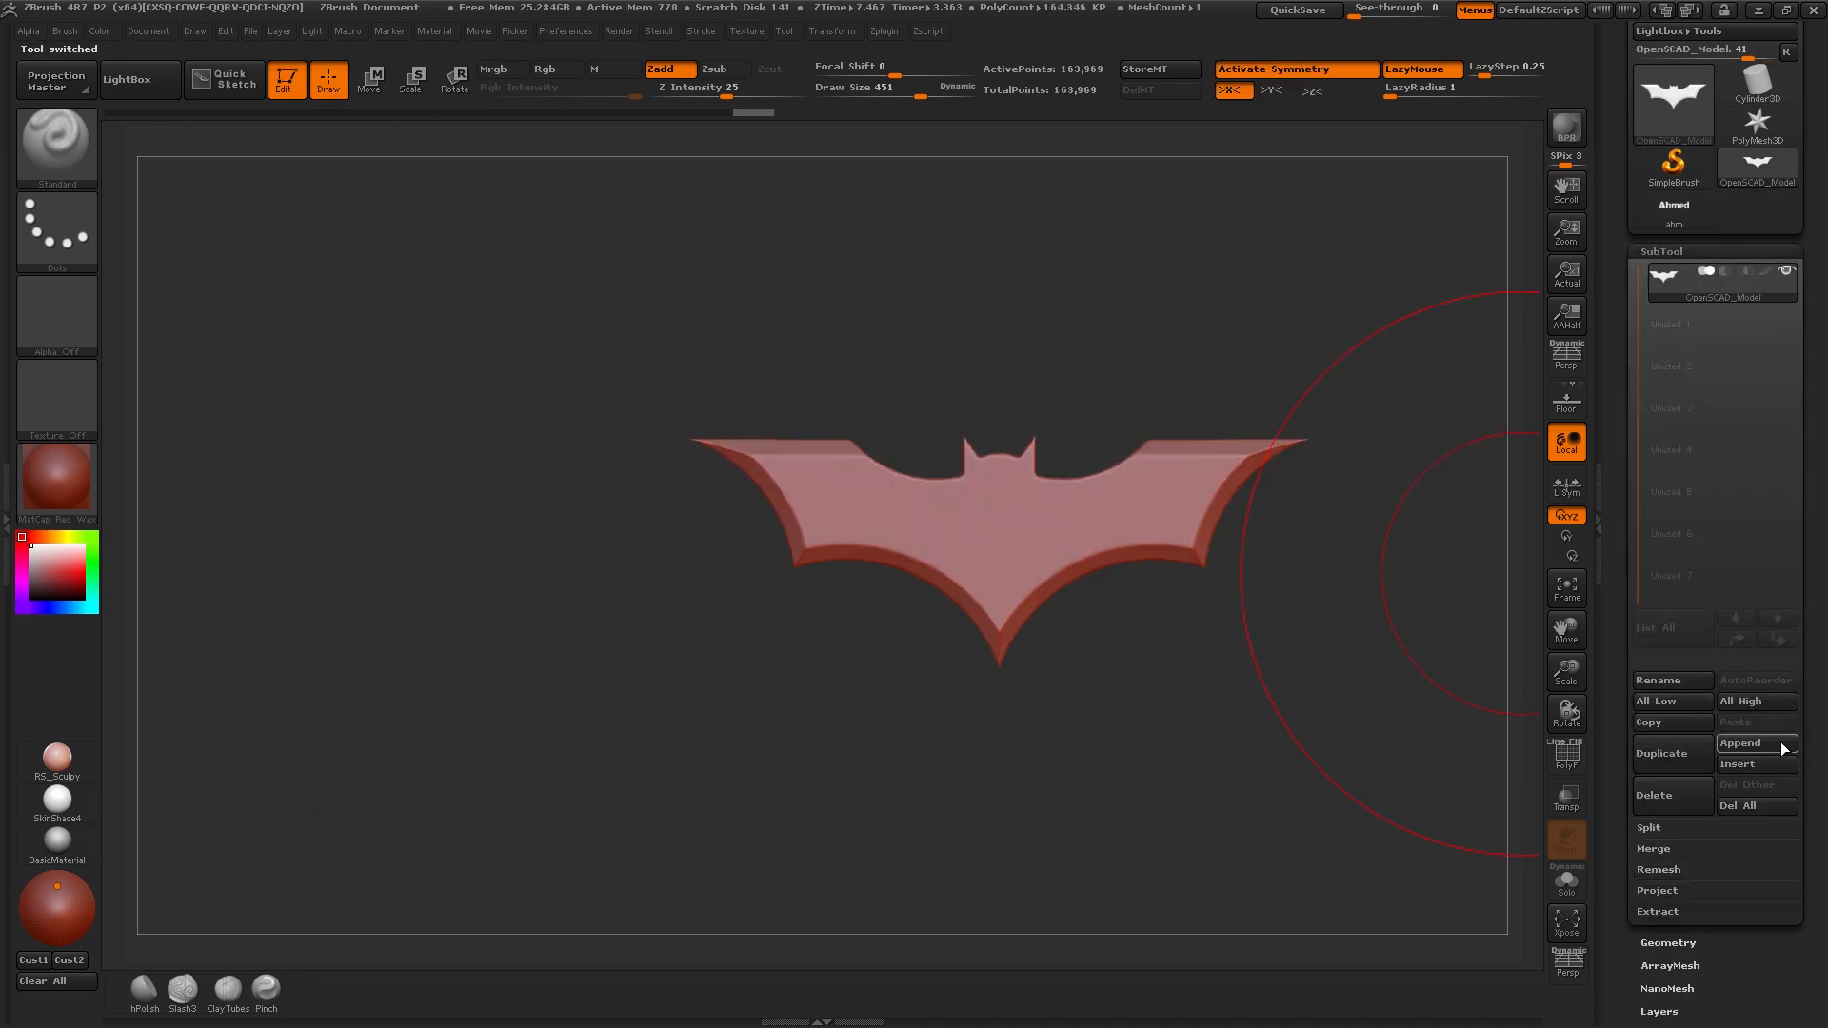
pyautogui.click(1753, 743)
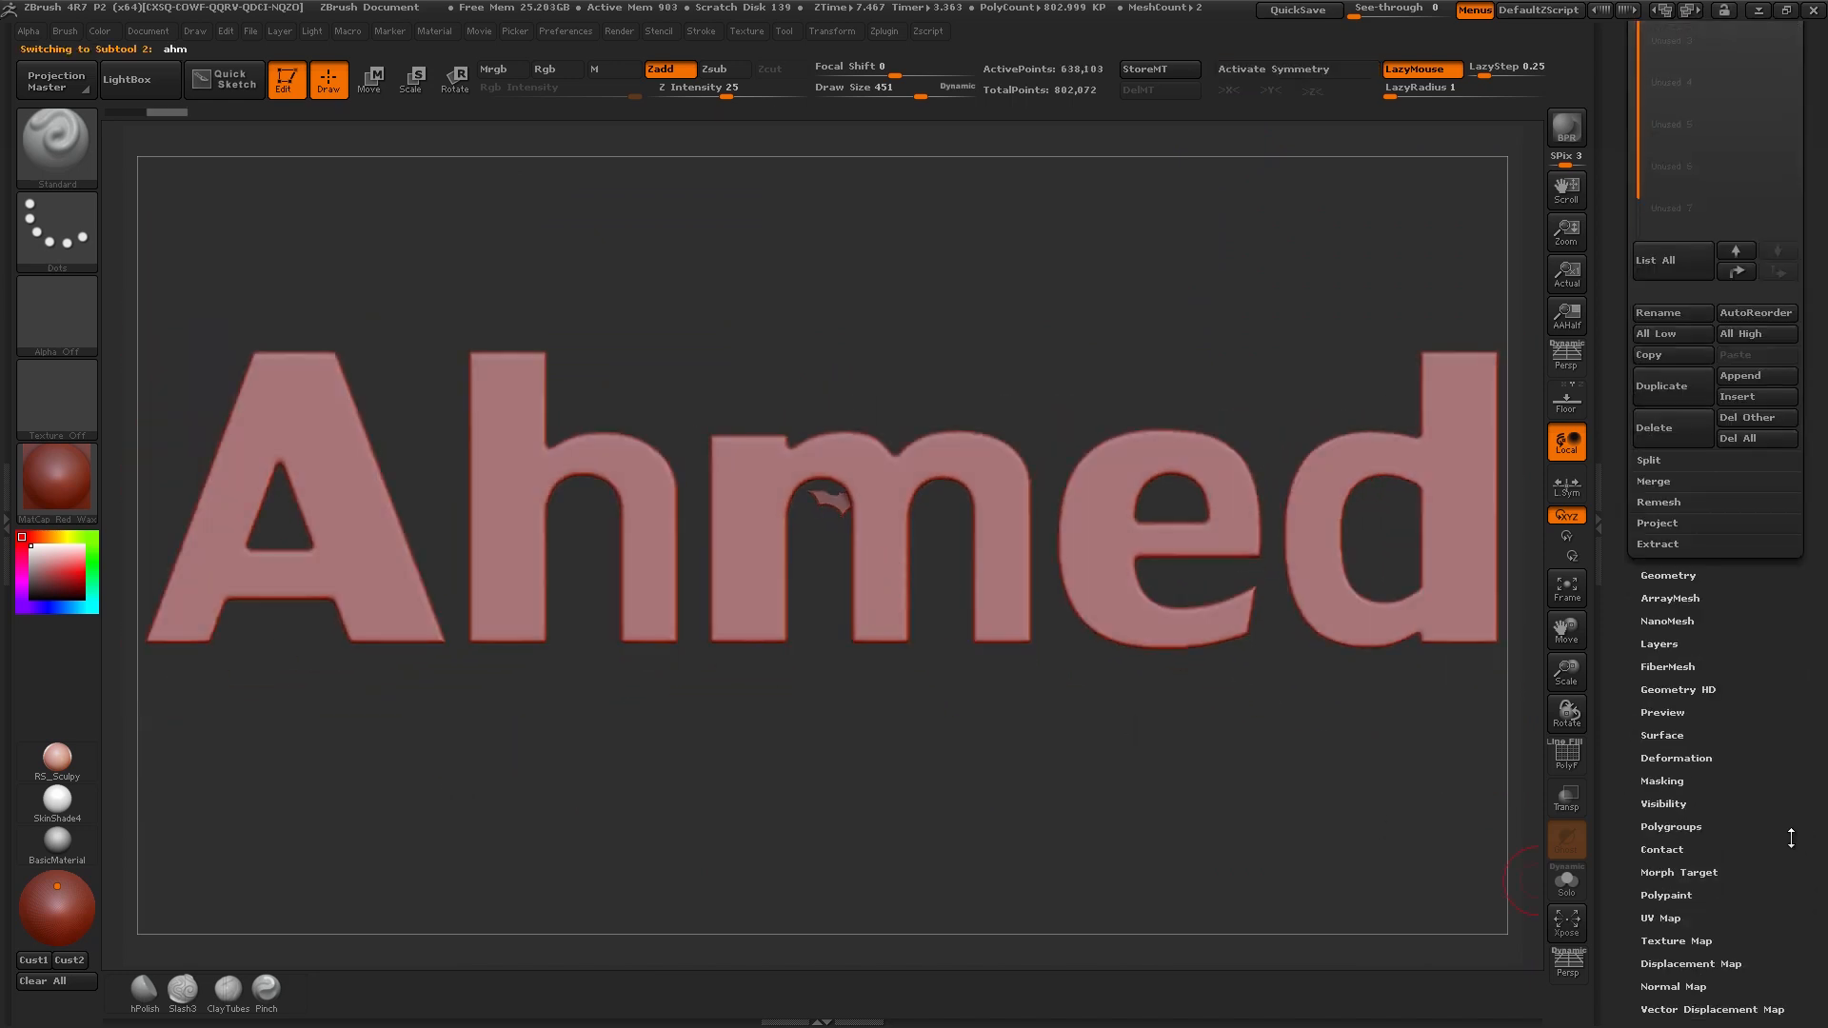
pyautogui.click(1676, 758)
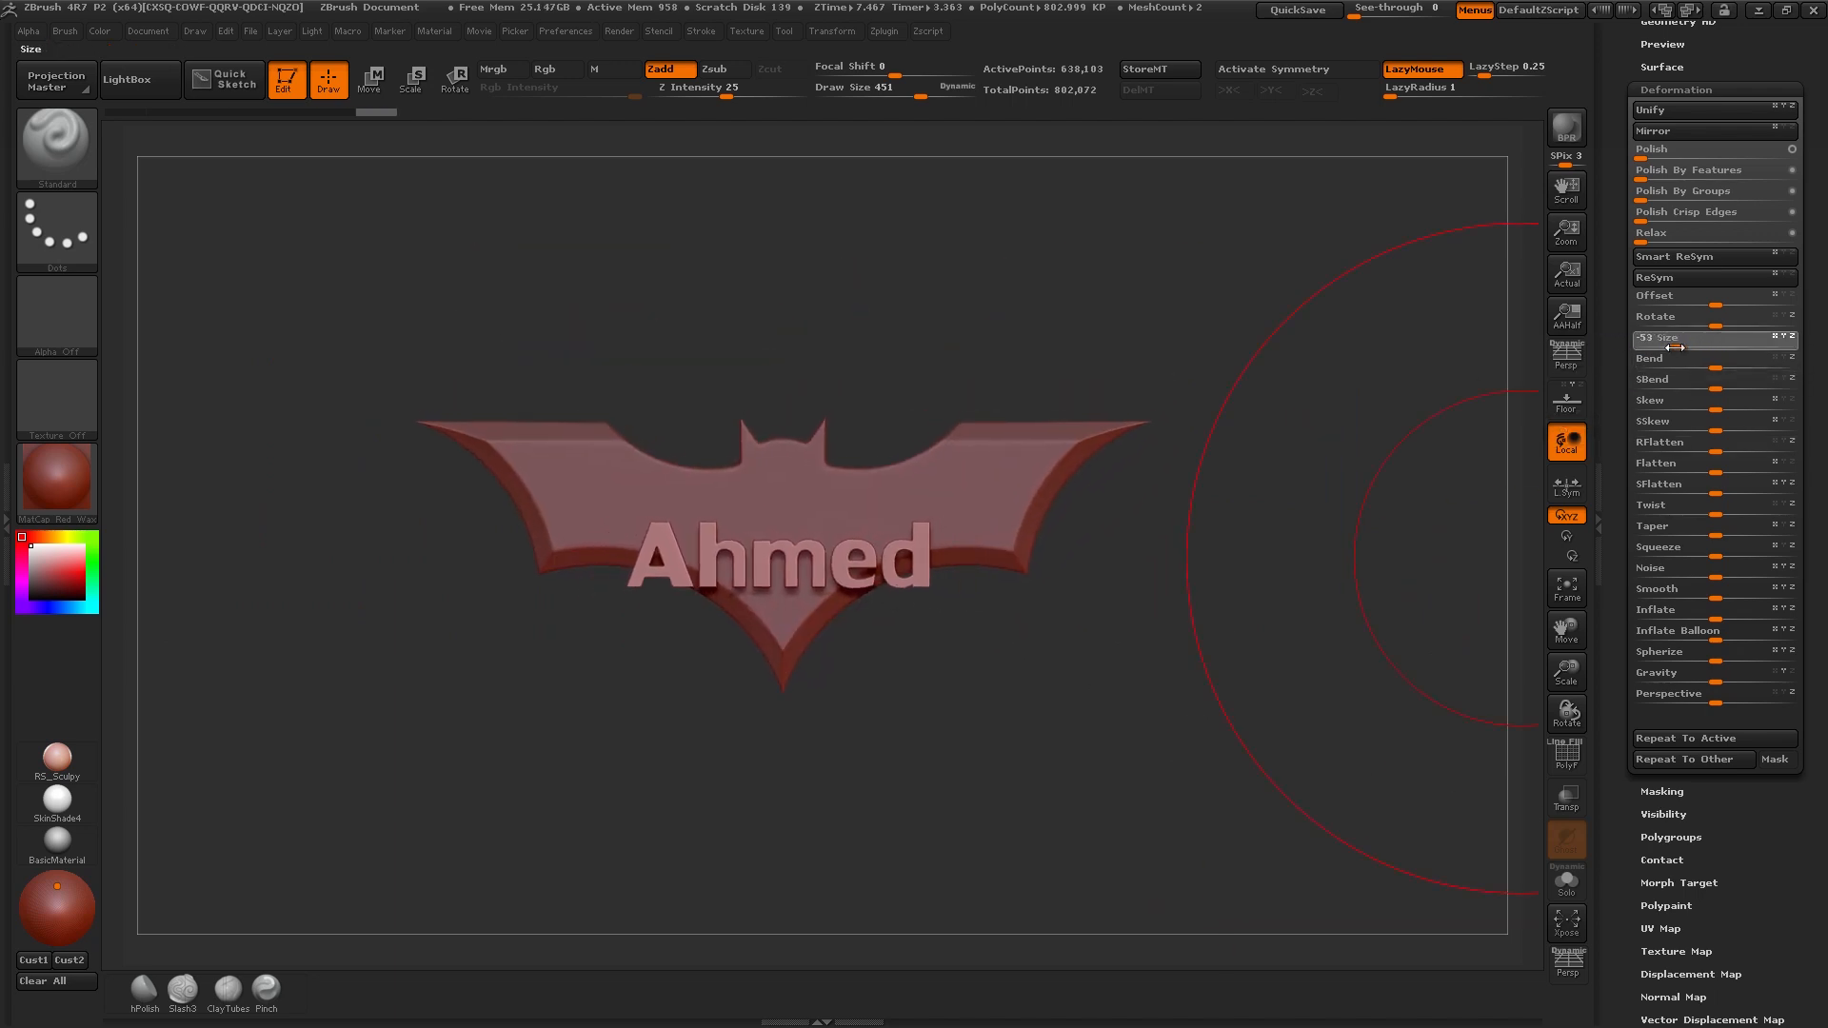
pyautogui.click(370, 78)
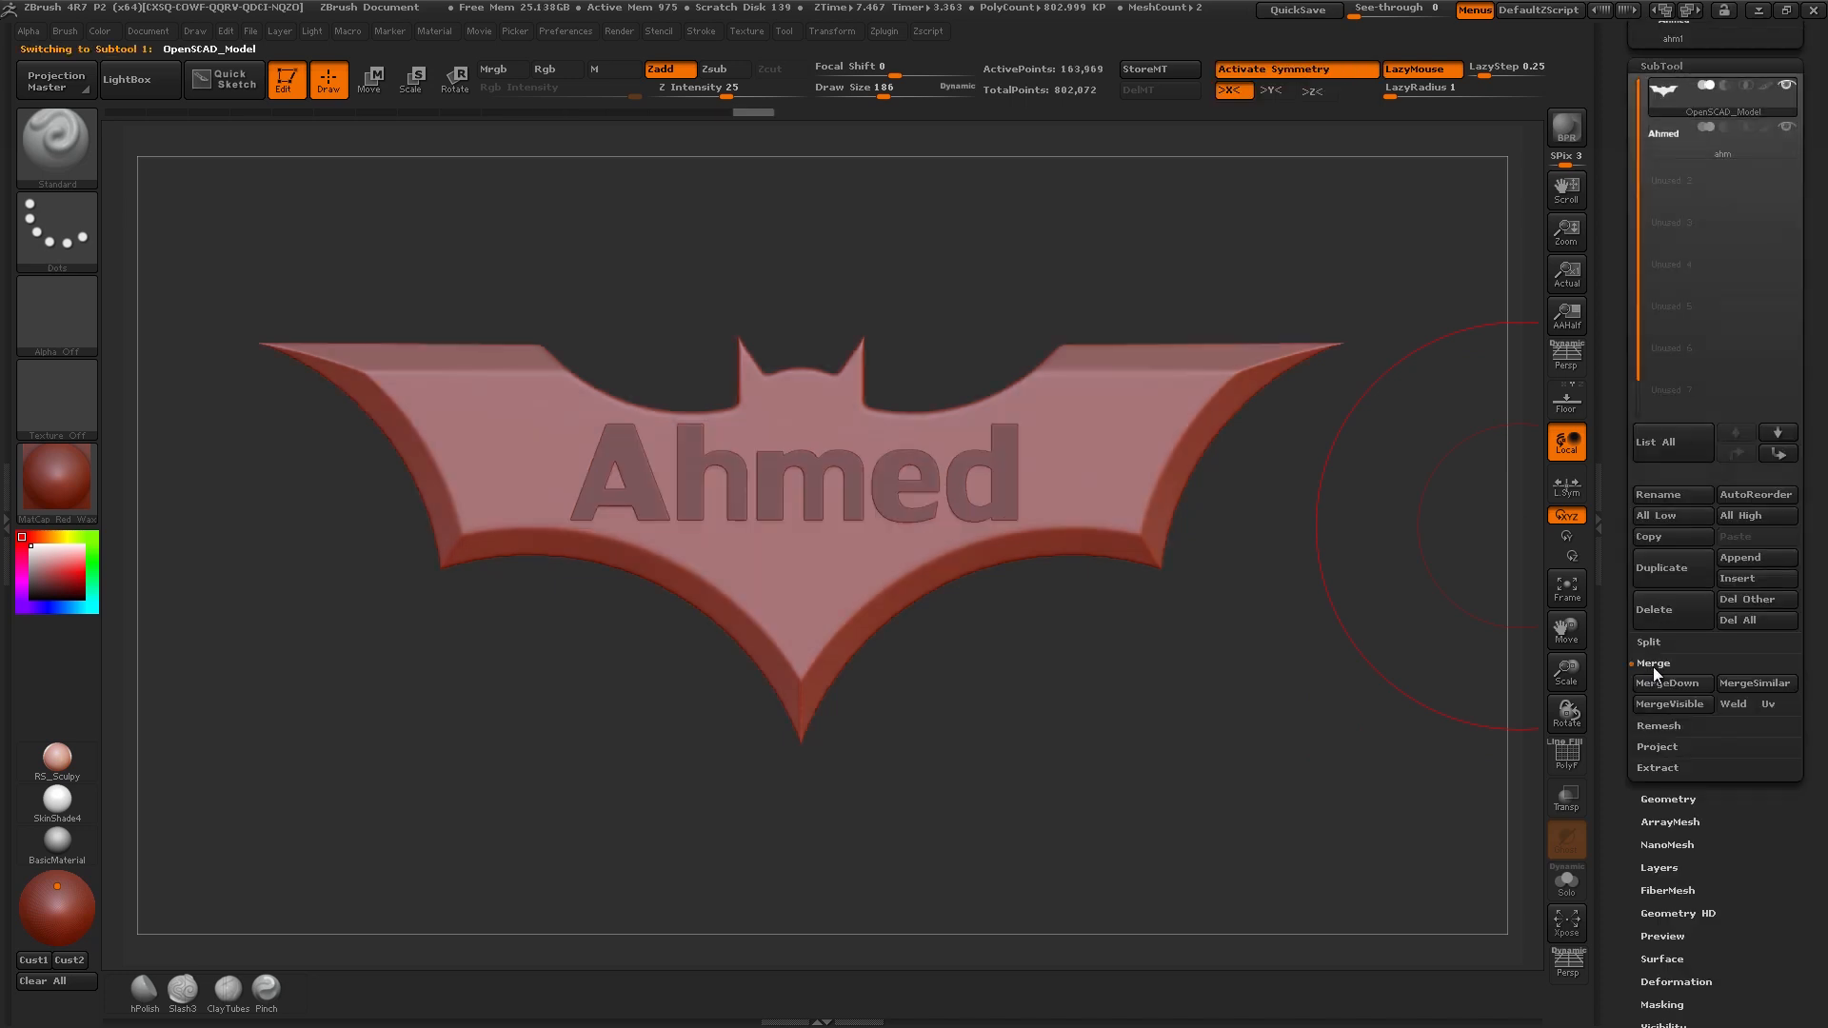
# Merge the Ahmed text down into the batarang as one mesh and export it as STL.
pyautogui.click(1670, 682)
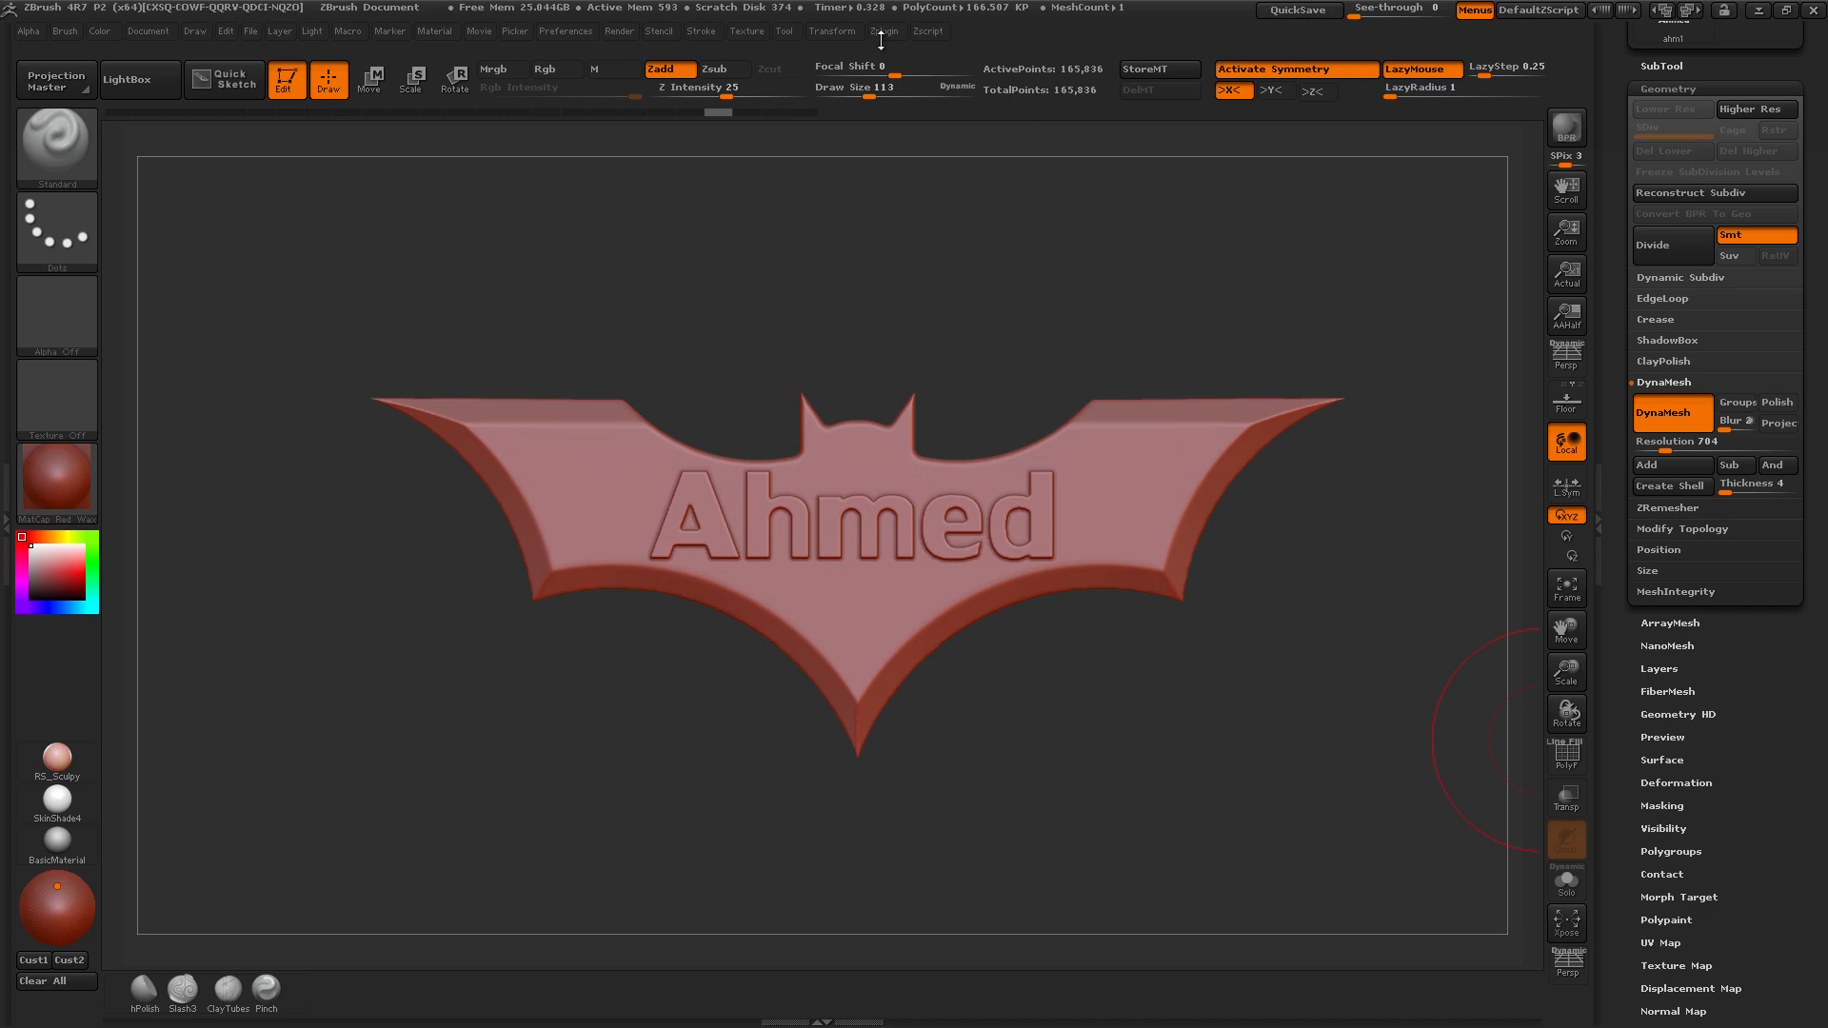
pyautogui.click(884, 32)
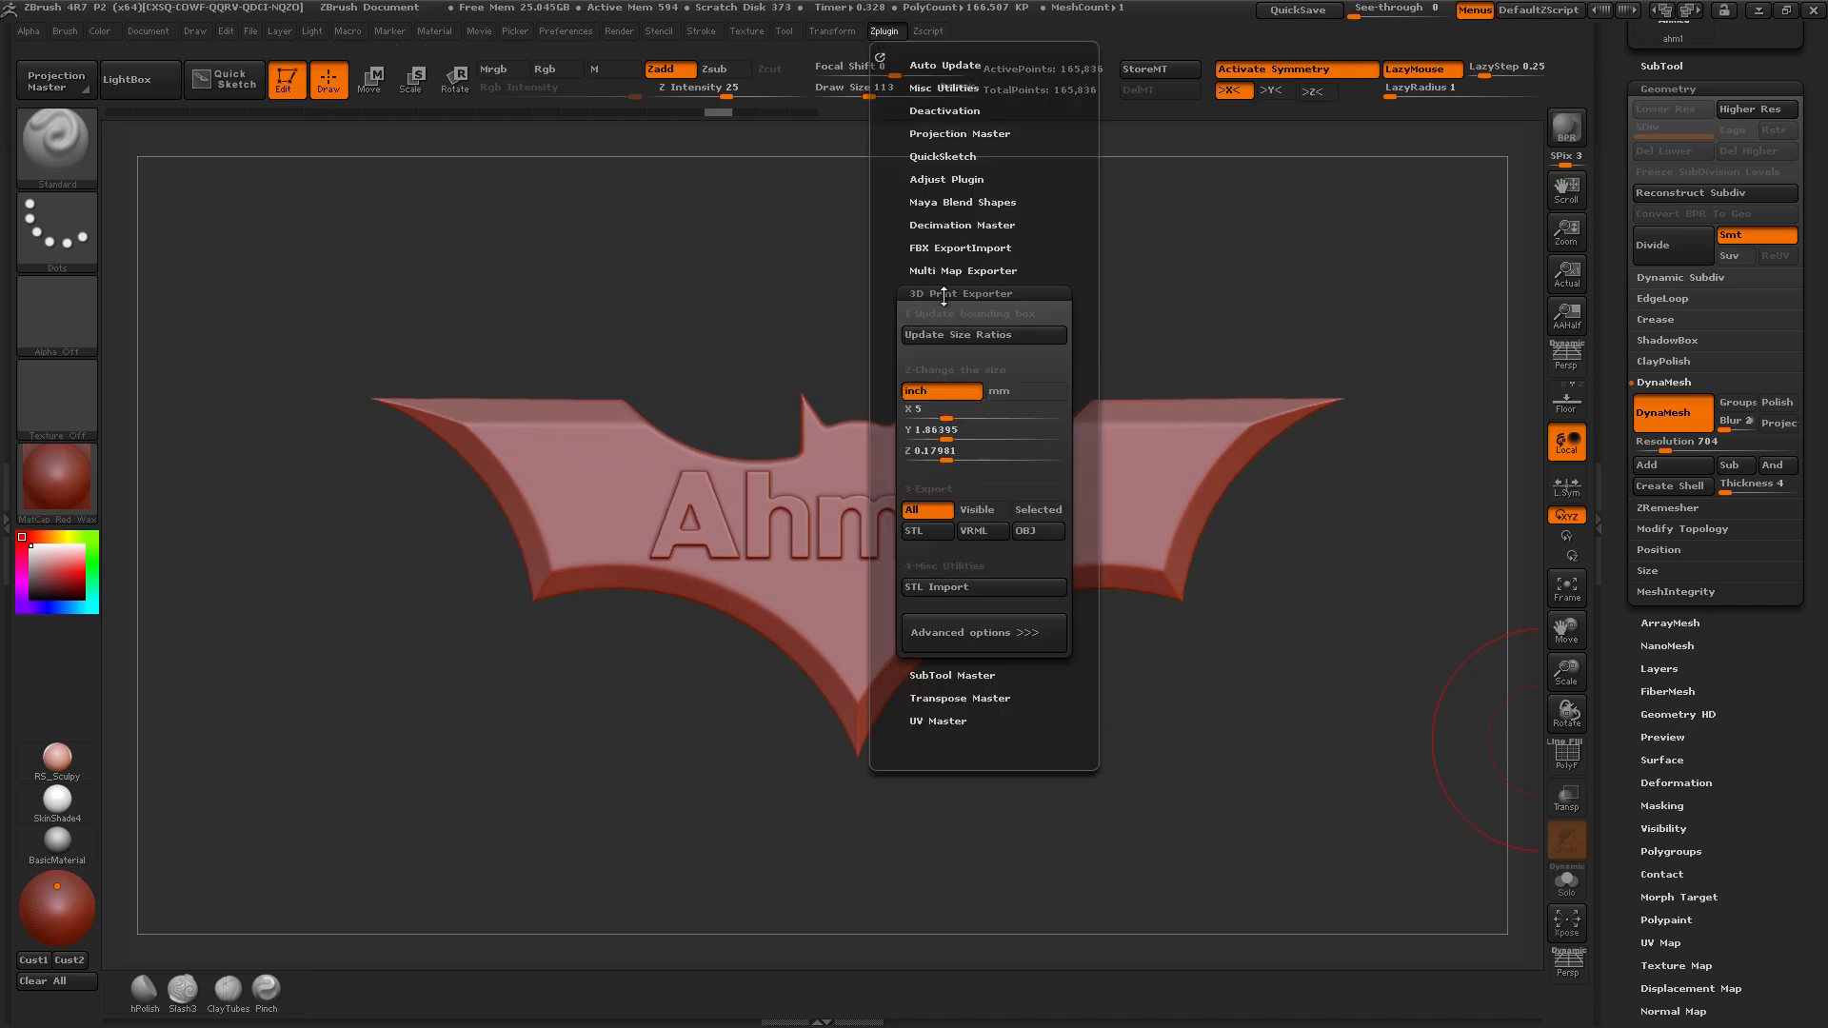
pyautogui.moveTo(922, 531)
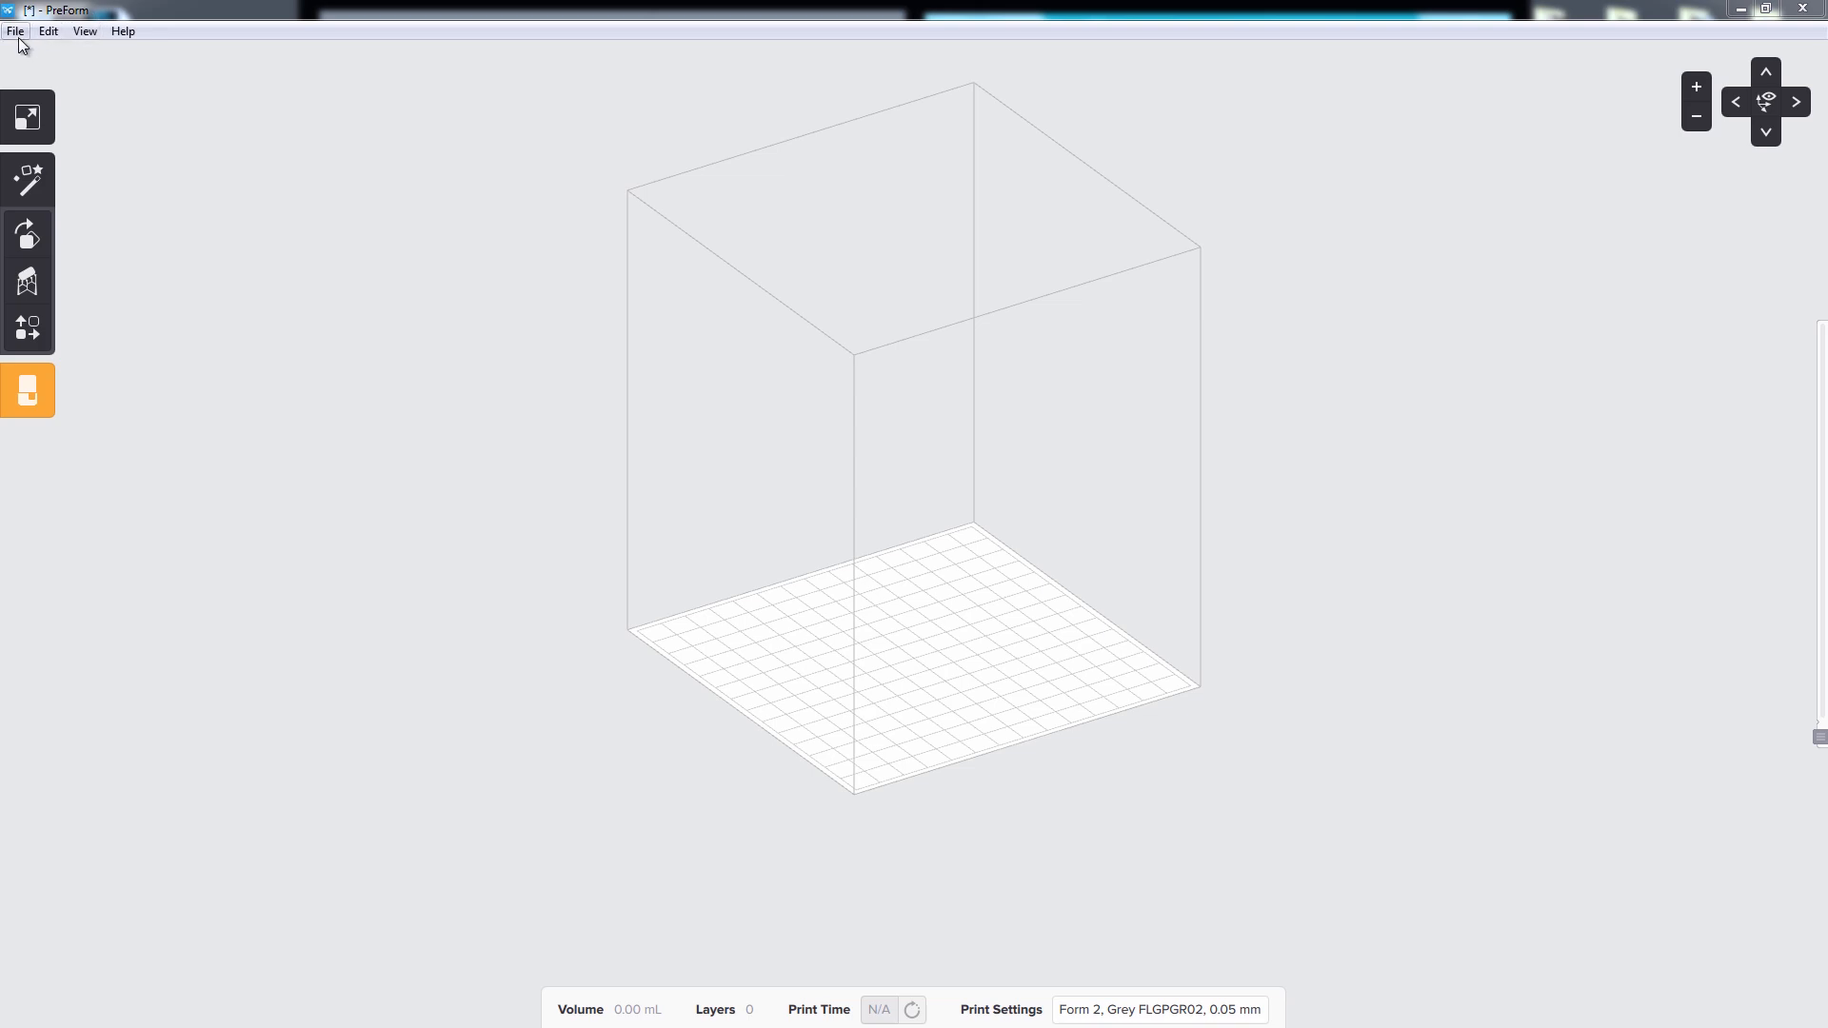
# Load batarang_ahm.stl, stand it tilted on its edge and generate its supports.
pyautogui.click(15, 30)
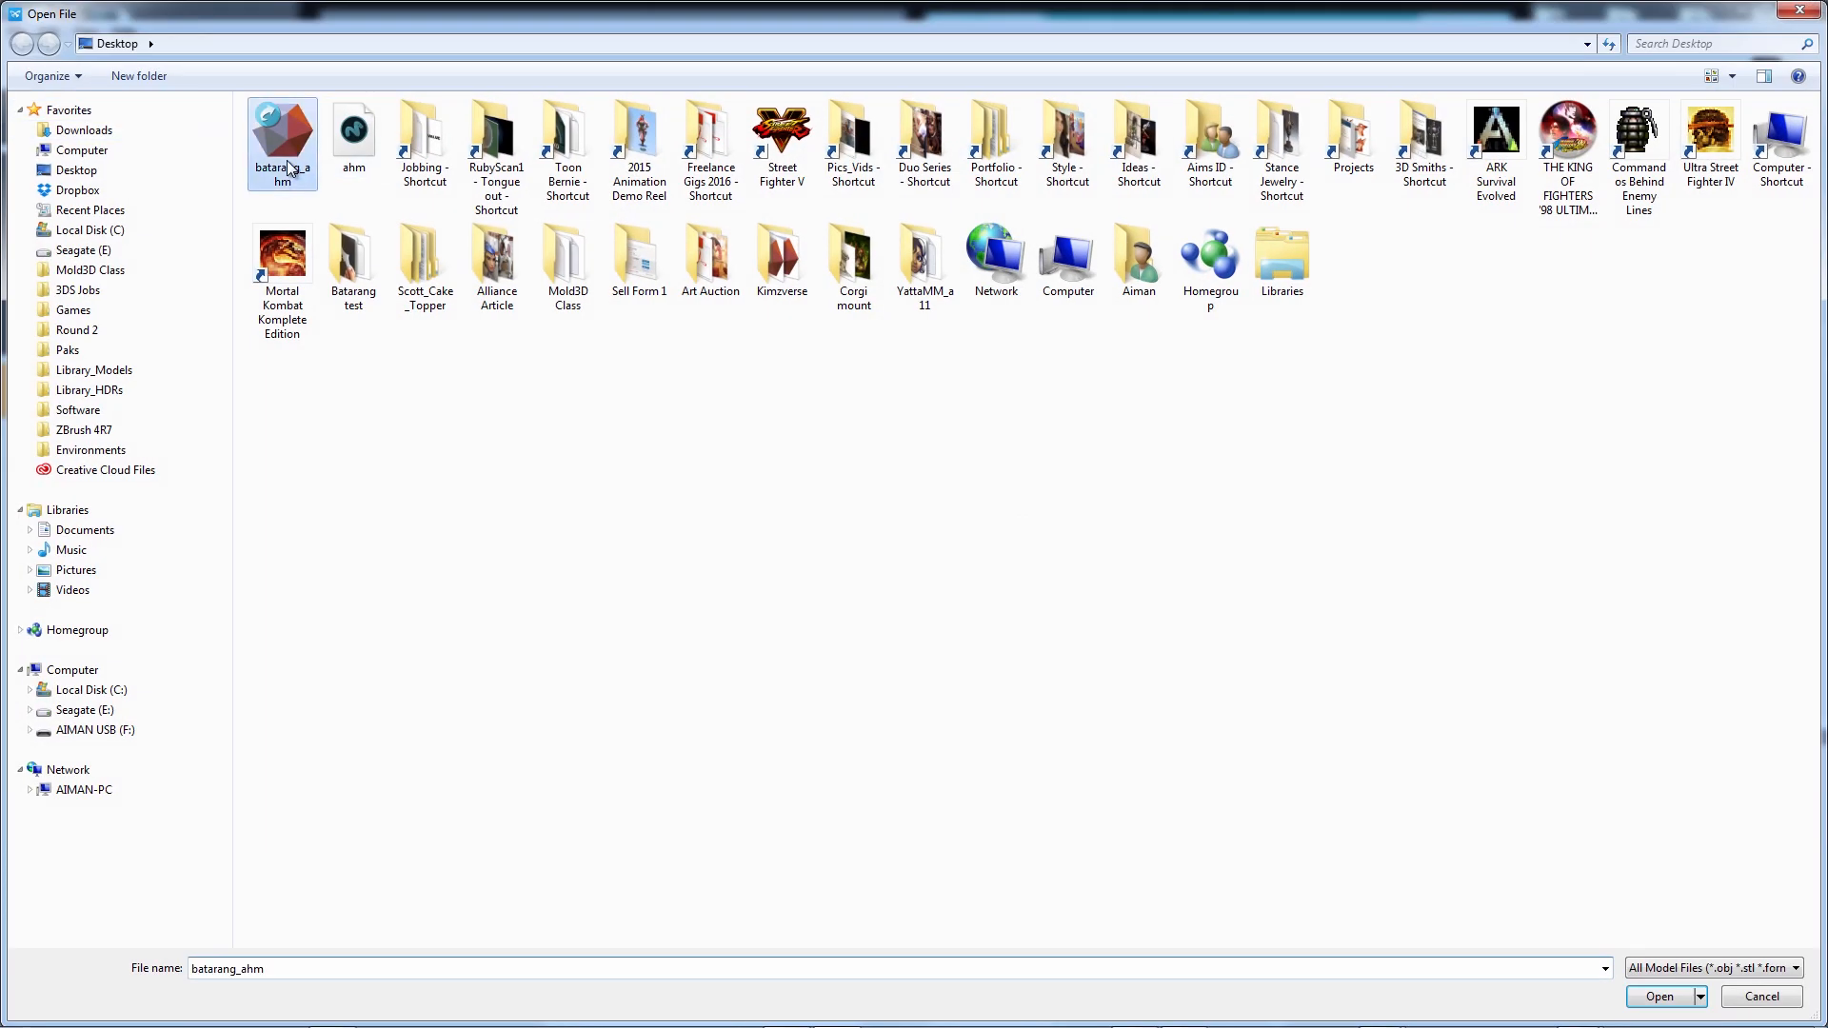
pyautogui.click(1659, 996)
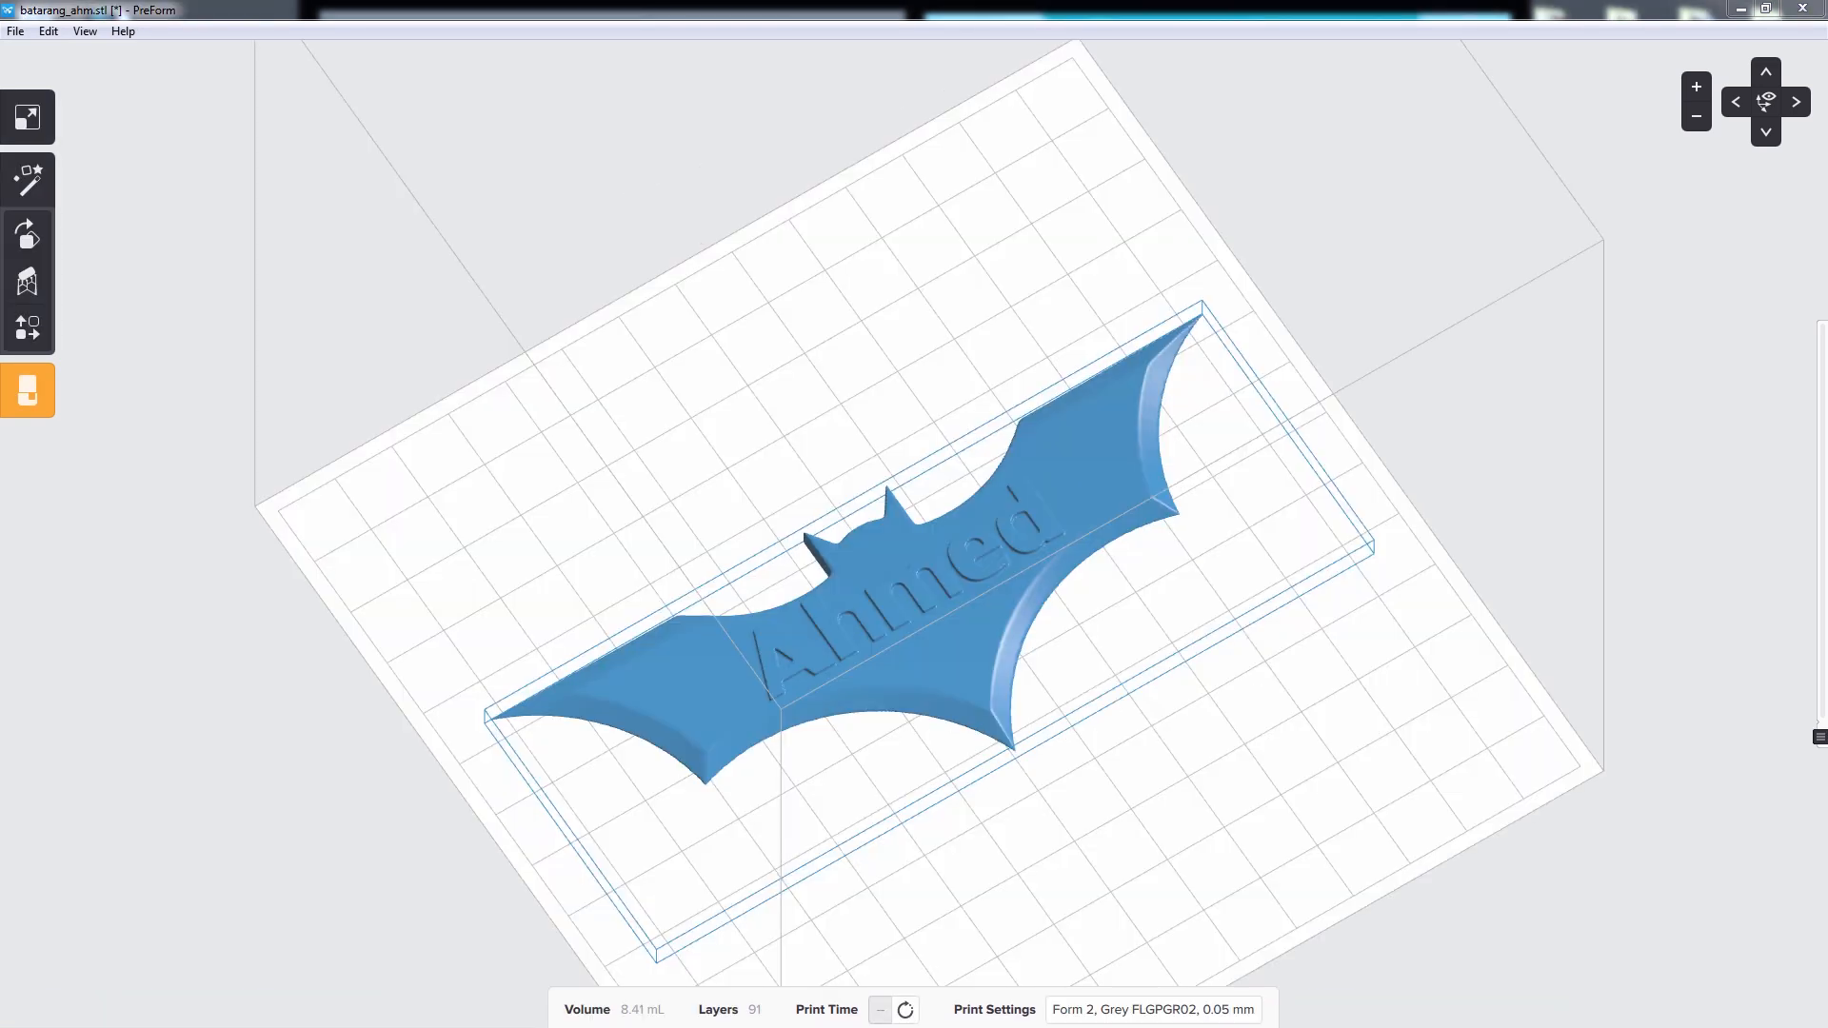
pyautogui.click(26, 237)
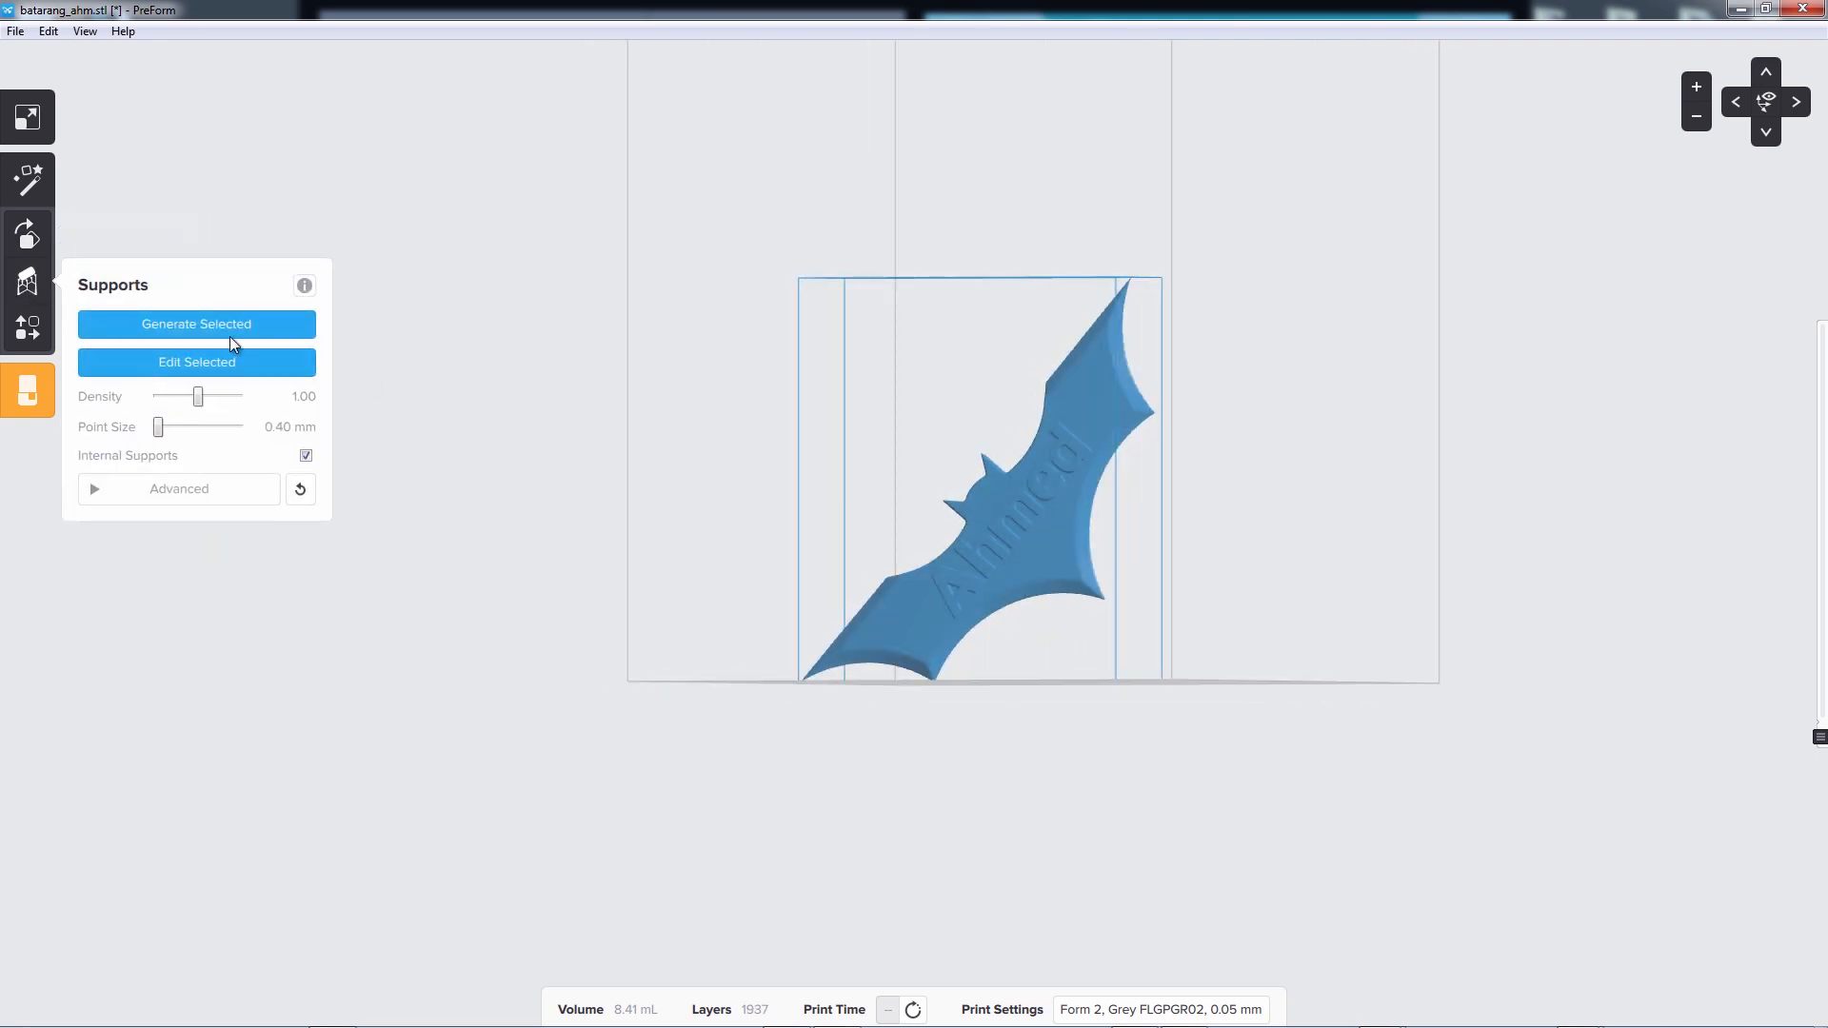
pyautogui.click(196, 324)
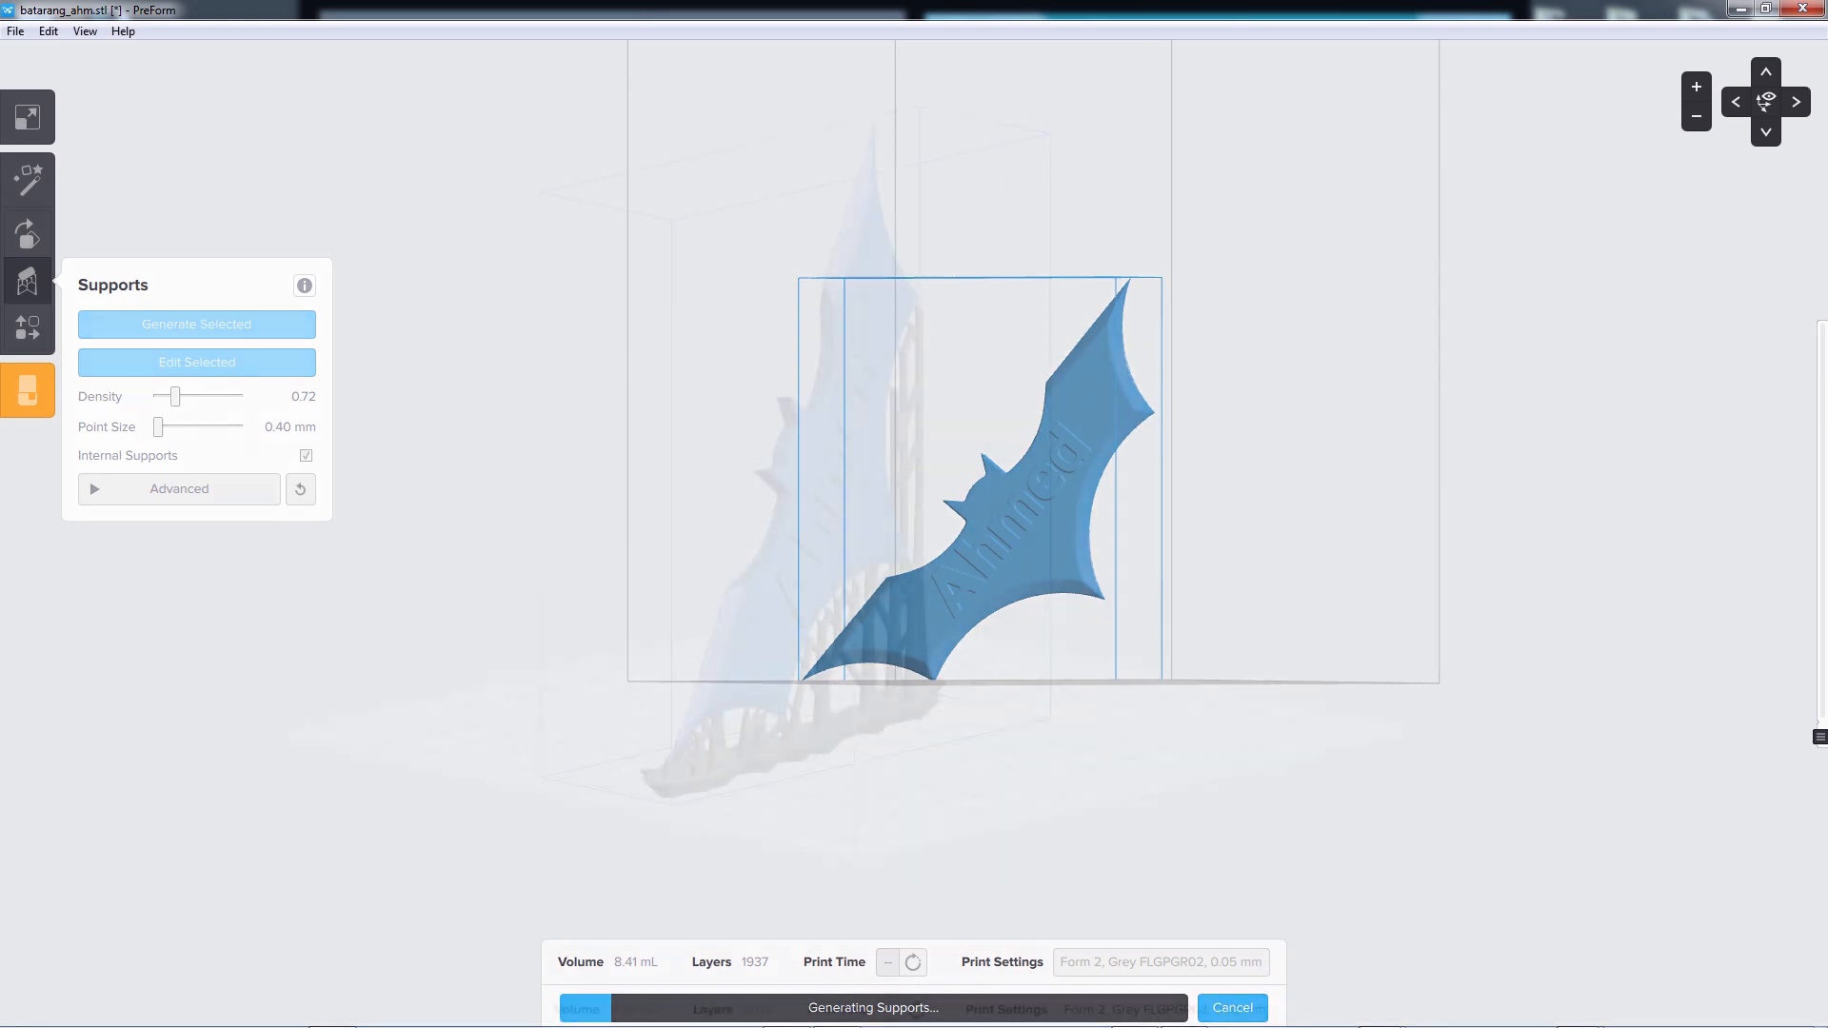